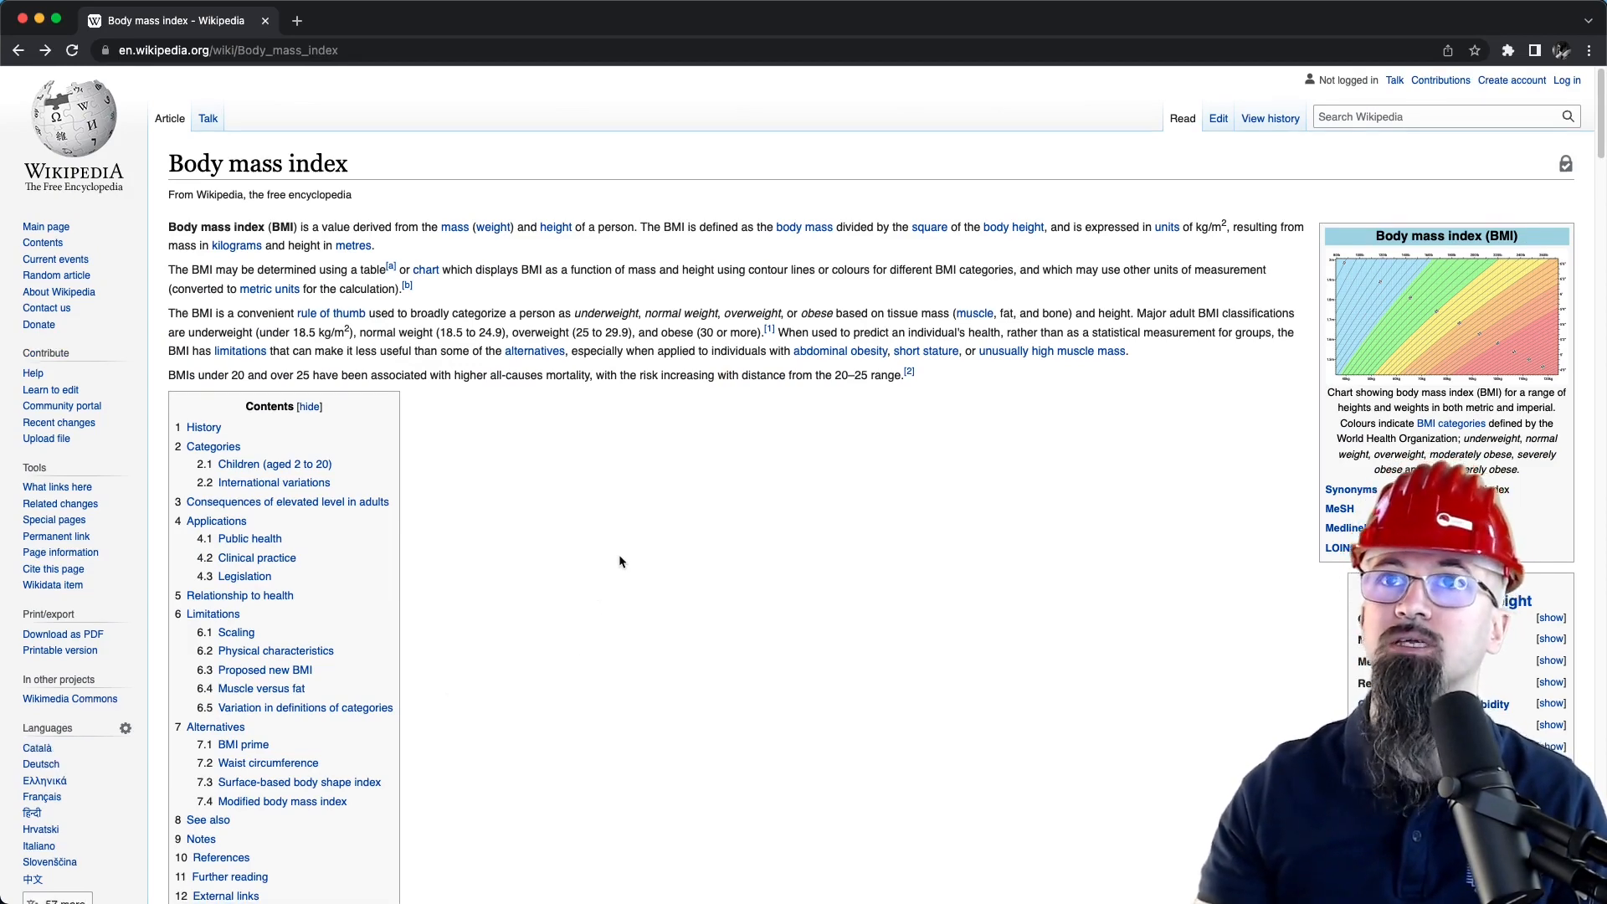
Scroll the Body mass index article down to the History and Categories sections
scroll(down, 3)
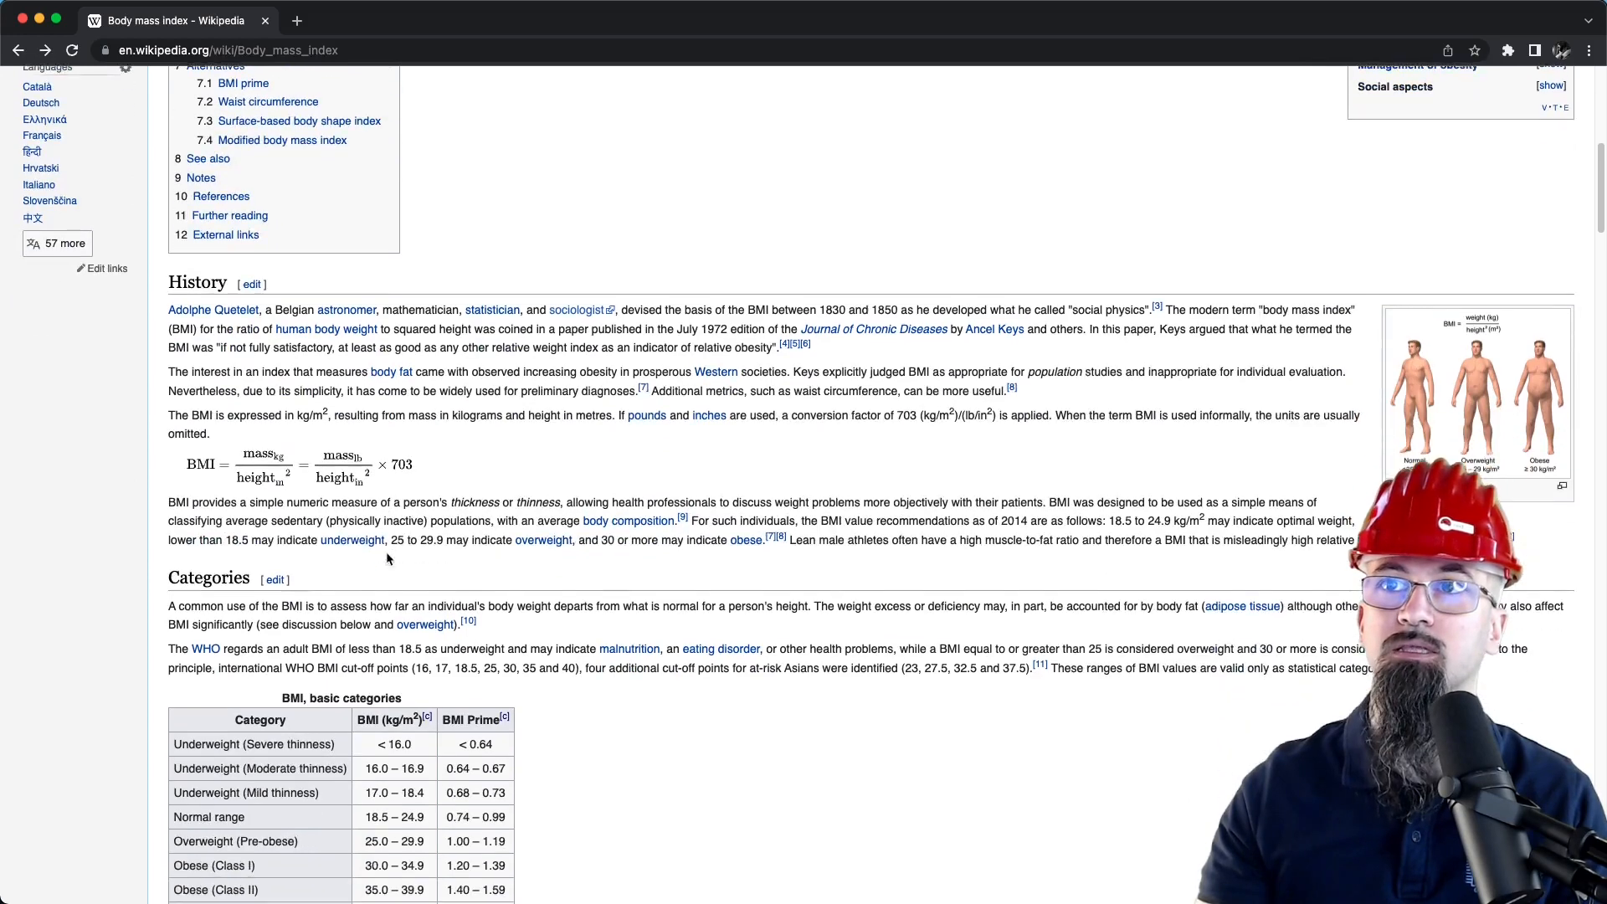
scroll(down, 3)
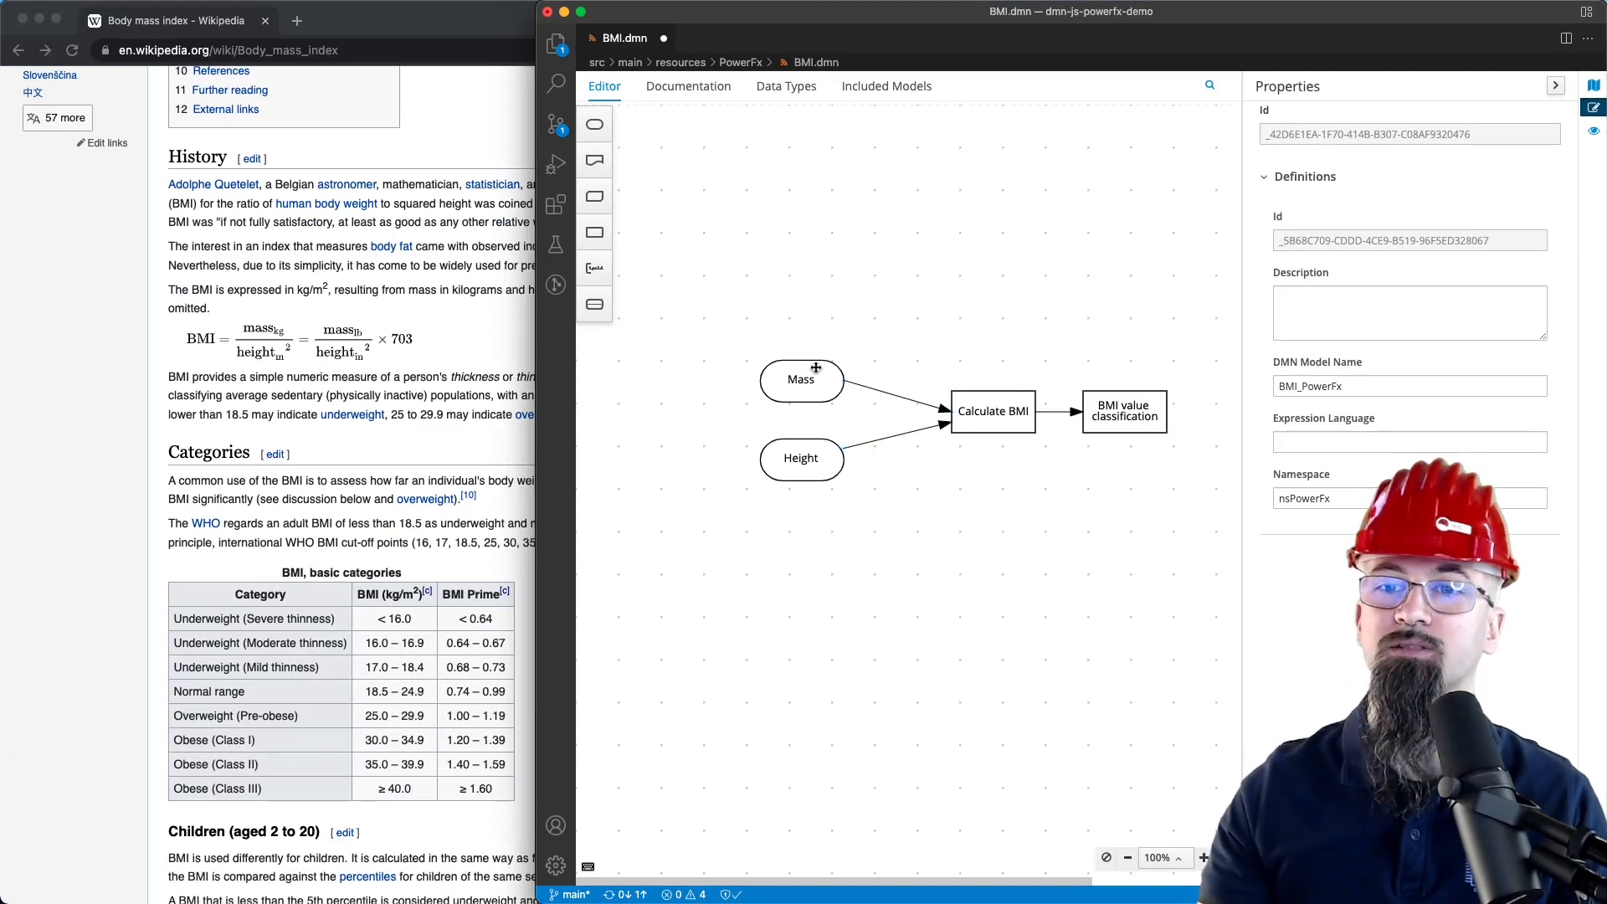
Select the BMI value classification decision to see its Wikipedia link and string type
click(801, 379)
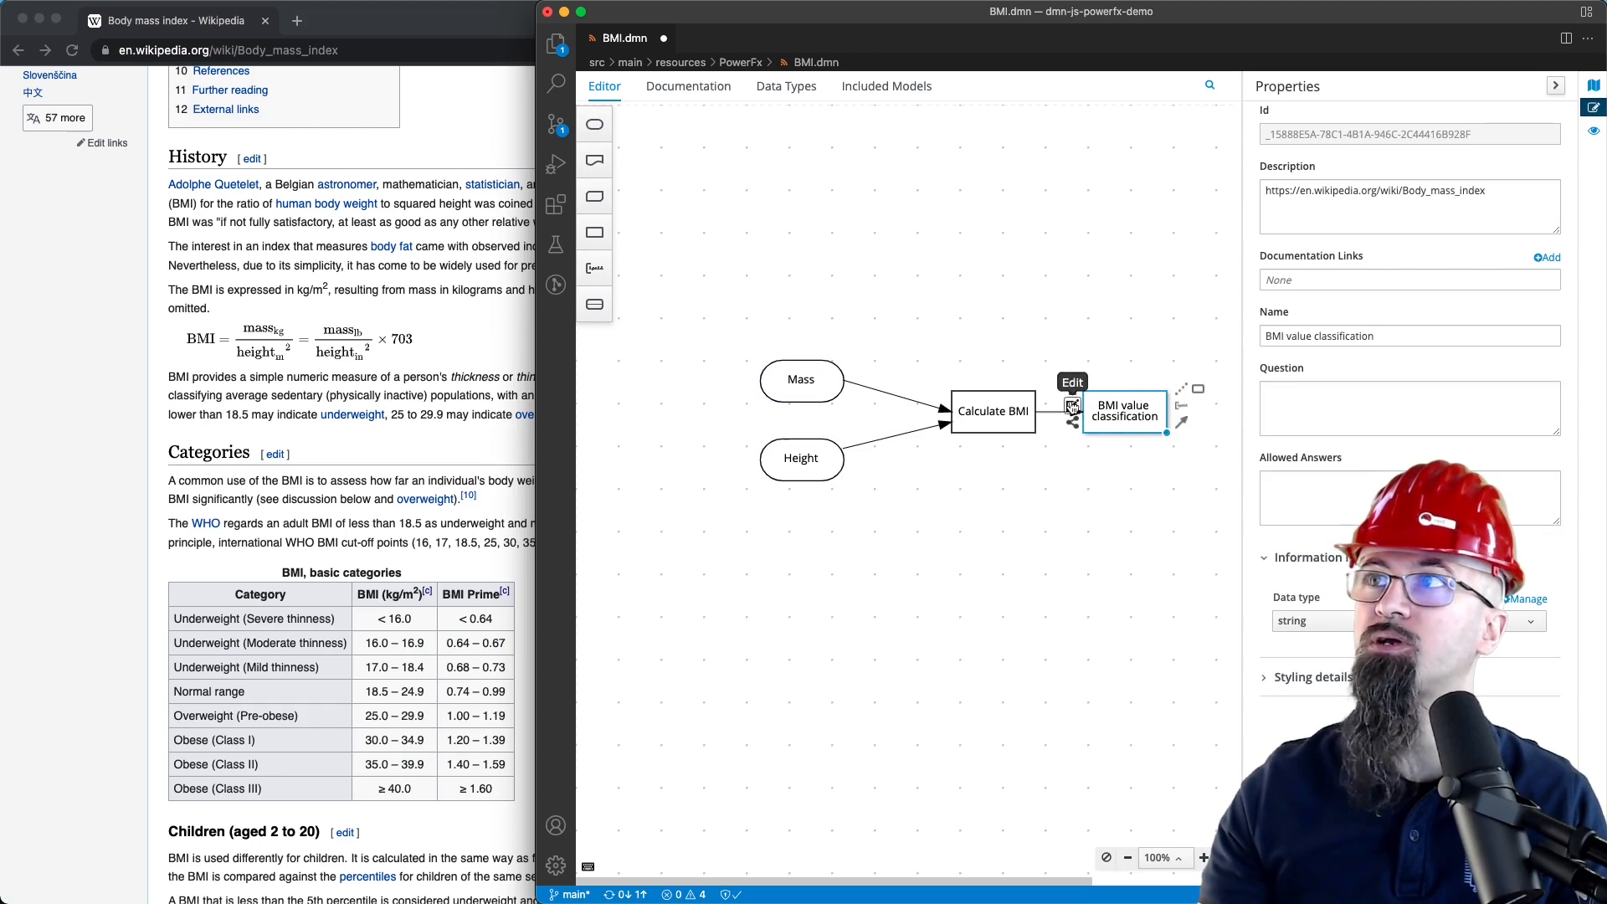
Open the classification decision table mapping BMI ranges to Underweight, Normal range, Overweight, Obese
click(1073, 382)
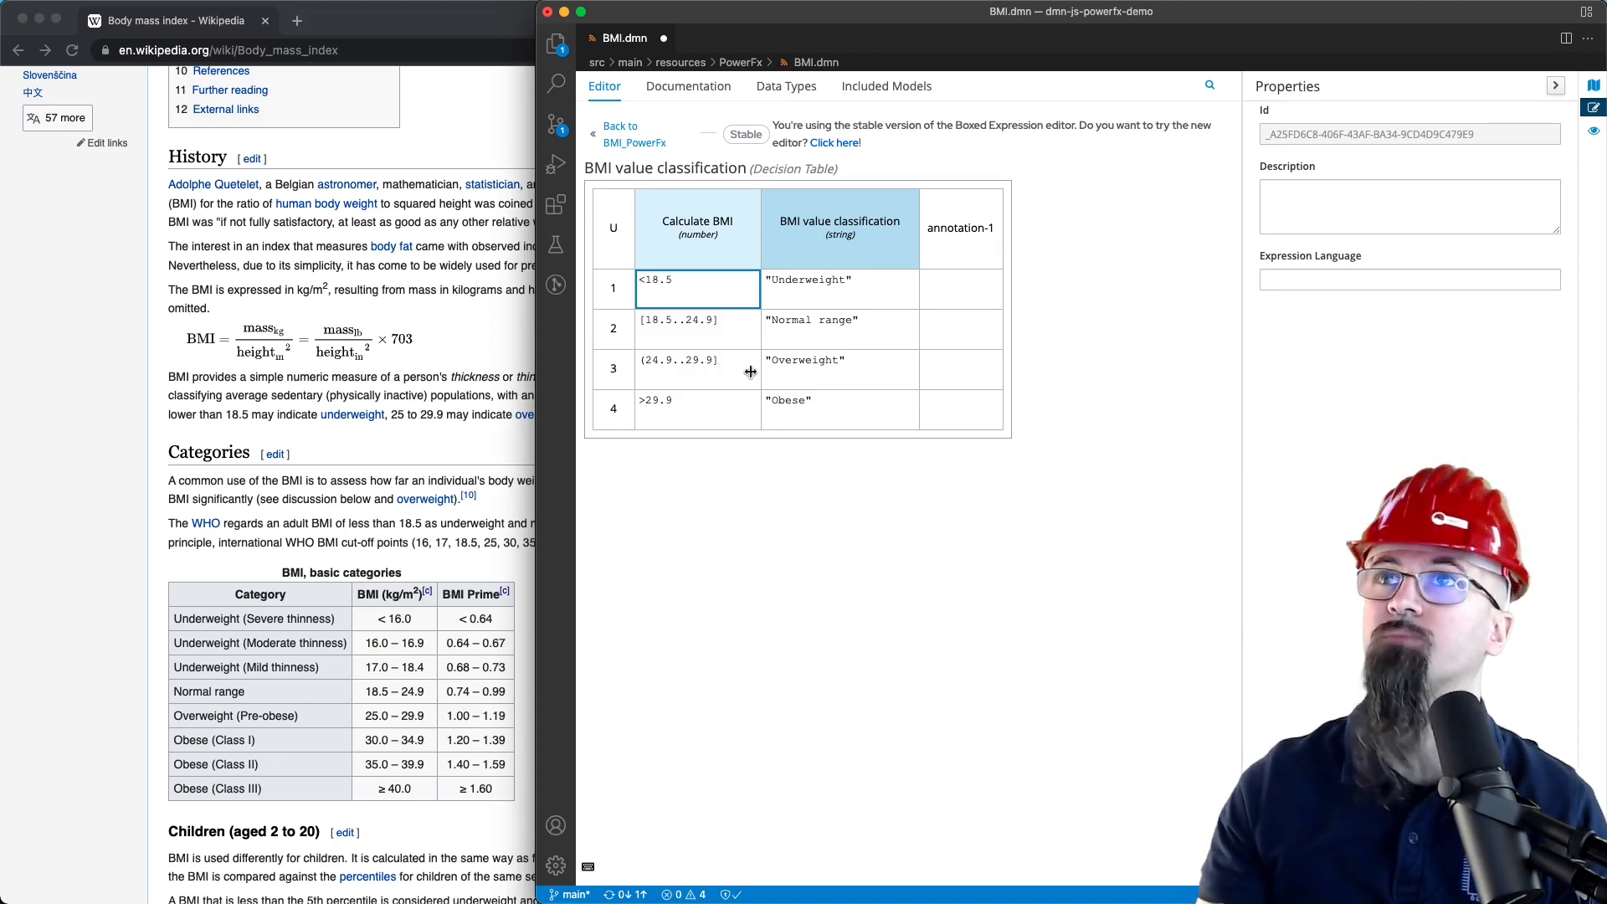
mouse_move(777, 408)
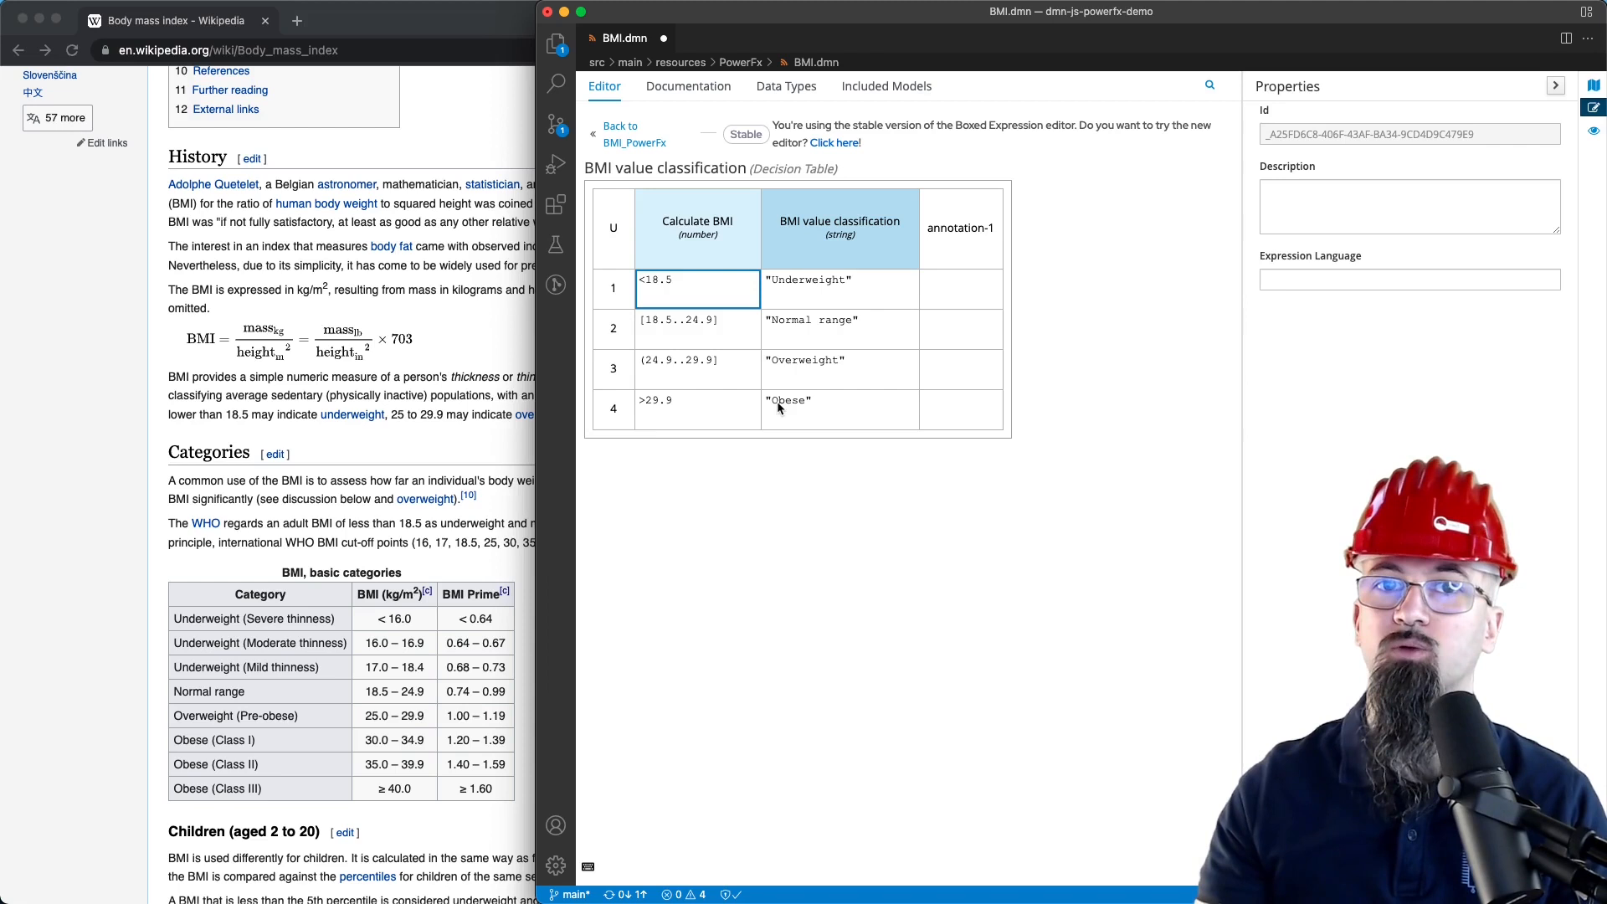
mouse_move(773, 342)
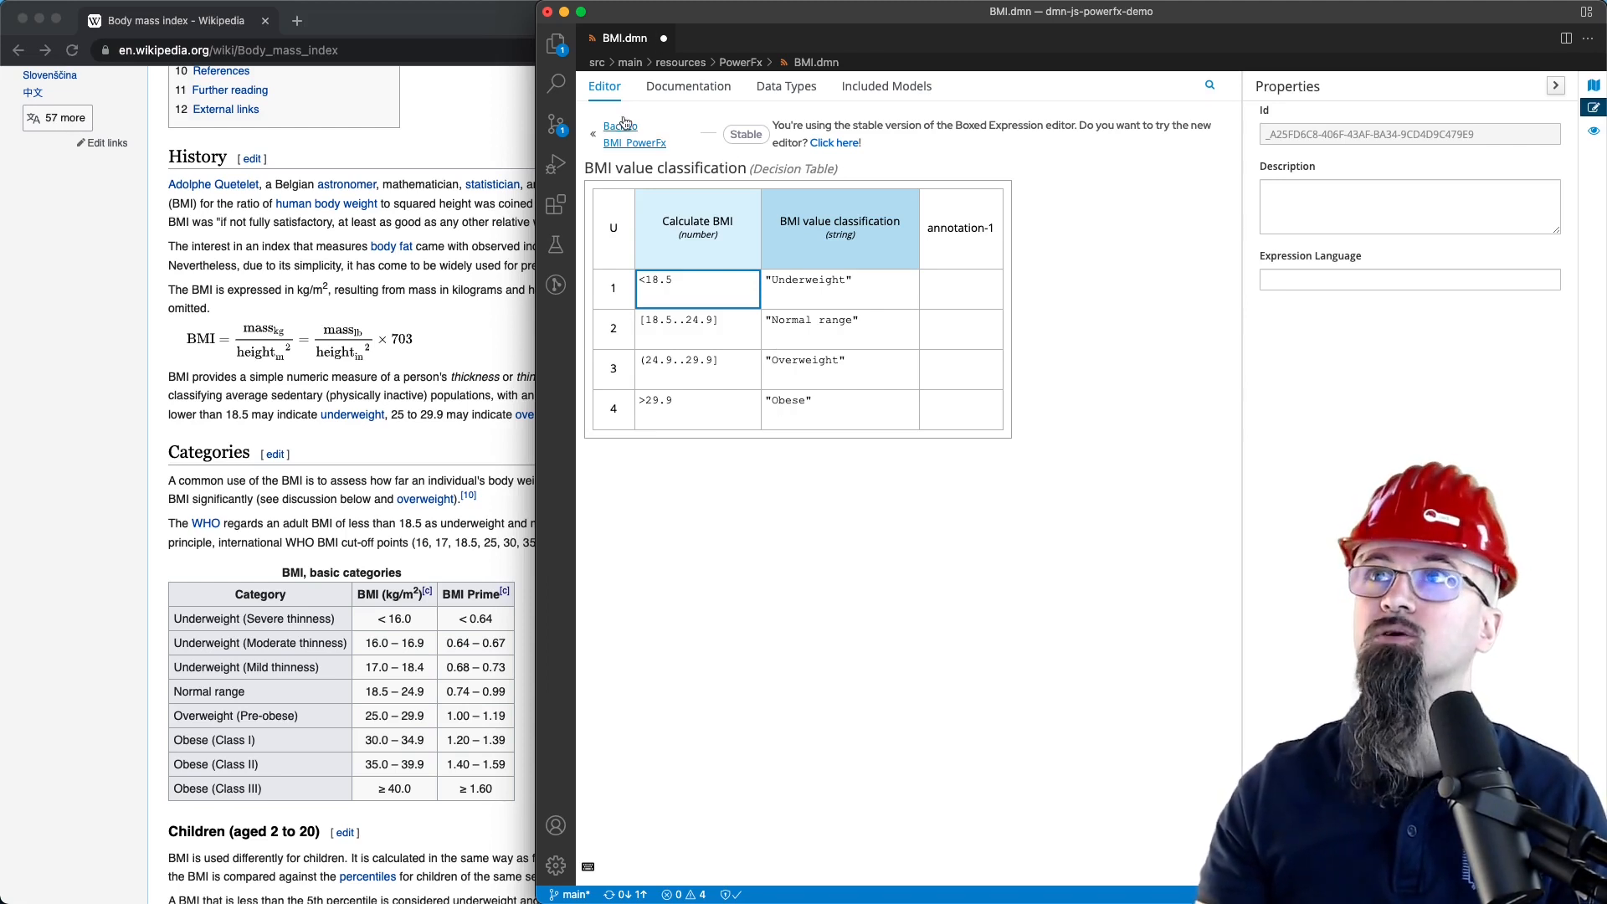
Go back to the BMI_PowerFx diagram and view Calculate BMI's properties, typed number
click(615, 125)
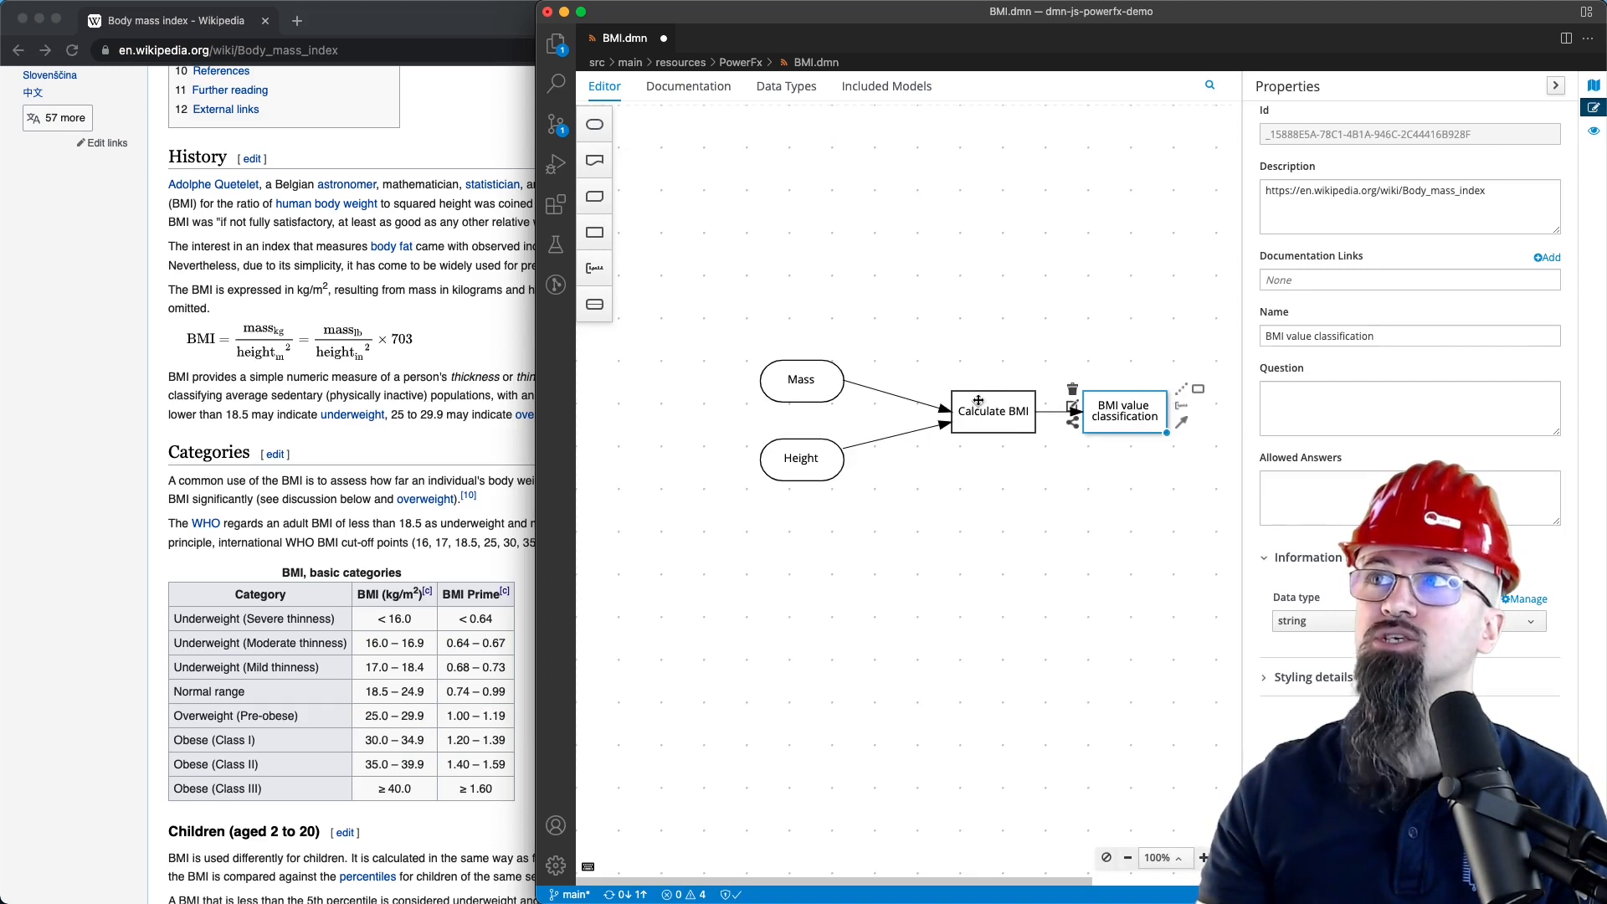
click(991, 411)
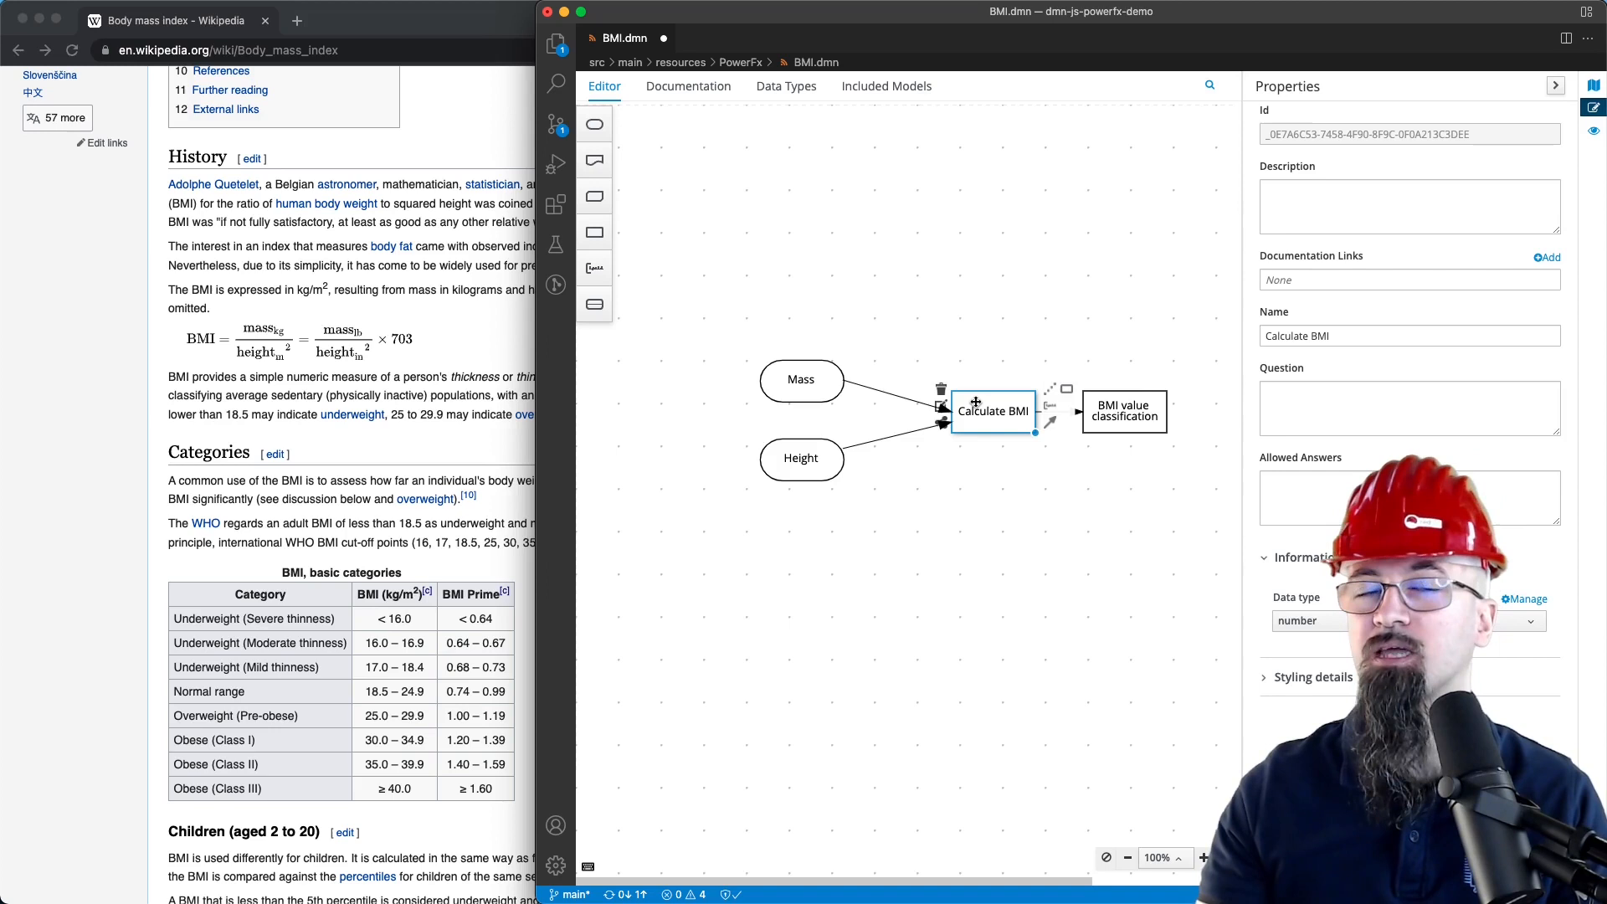
mouse_move(994, 367)
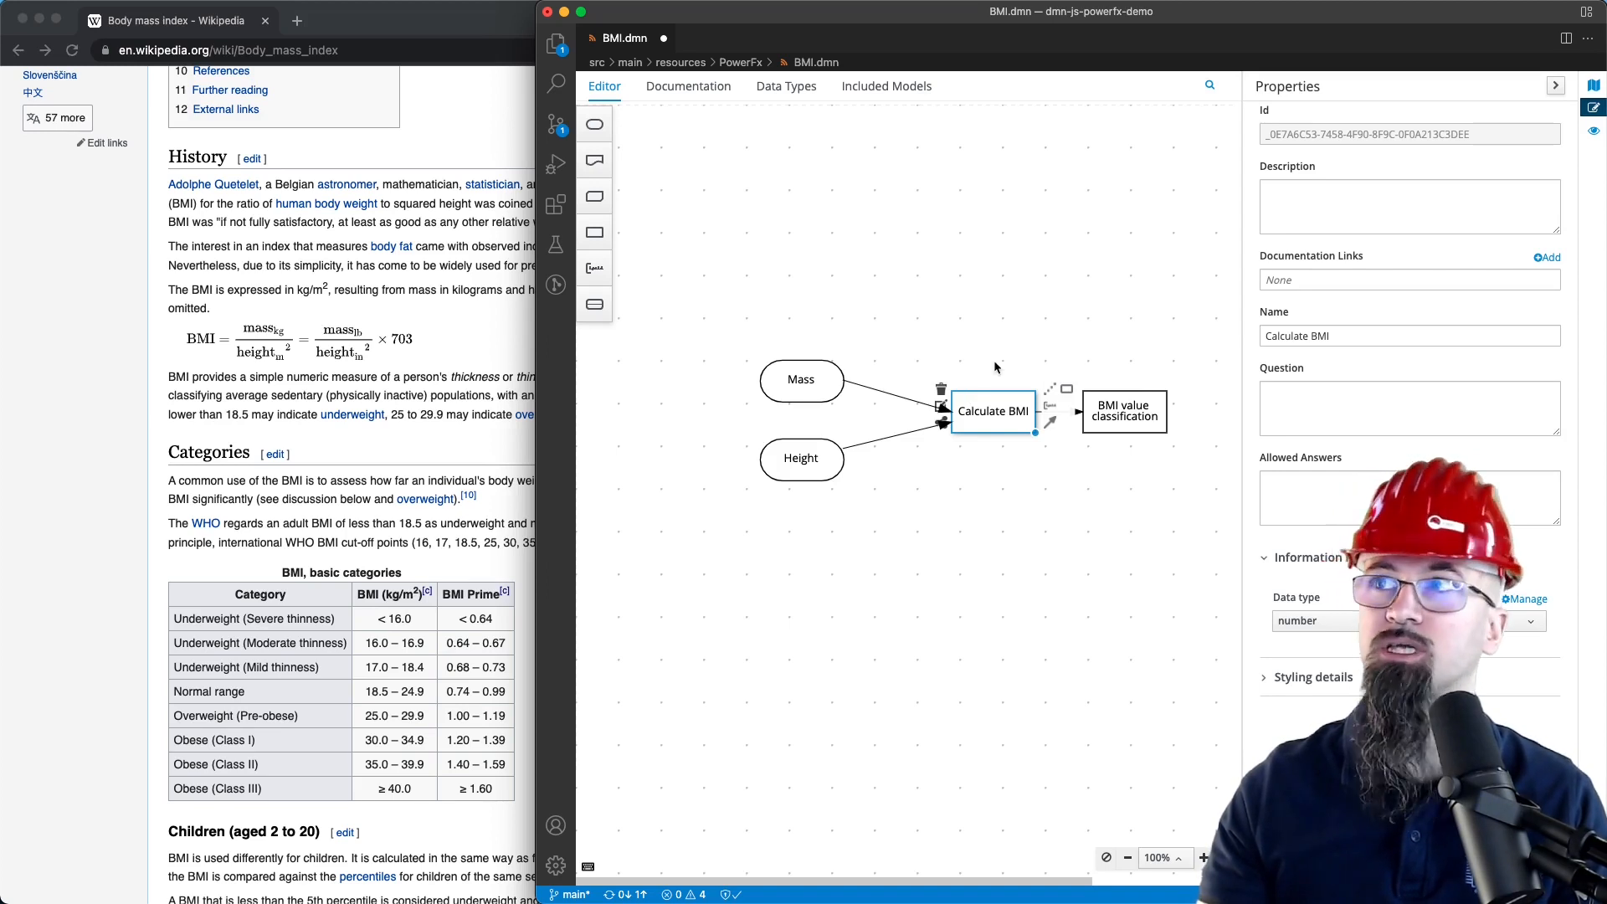
mouse_move(1007, 453)
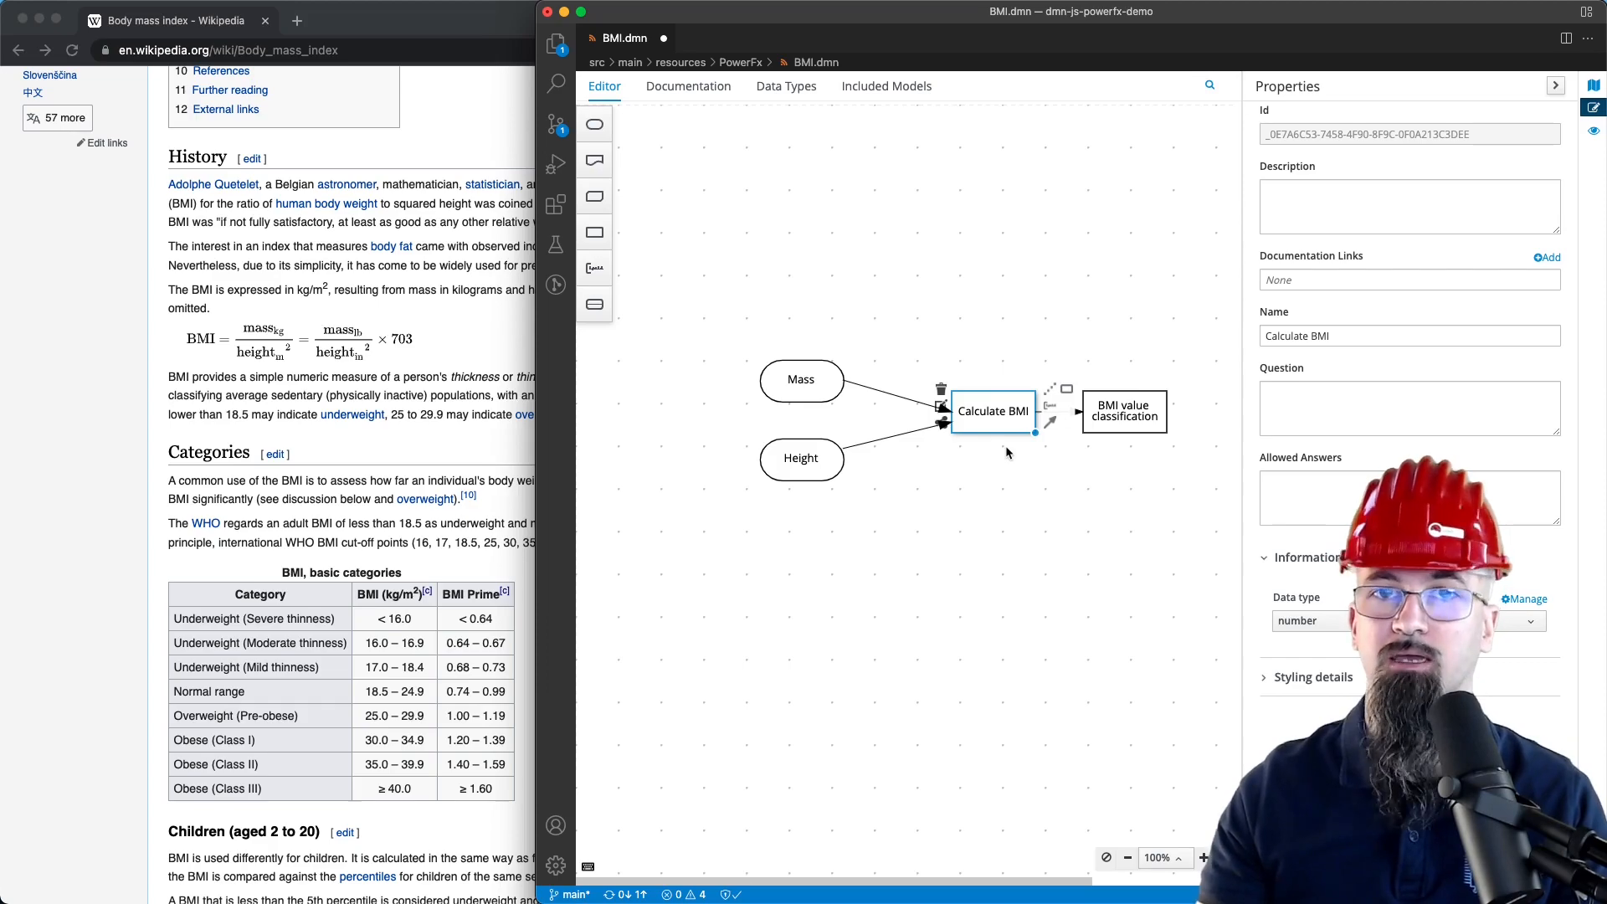
Write ( Mass / Power(Height, 2) ) * 703 as the Calculate BMI PowerFx formula
double_click(991, 411)
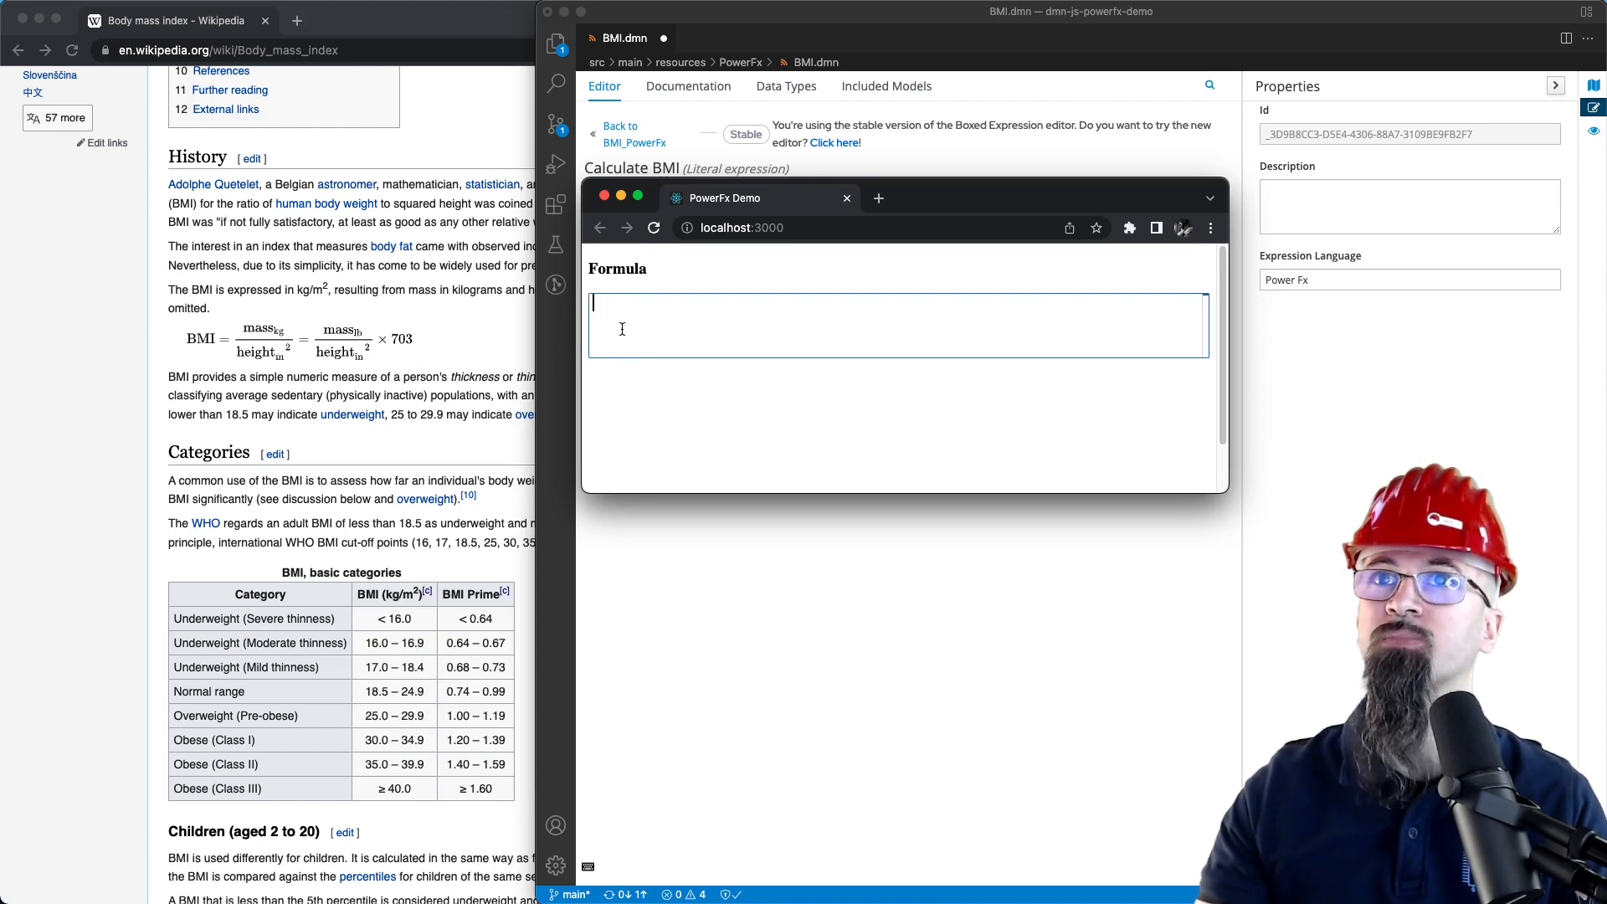
text(Mass)
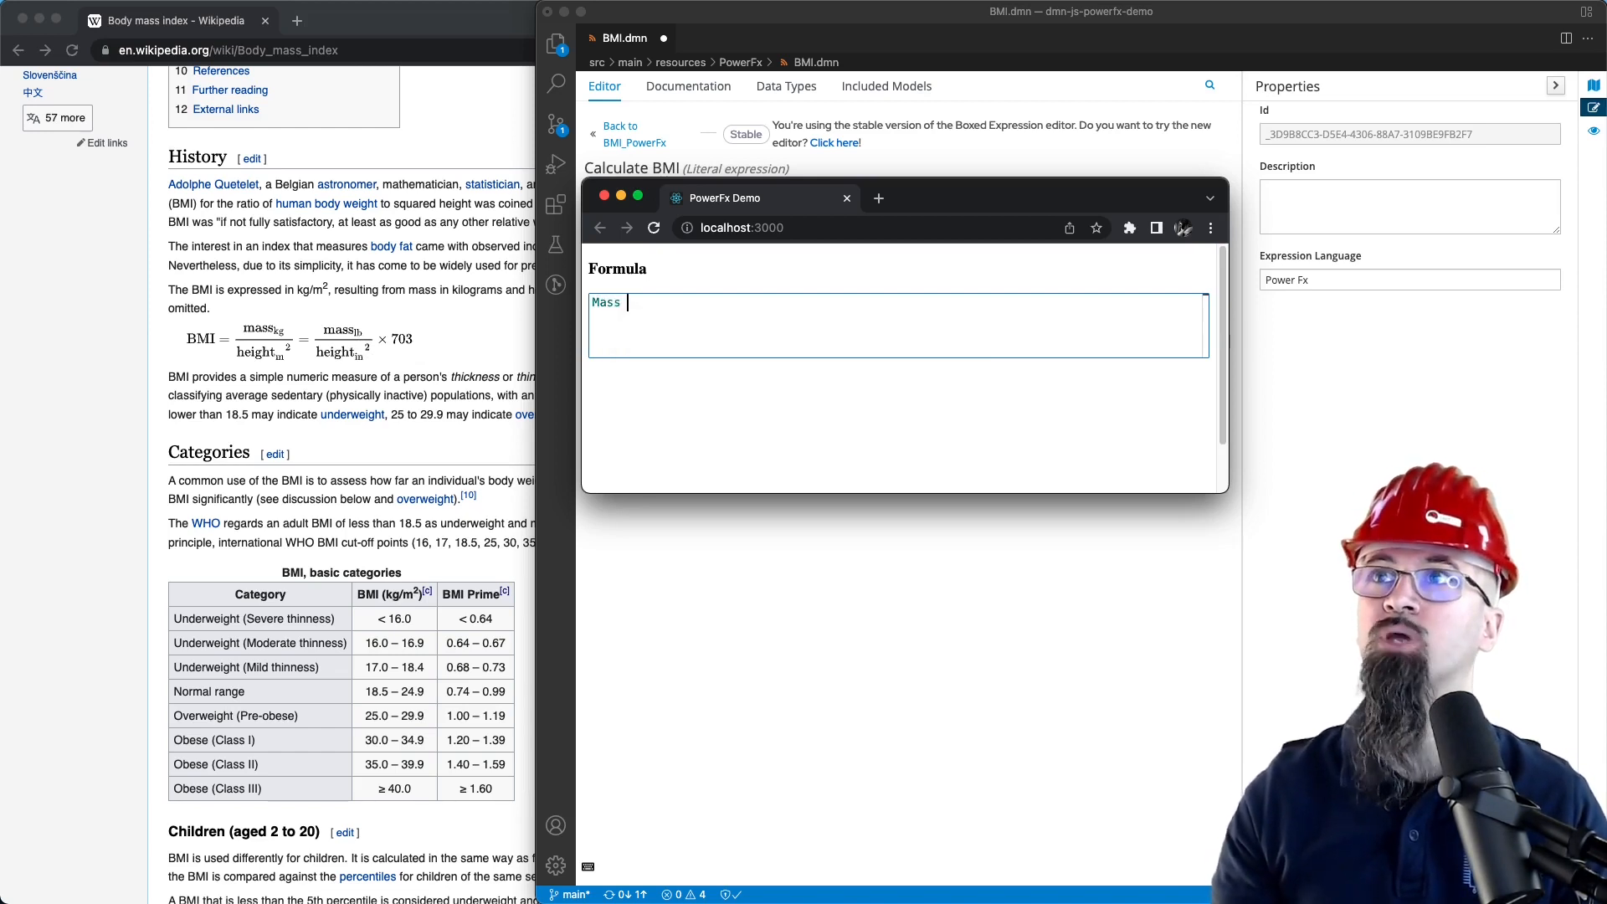
text(/)
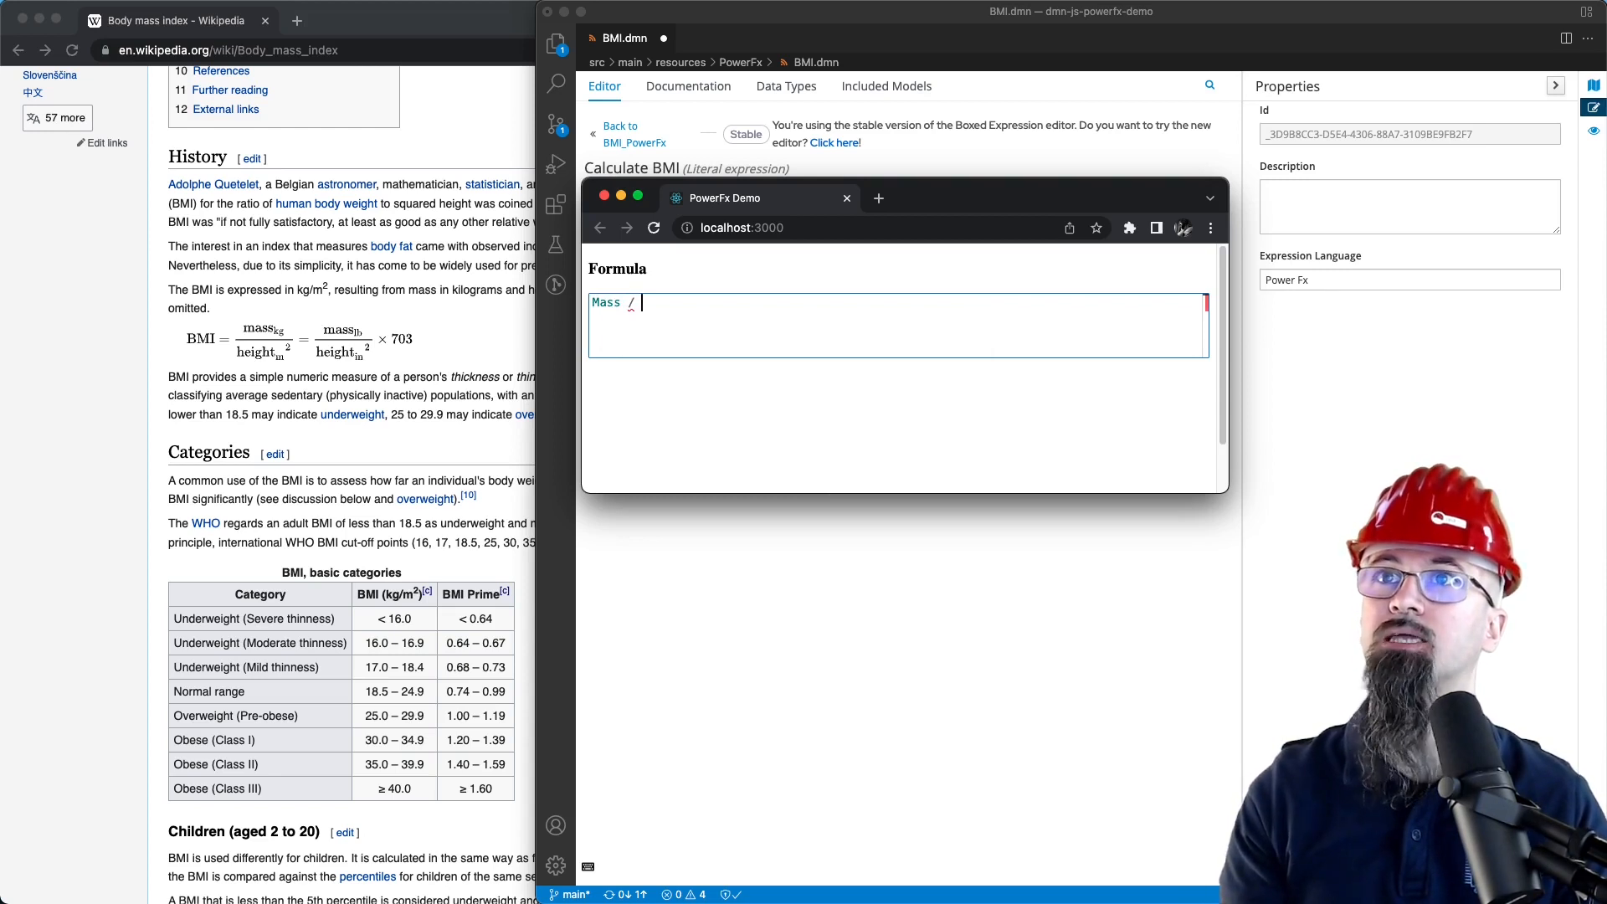
mouse_move(722, 384)
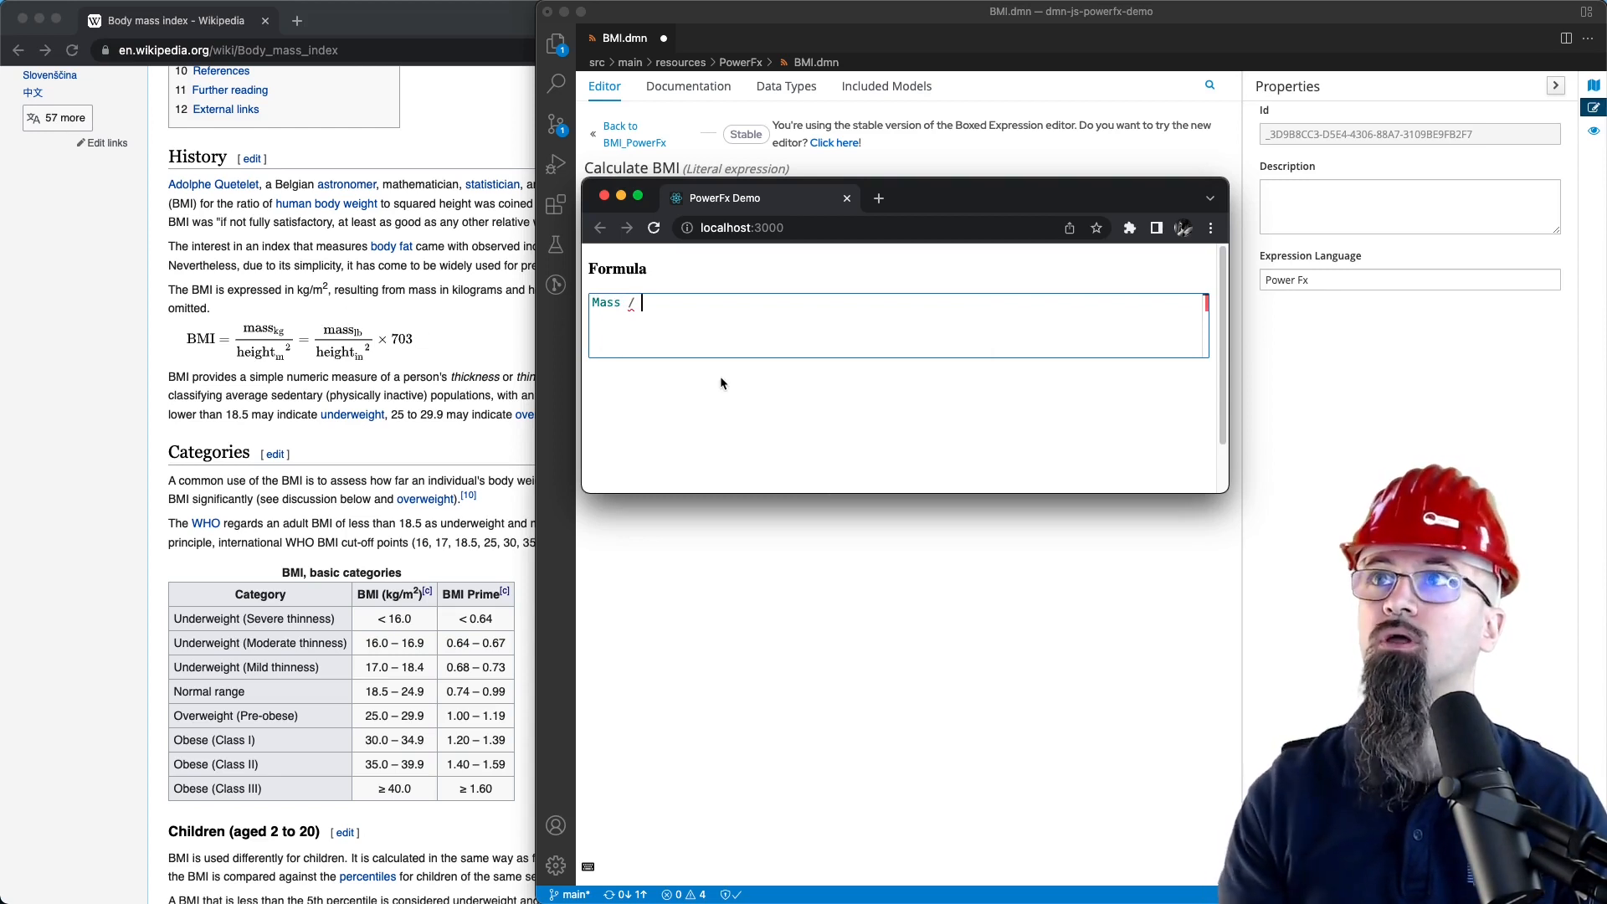
text(Power)
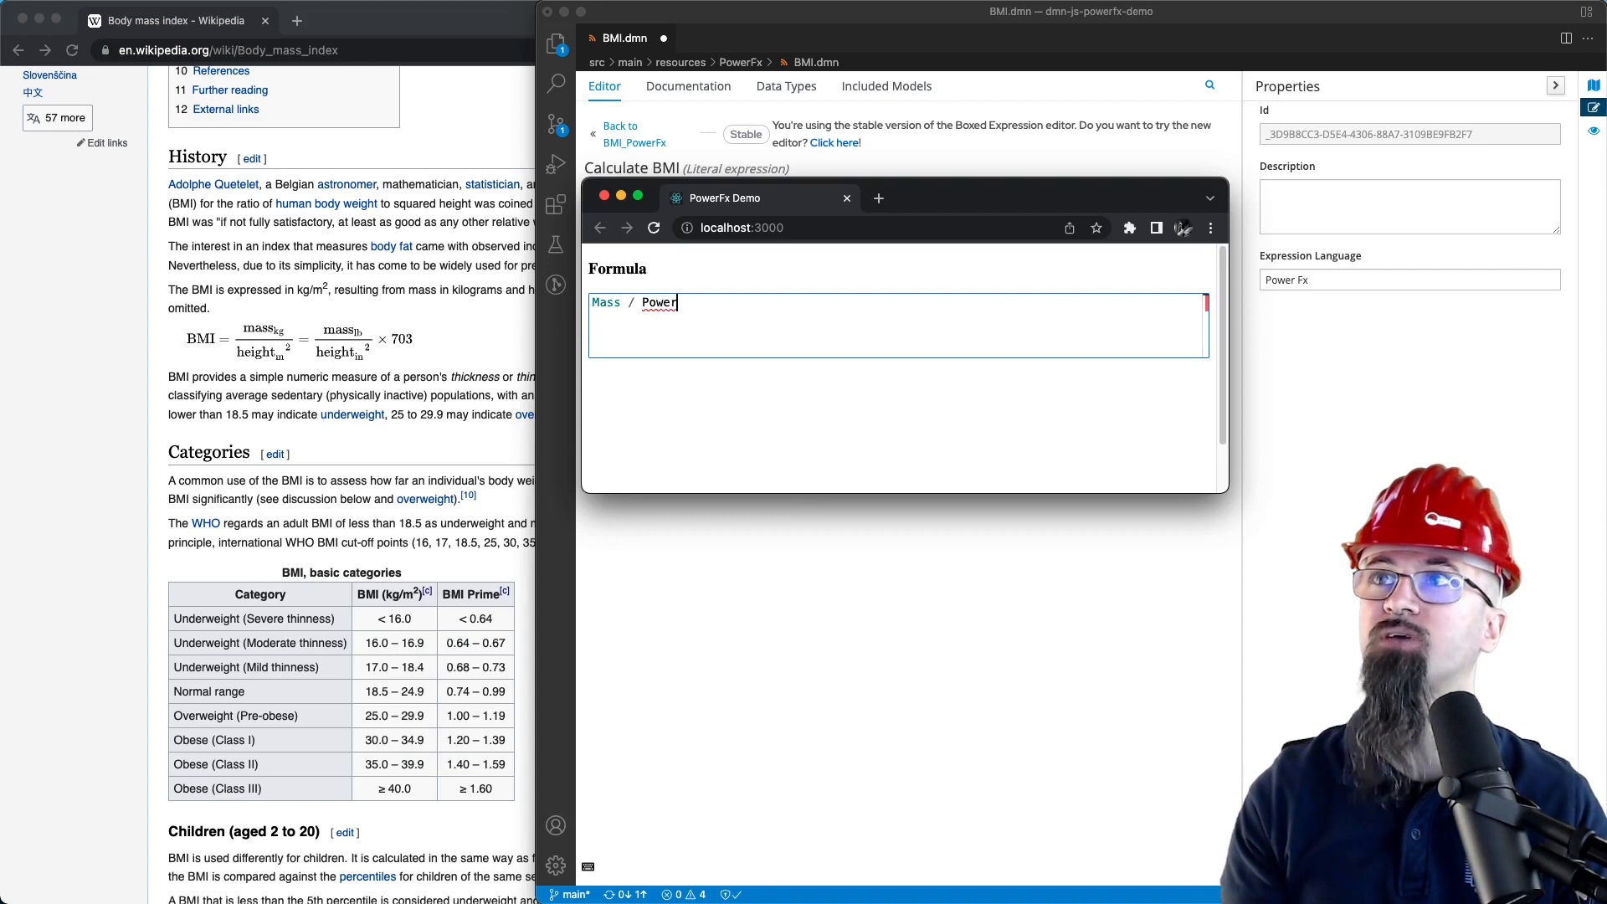
text(()
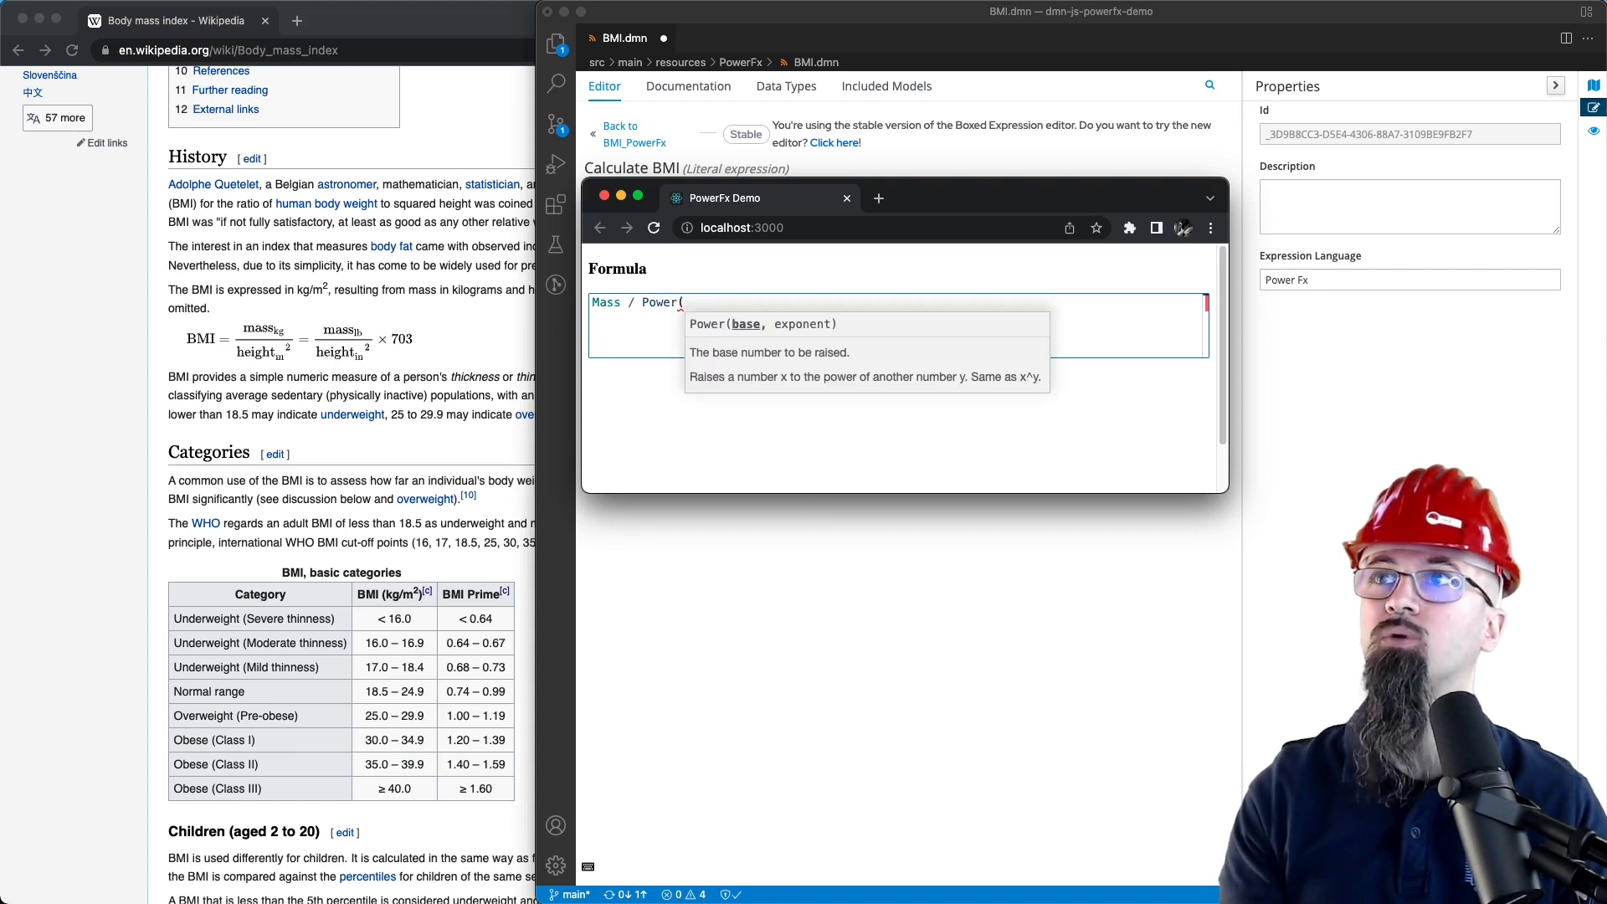
text(Height)
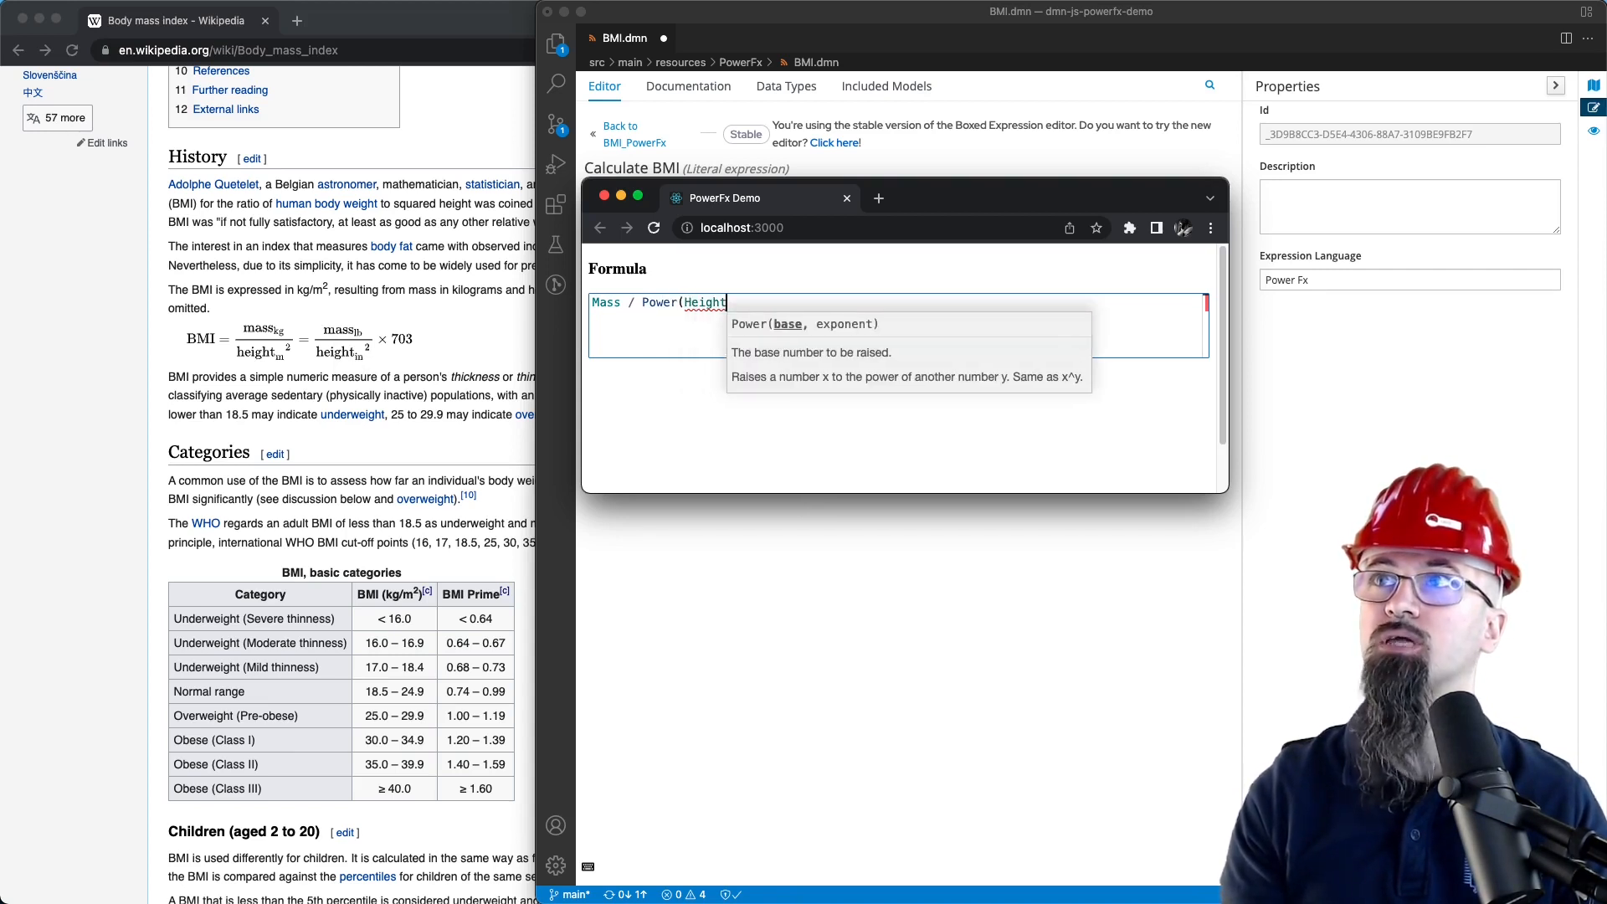
text(, 2)
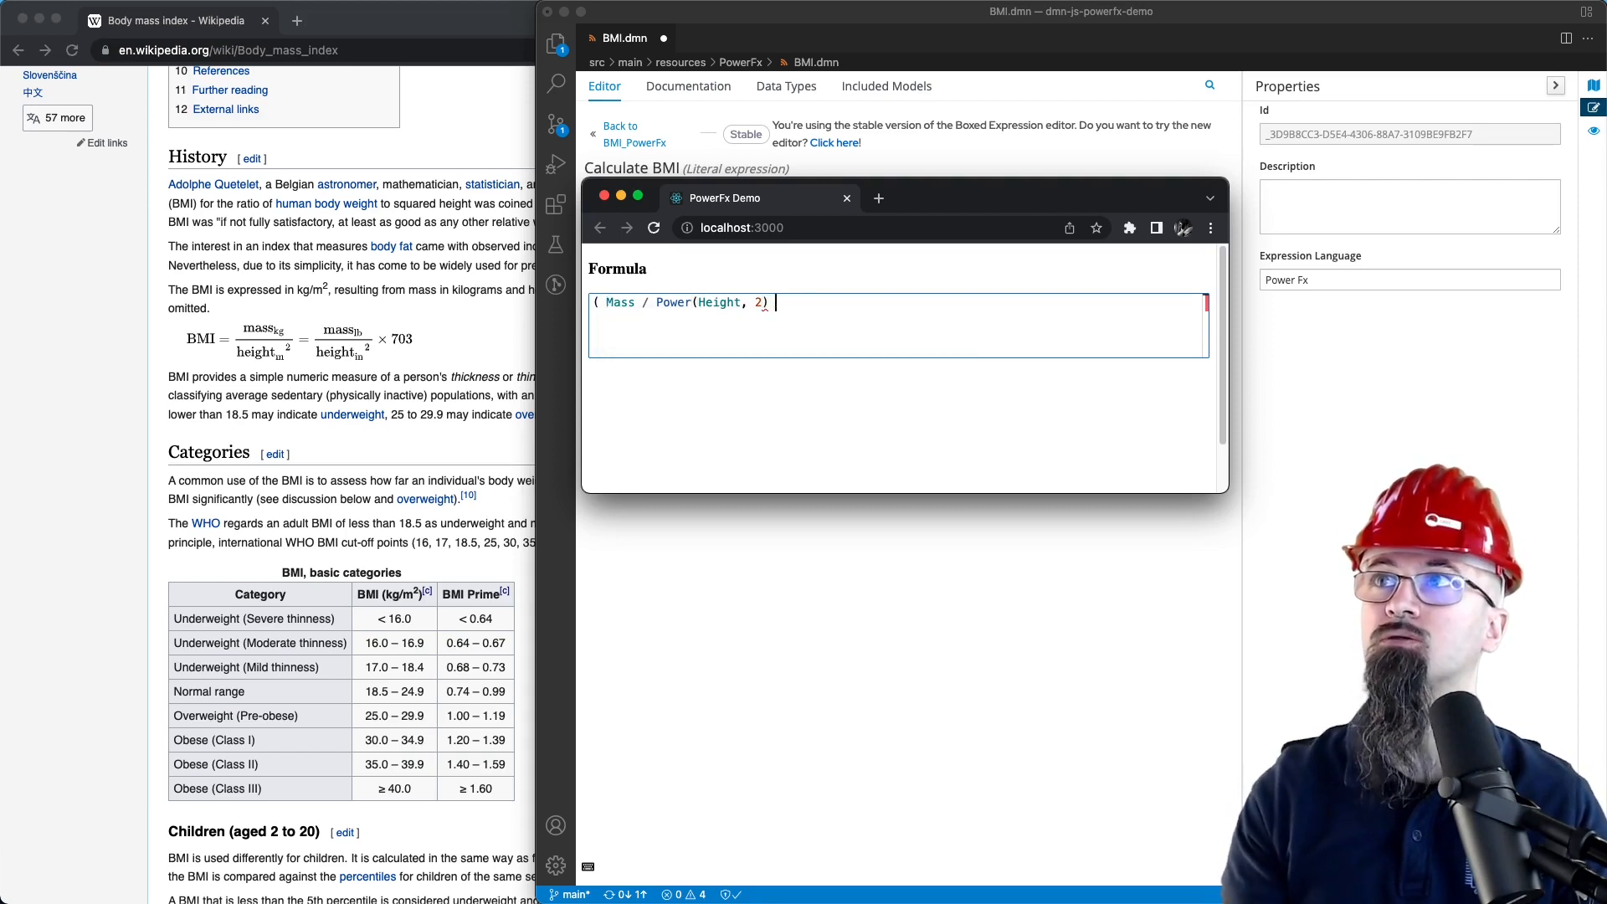
text() *)
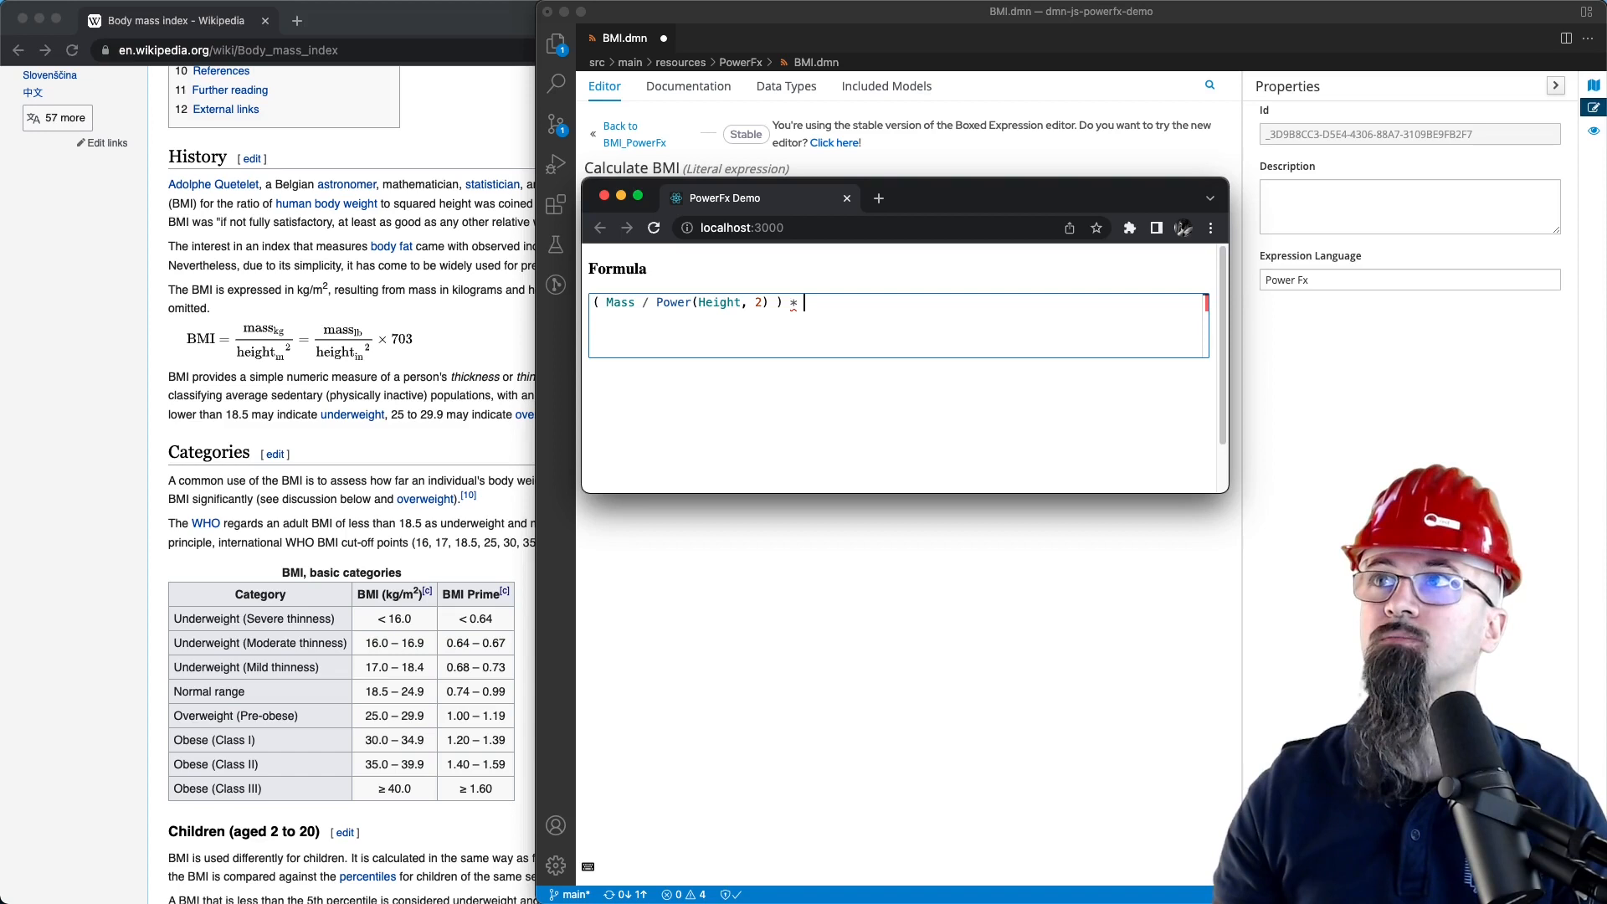
text(703)
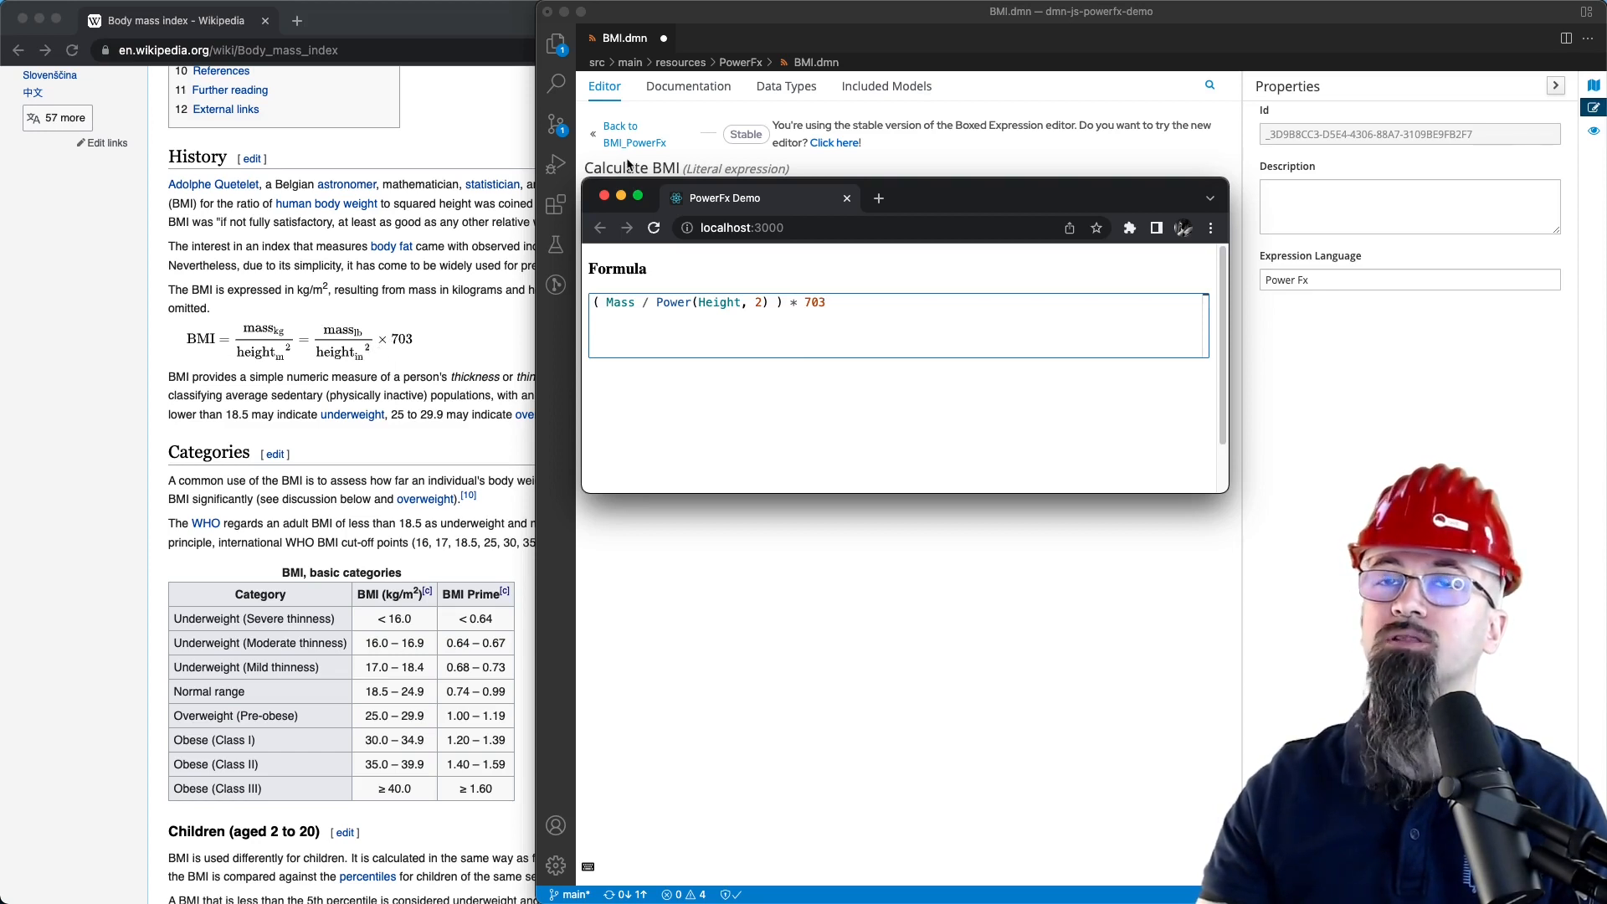
mouse_move(718, 369)
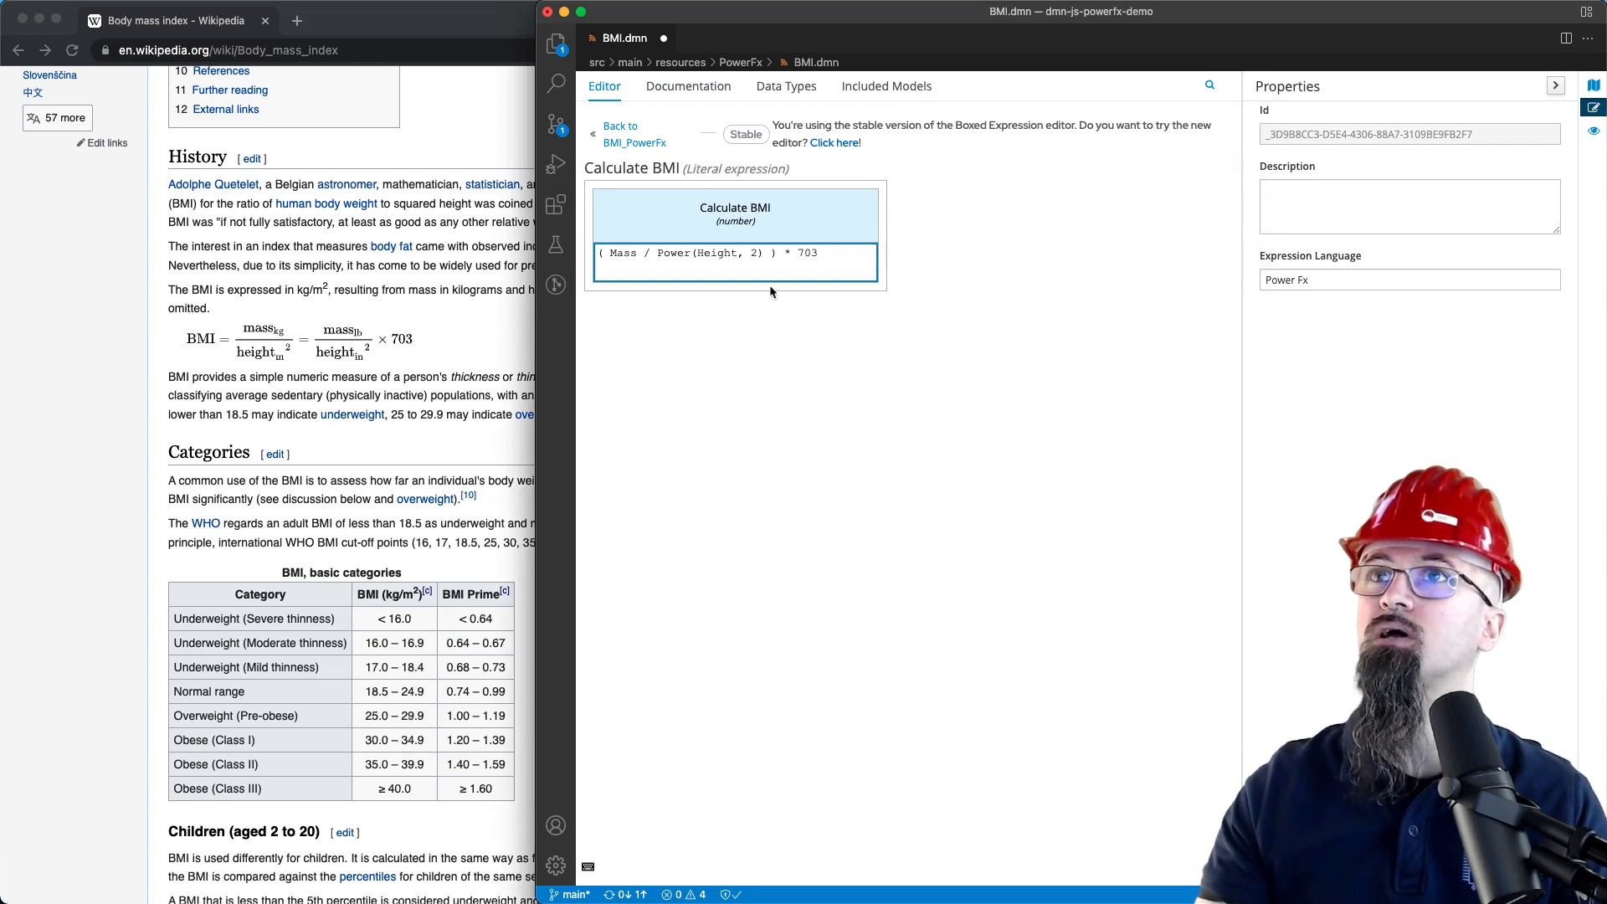
mouse_move(799, 269)
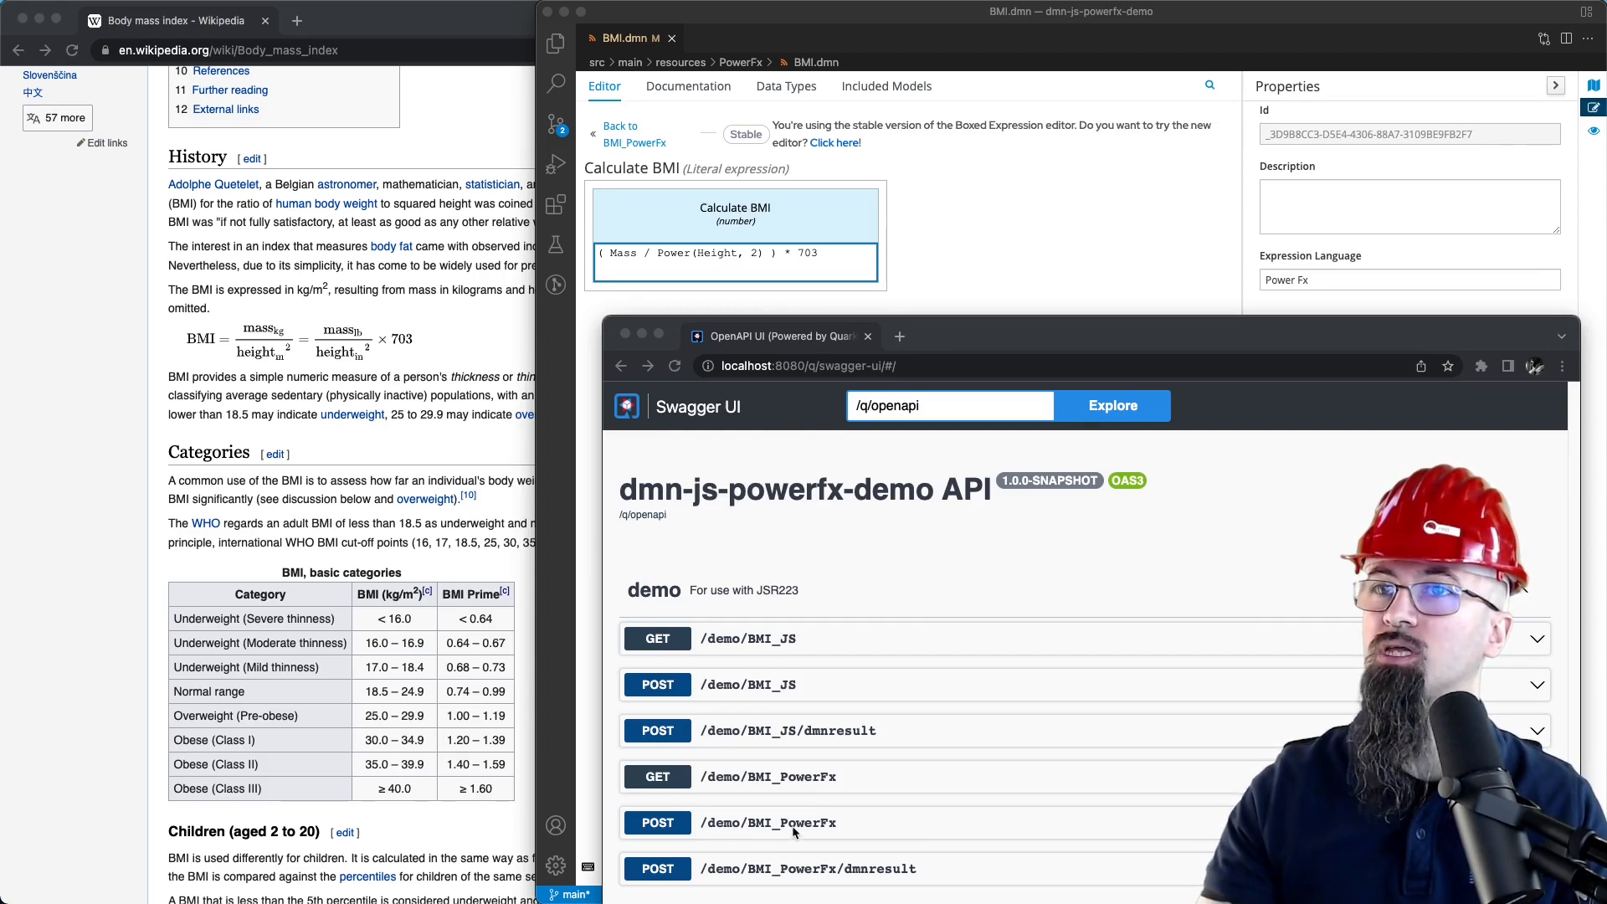
Test POST /demo/BMI_PowerFx with Height 72 and Mass 180, then reopen the Calculate BMI formula
click(767, 822)
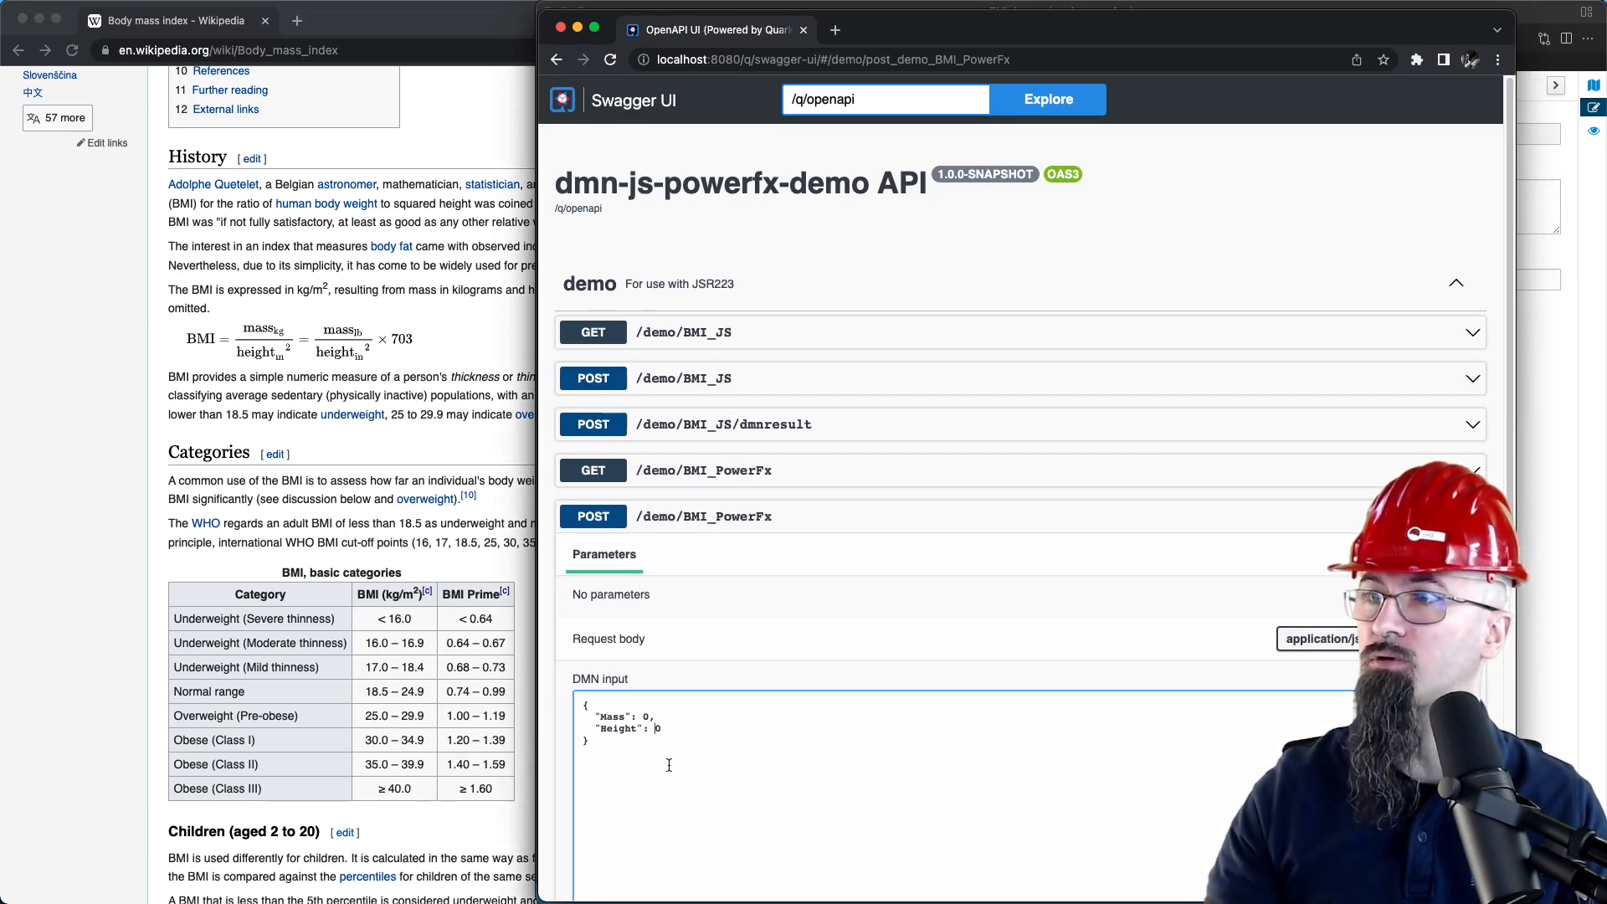
text(72)
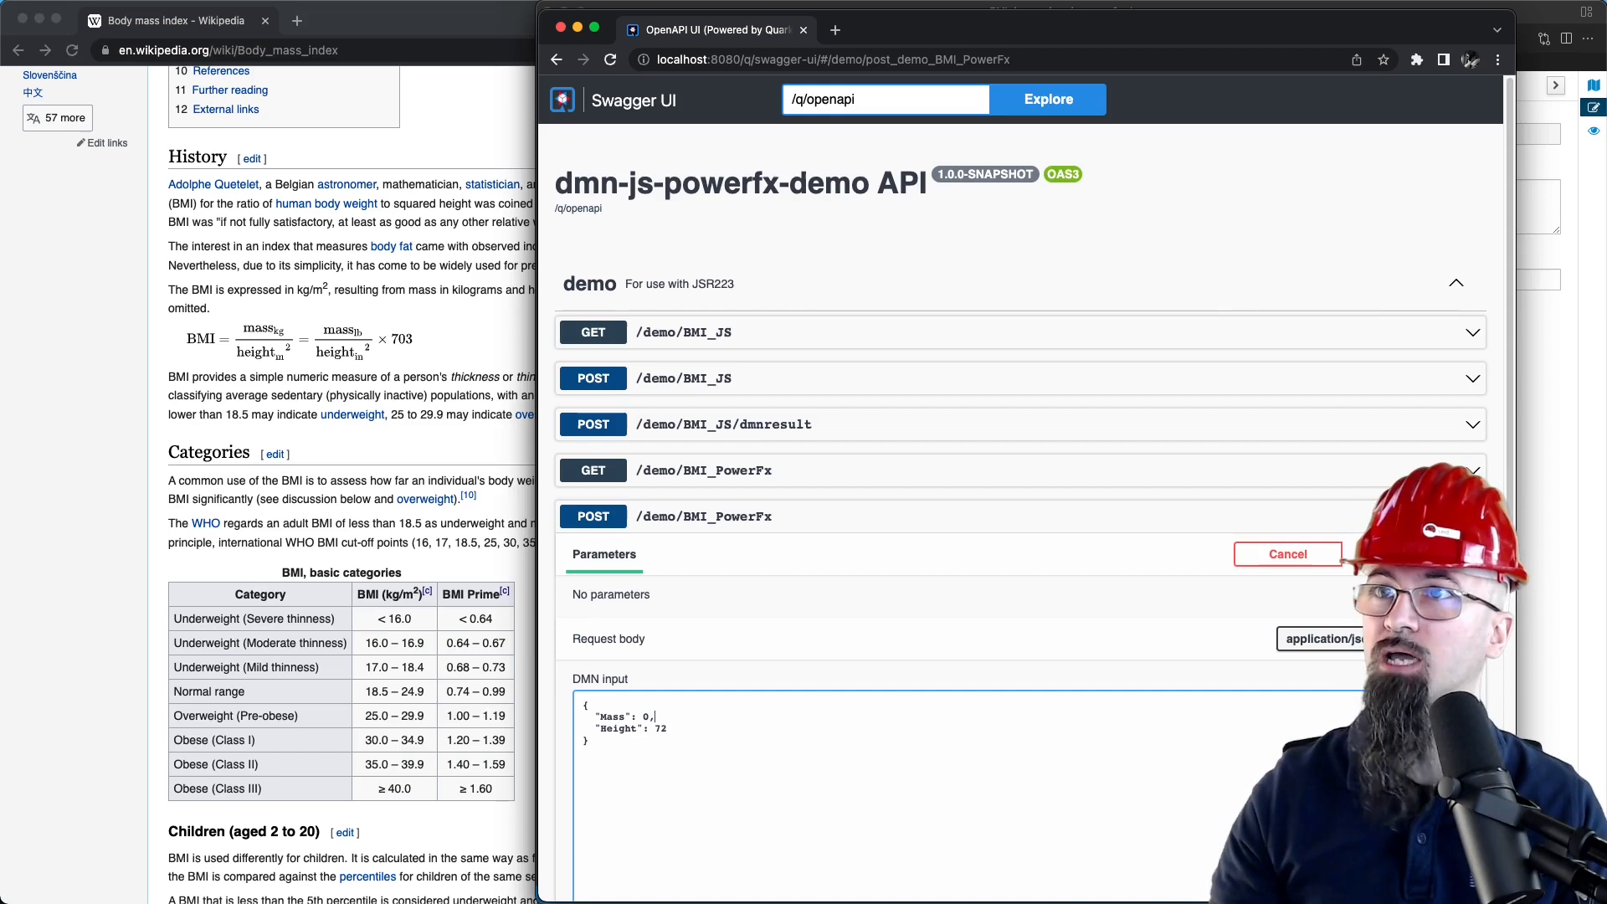
text(180)
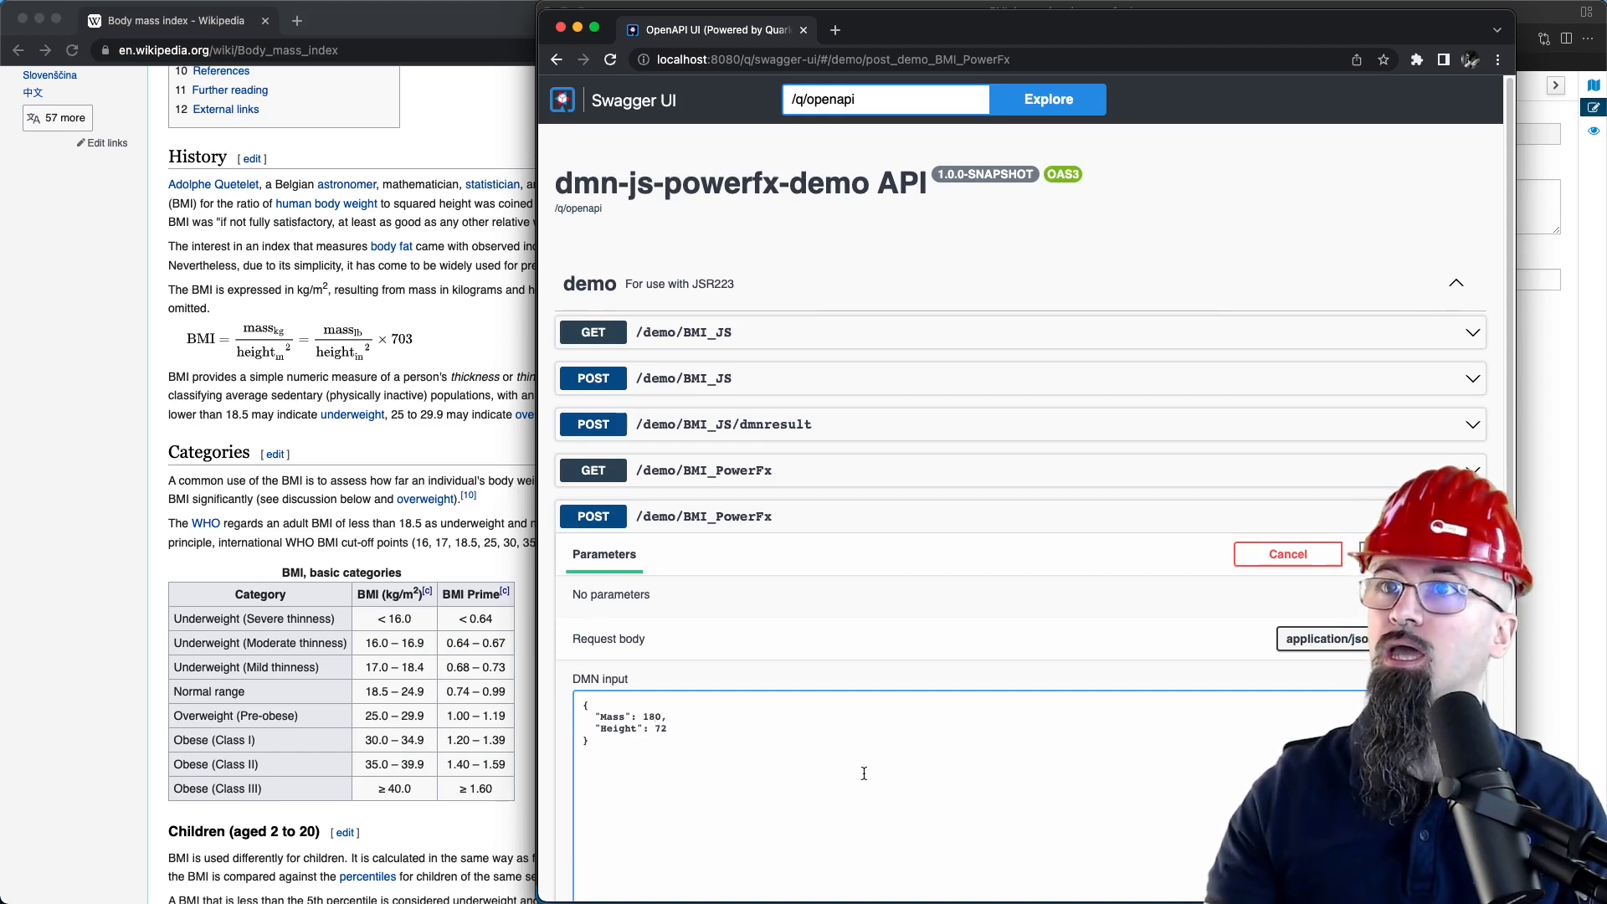
scroll(down, 3)
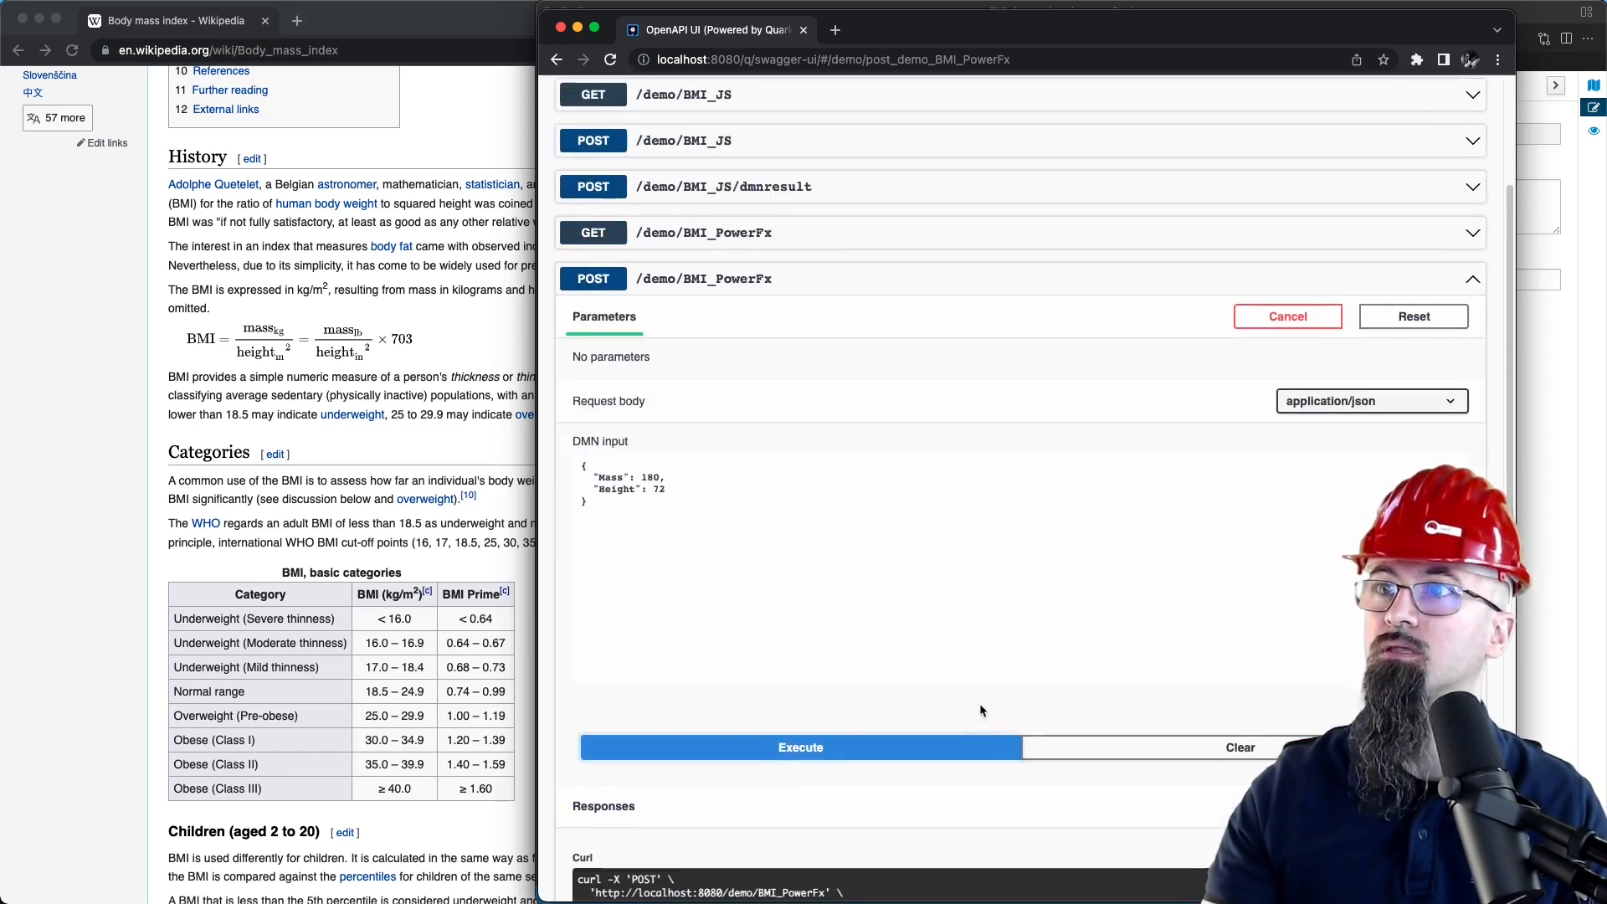
click(800, 748)
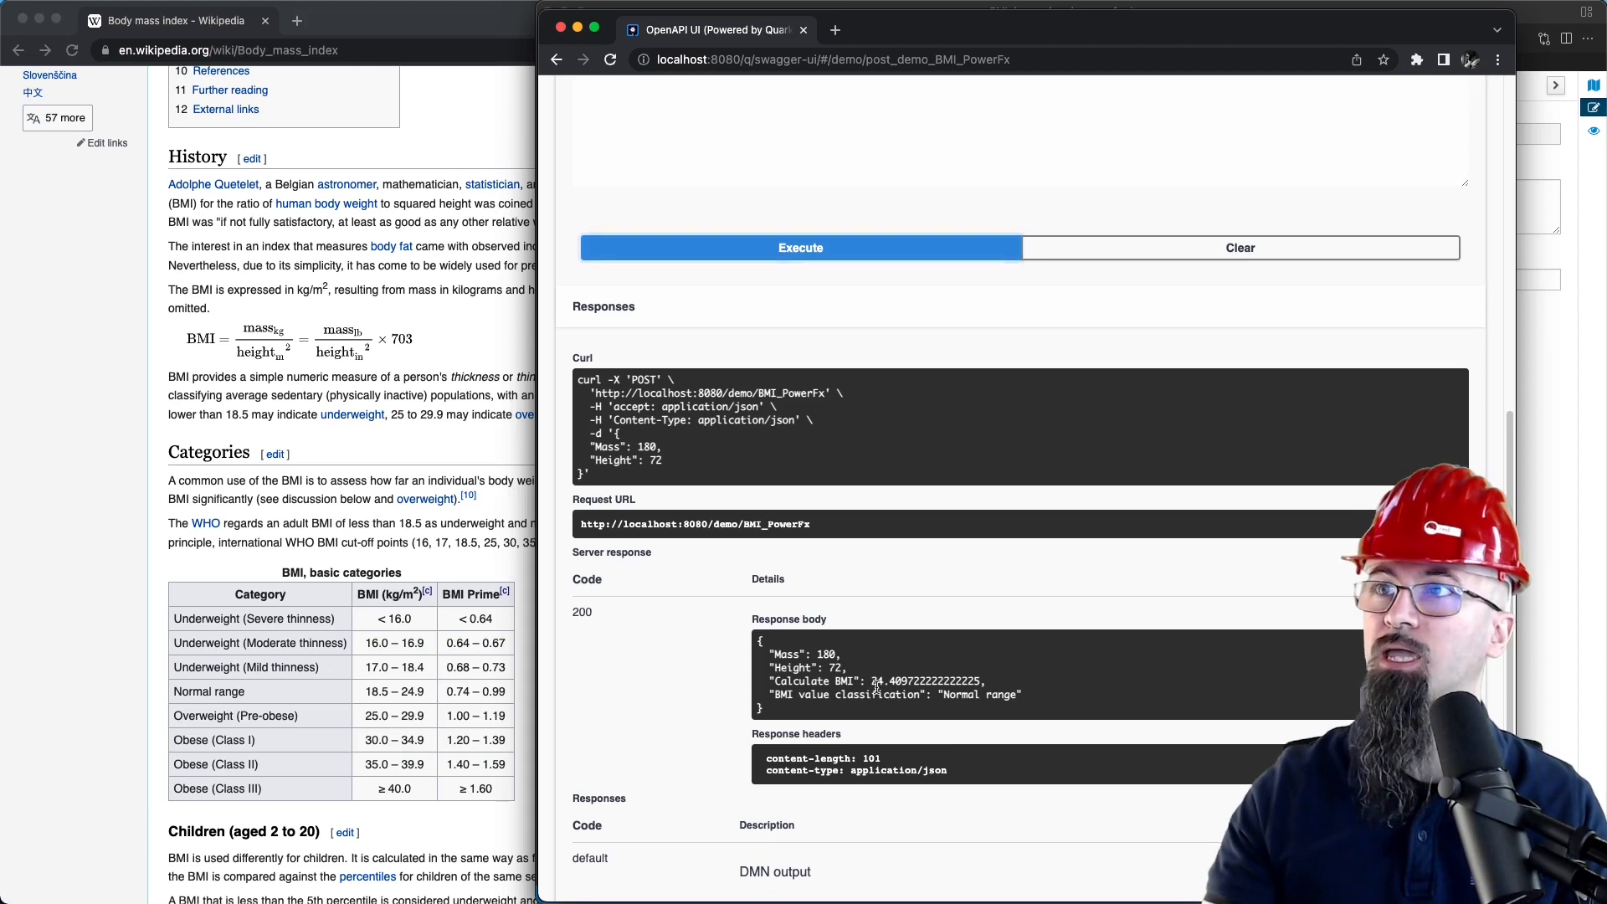
double_click(924, 680)
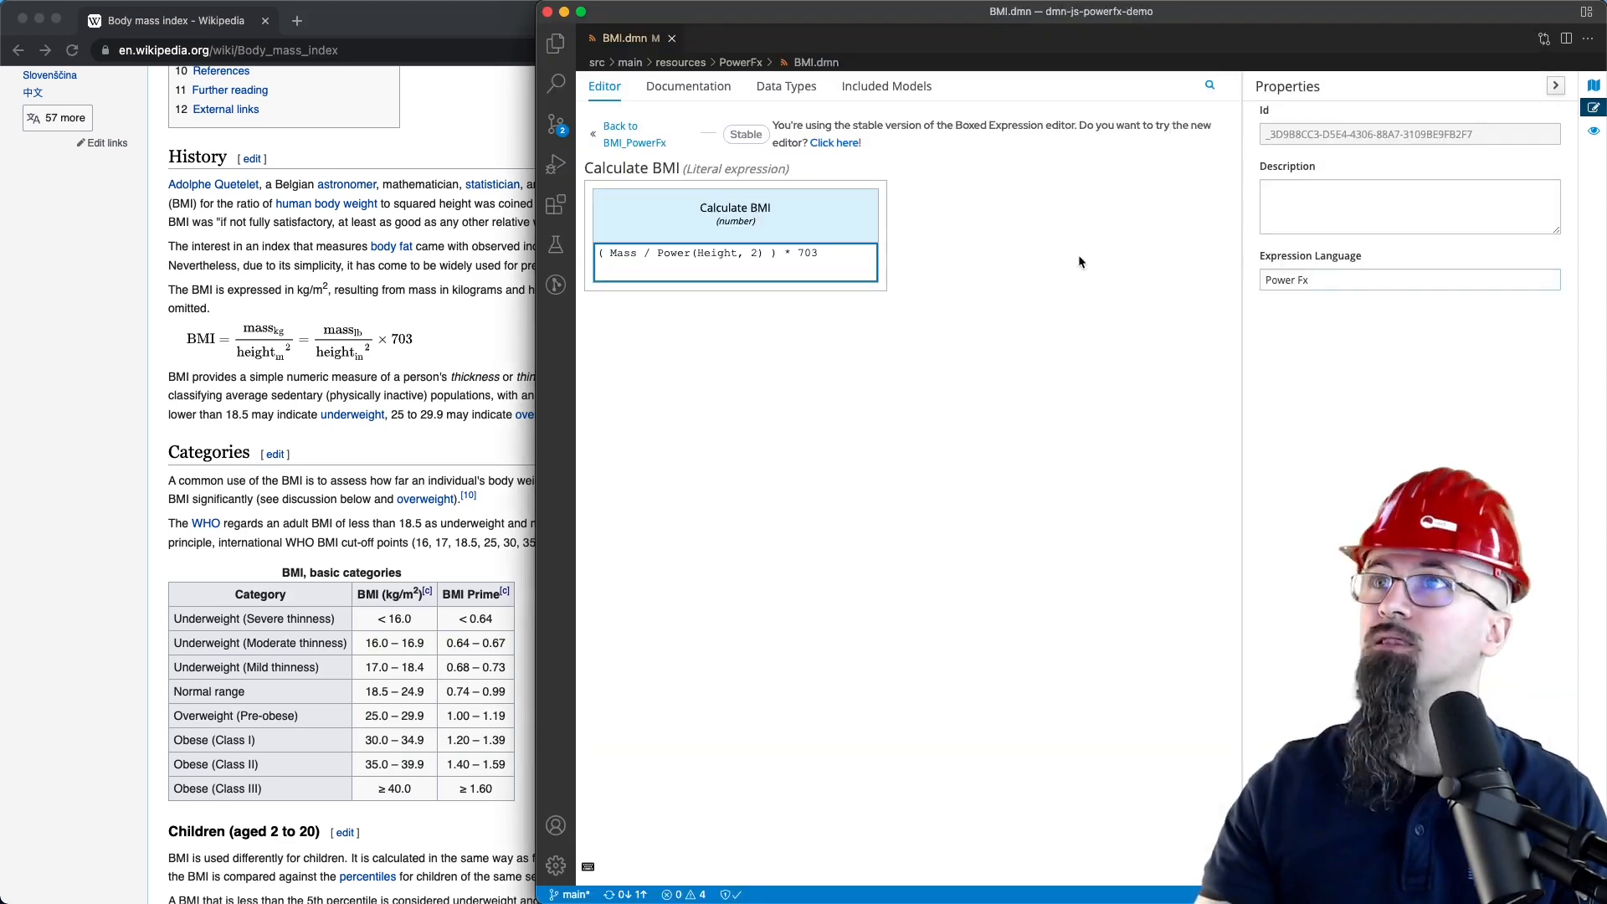
mouse_move(1101, 315)
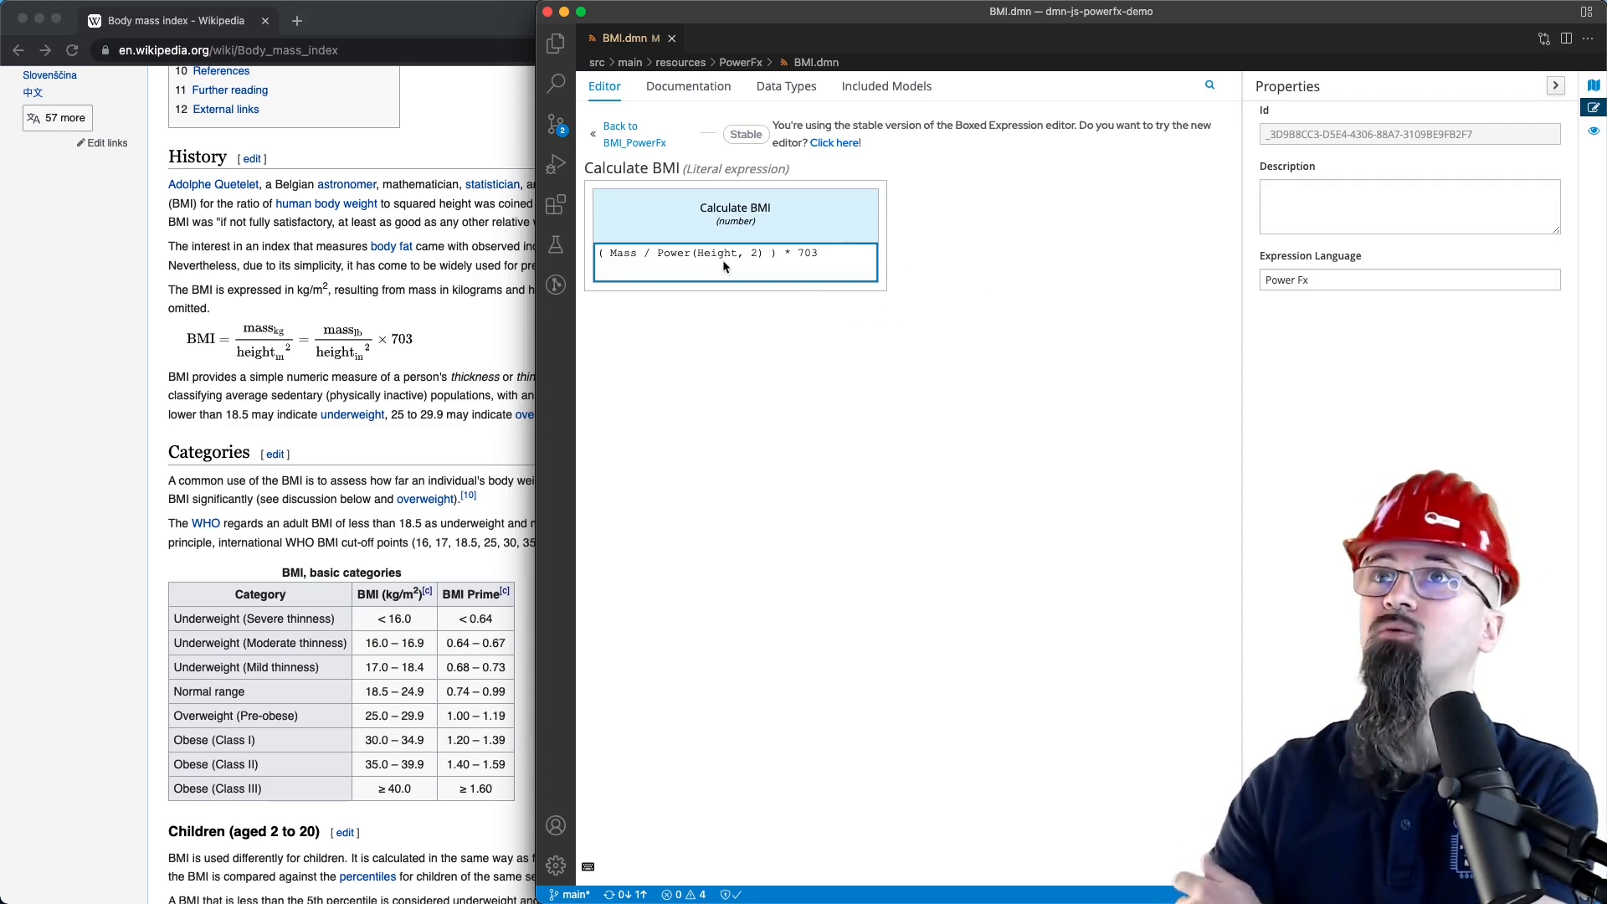
Open the BMI value classification table from the diagram, then go back to BMI_PowerFx
click(634, 134)
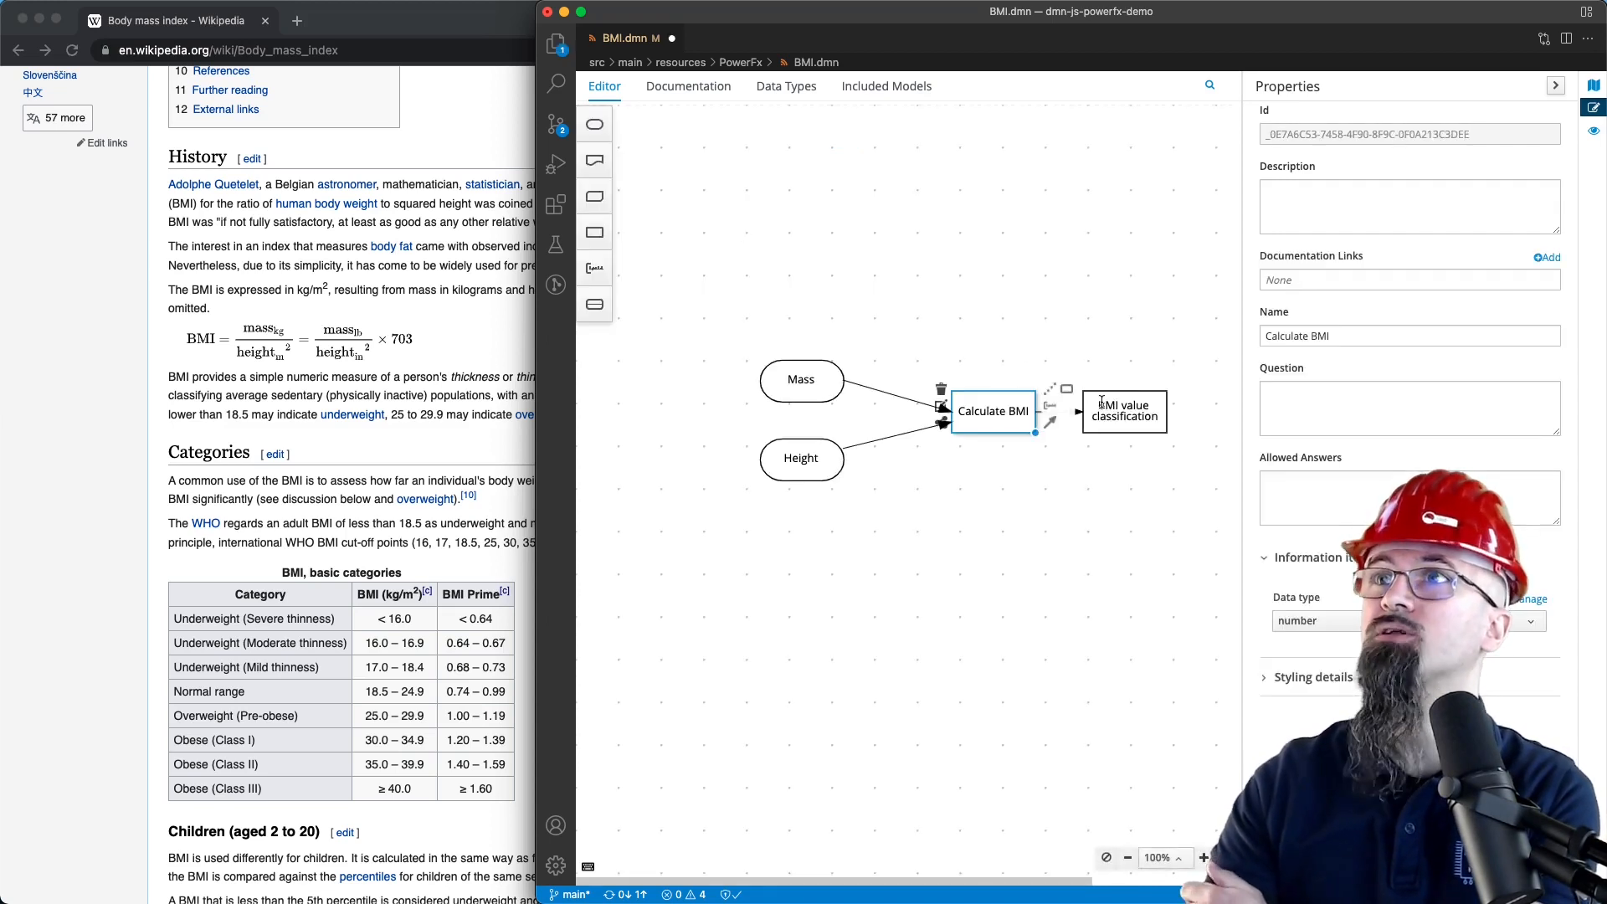
double_click(1123, 409)
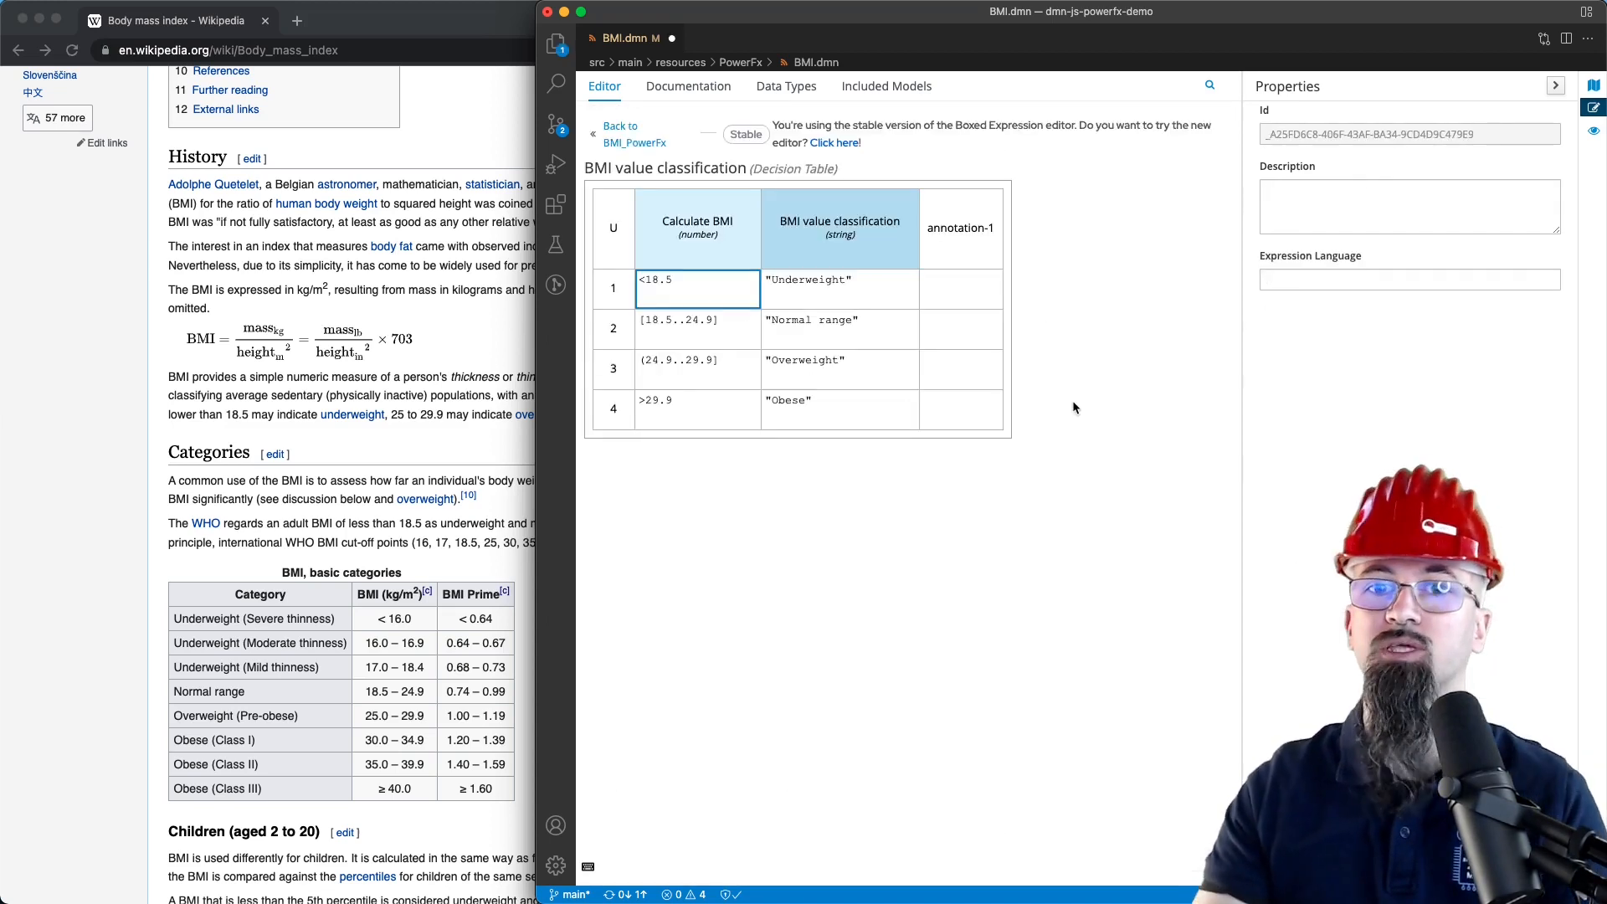
mouse_move(815, 321)
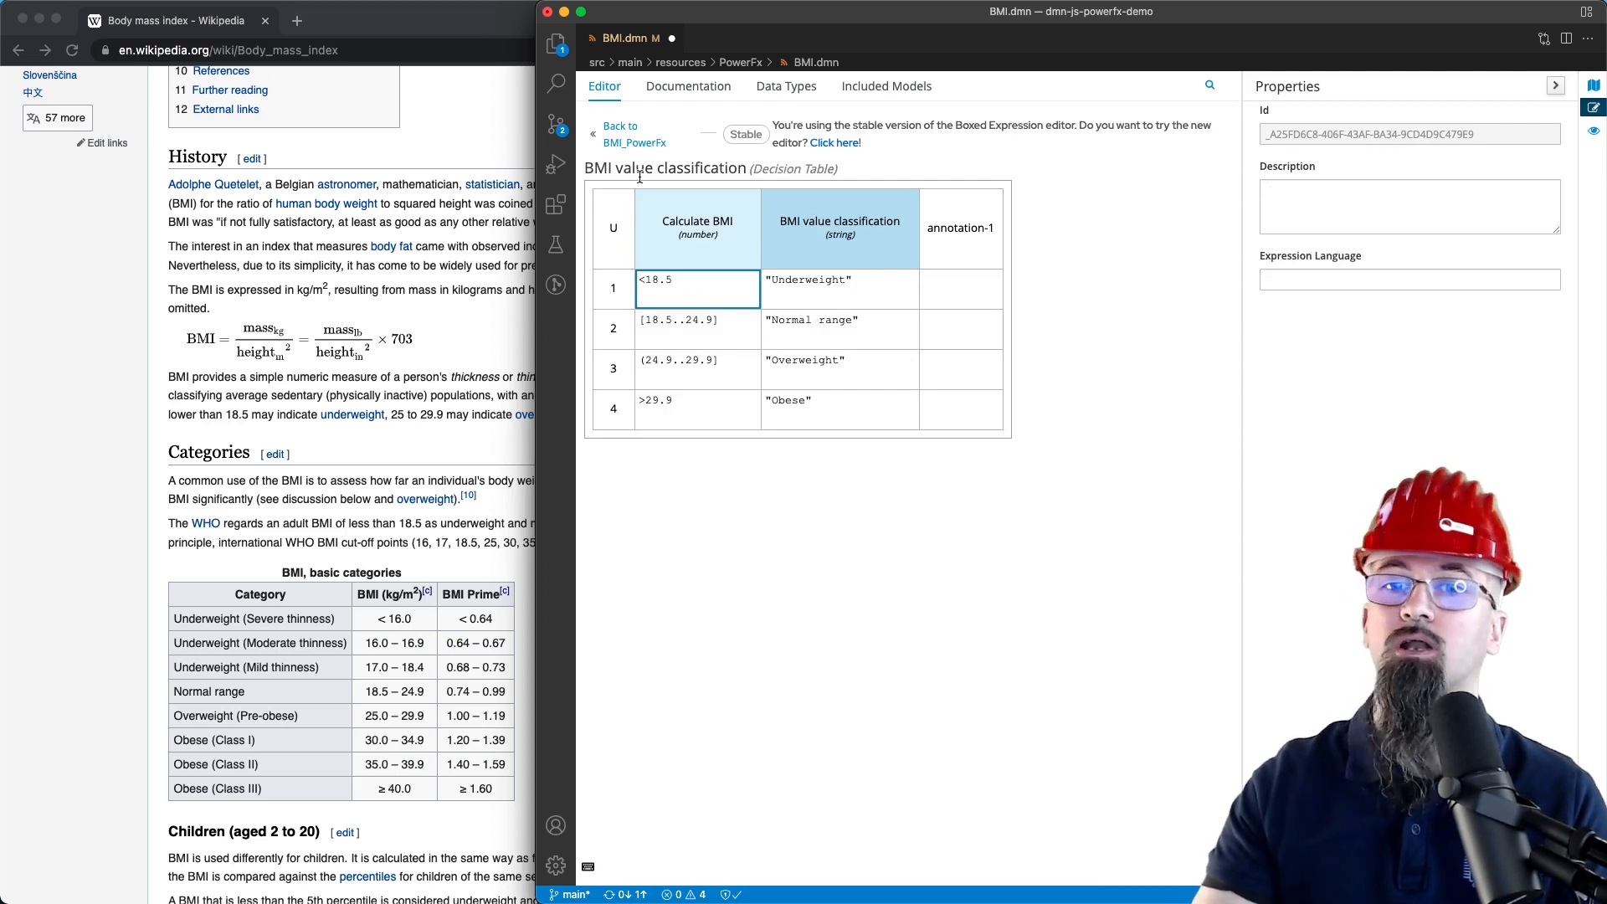
click(634, 134)
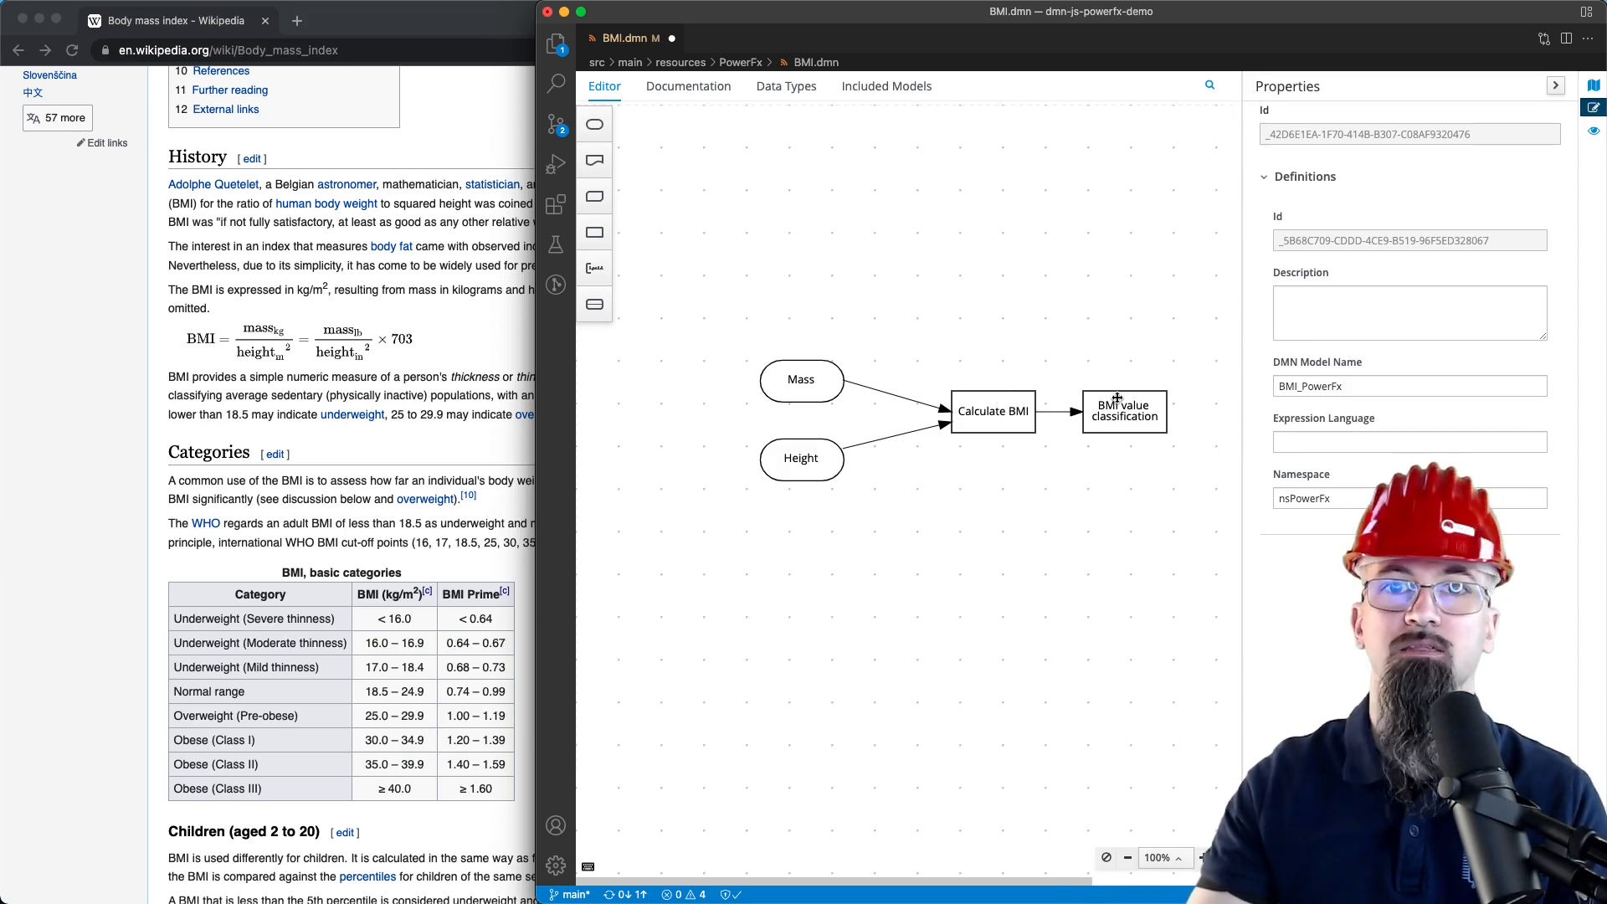
View the Calculate BMI formula, then show BMI.dmn as raw XML via the command palette
click(991, 411)
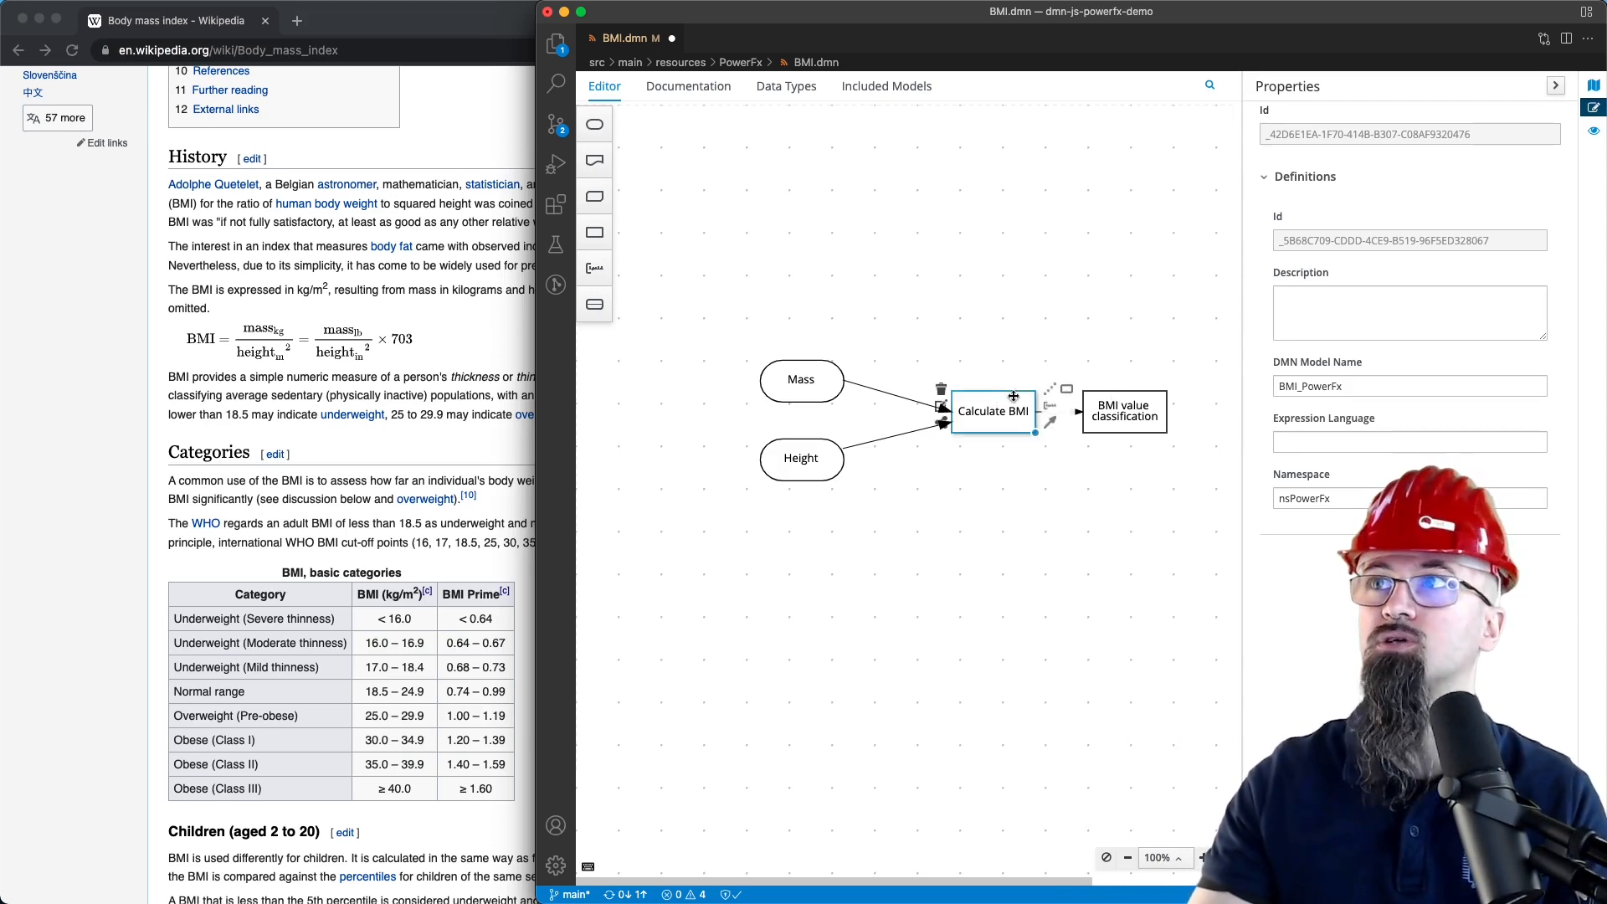
double_click(991, 410)
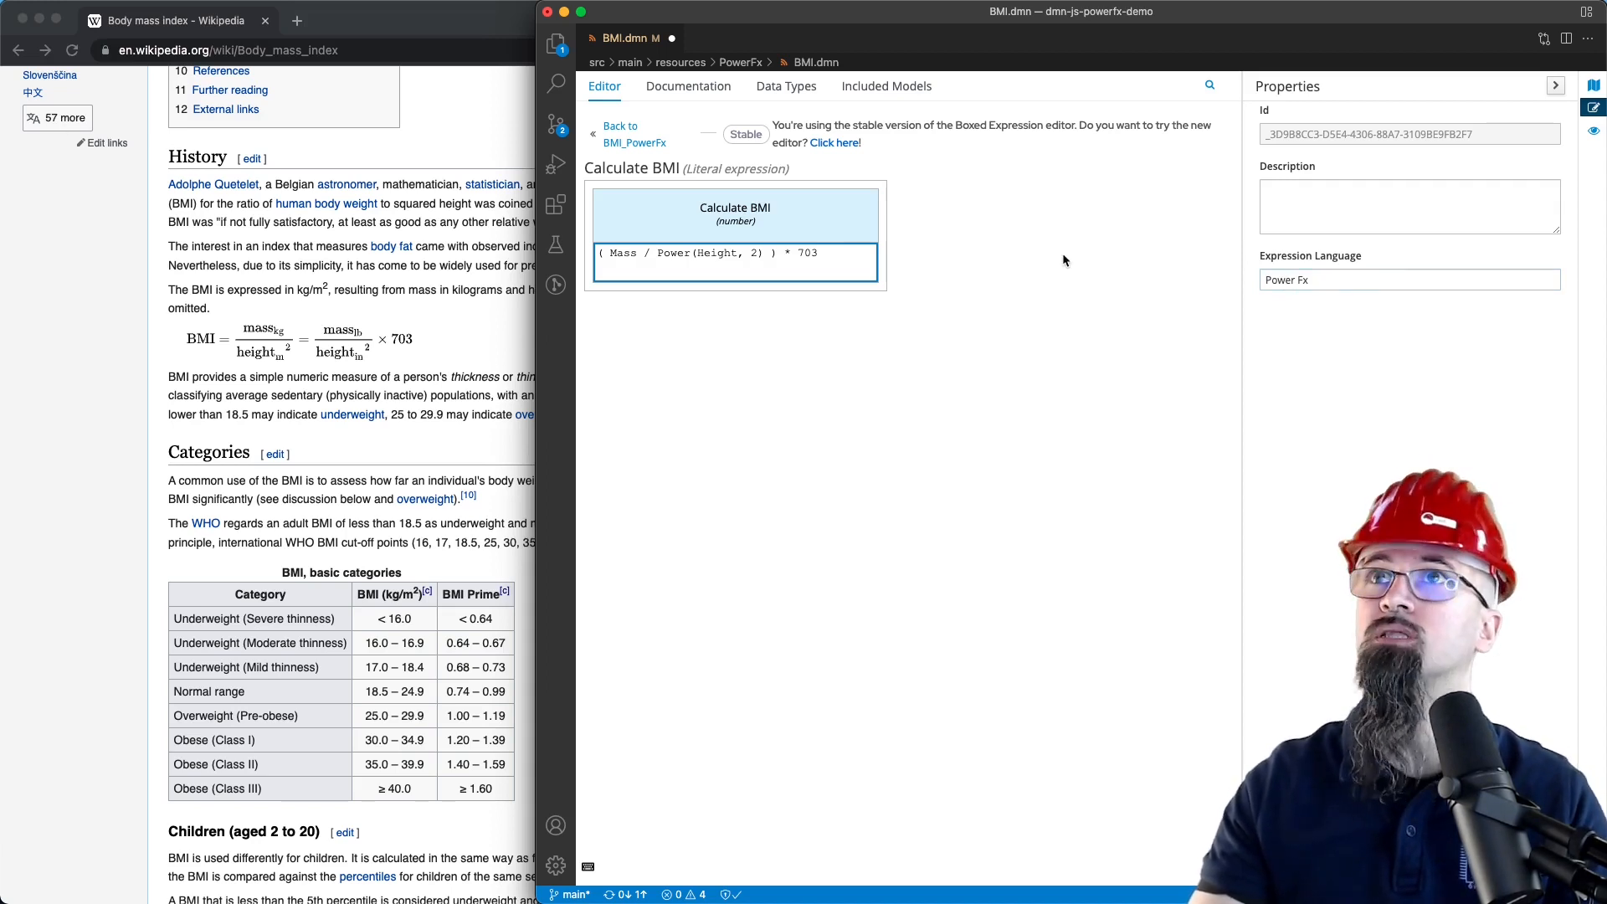
key(Cmd+Shift+P)
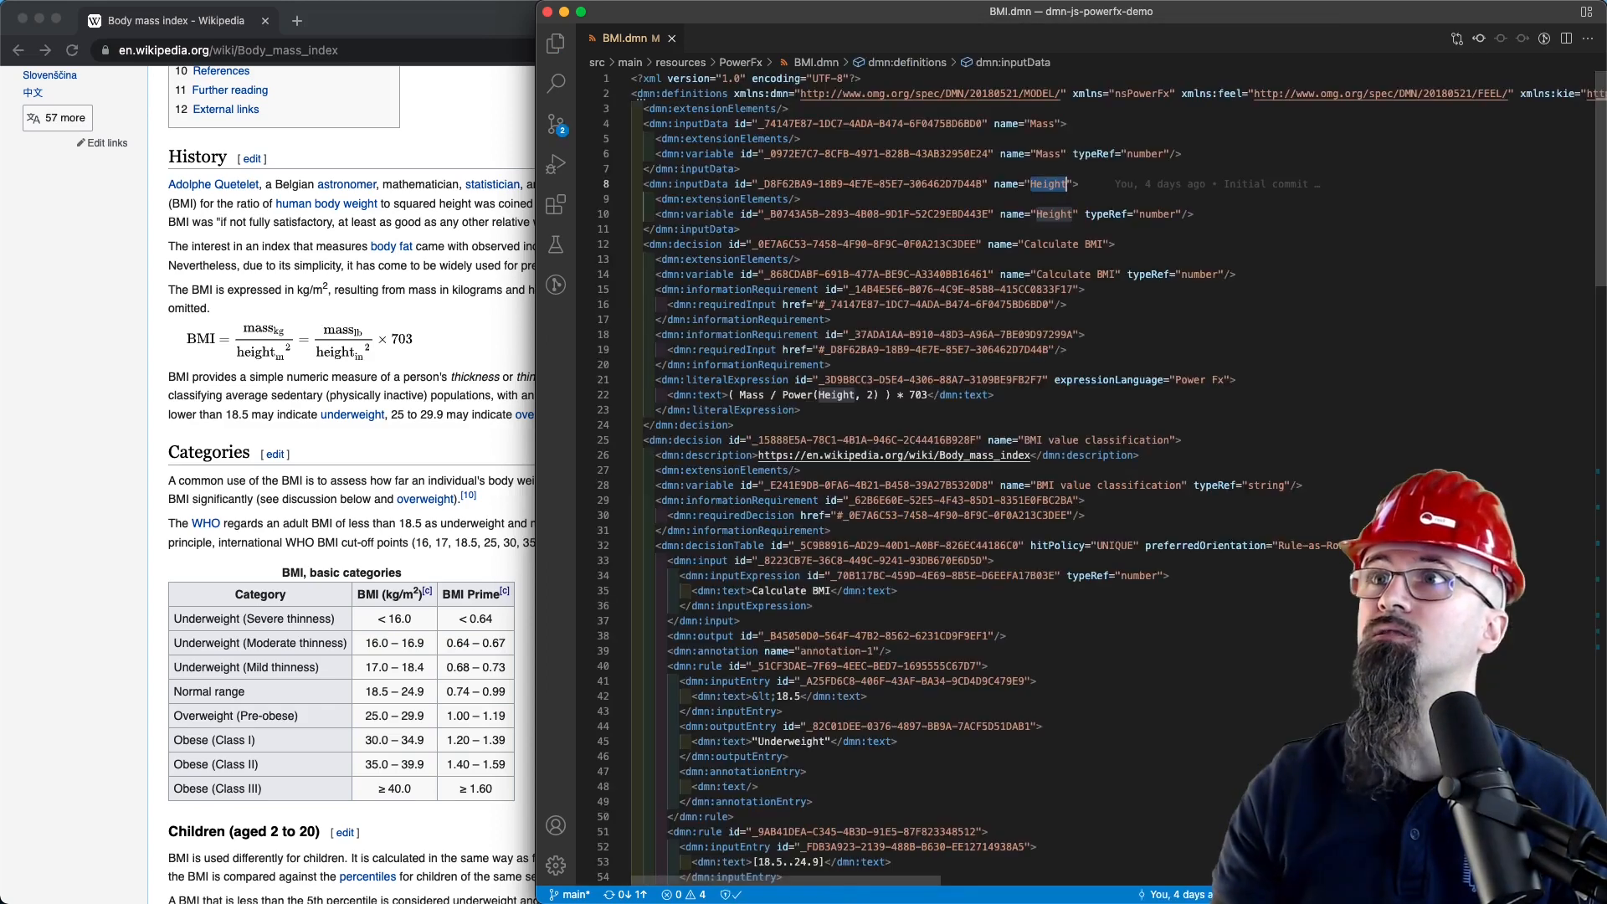
mouse_move(1114, 374)
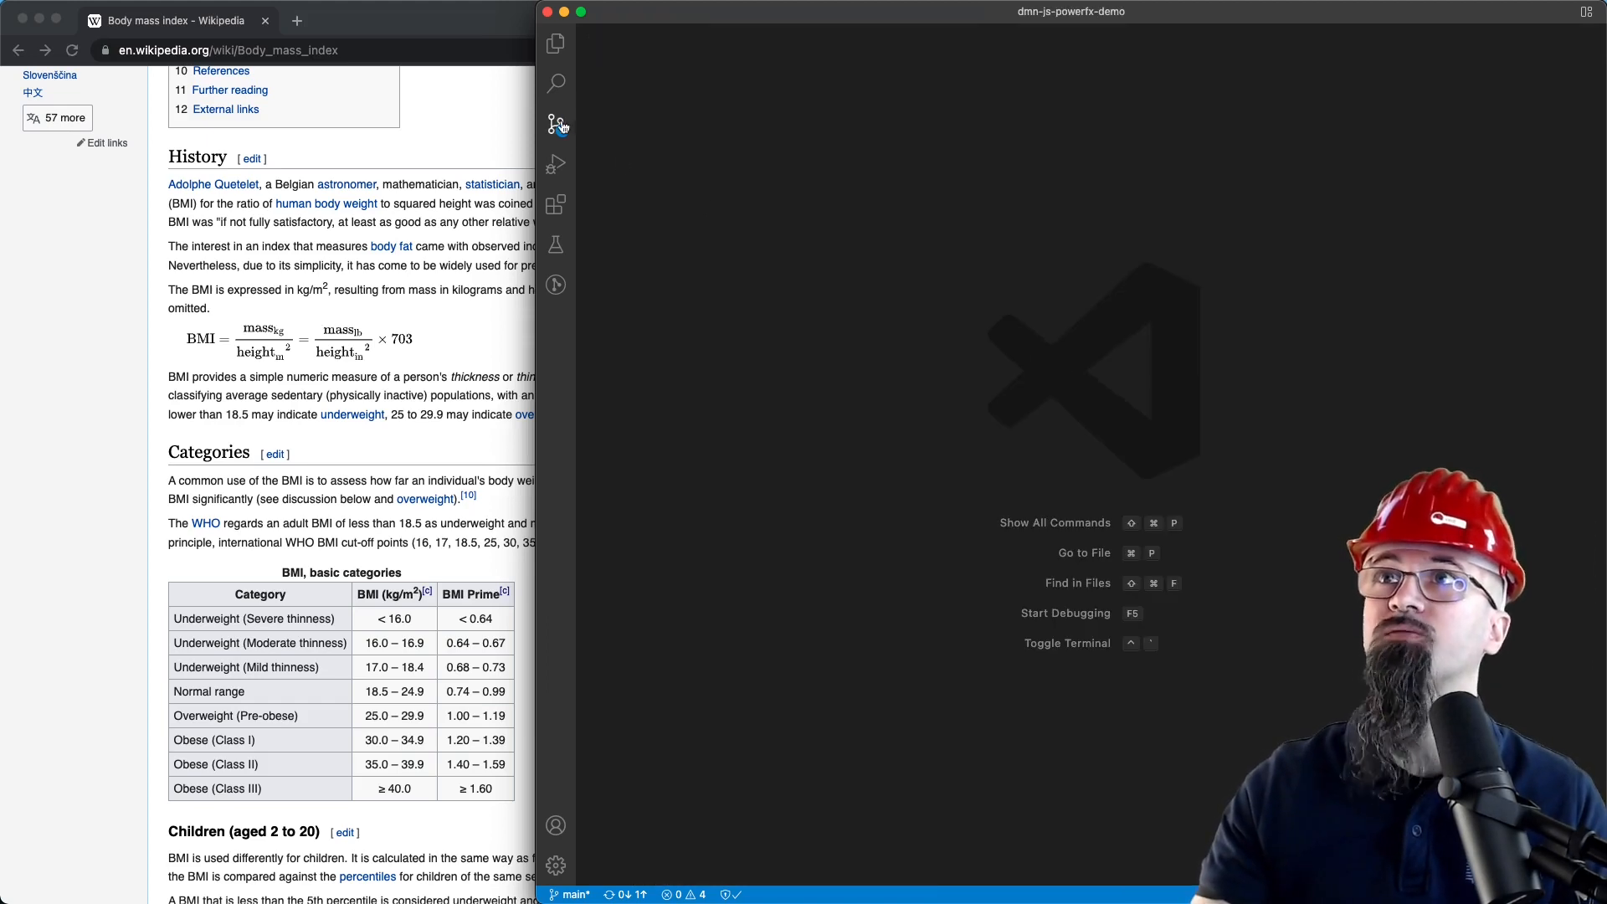
Open the Nashorn model's Calculate BMI formula and confirm its JavaScript expression language
click(556, 42)
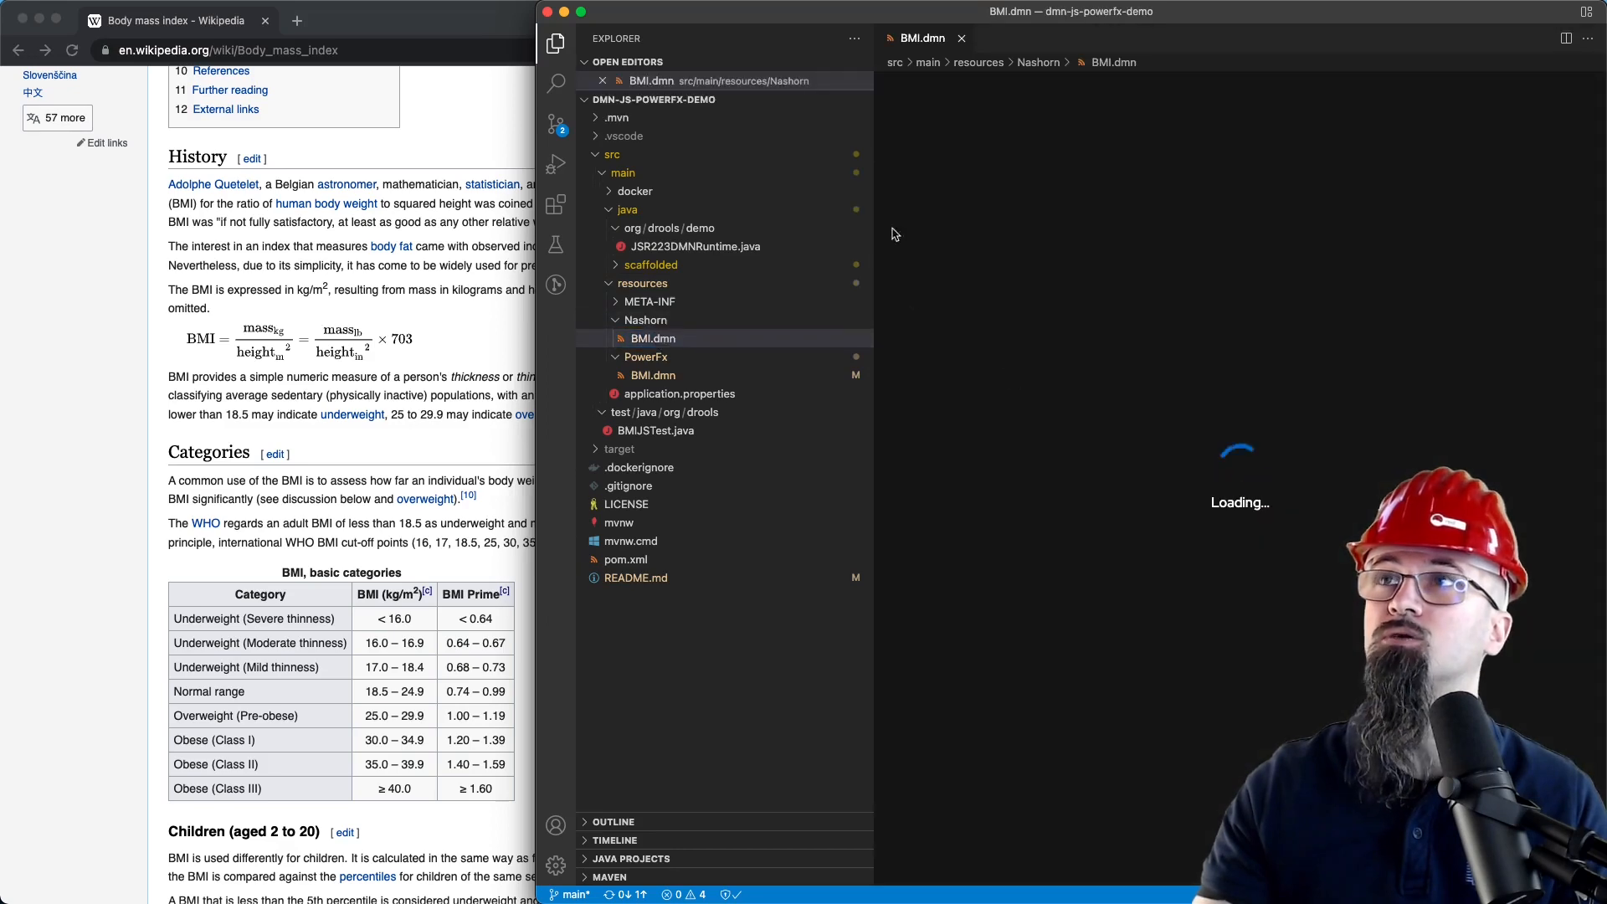
click(556, 43)
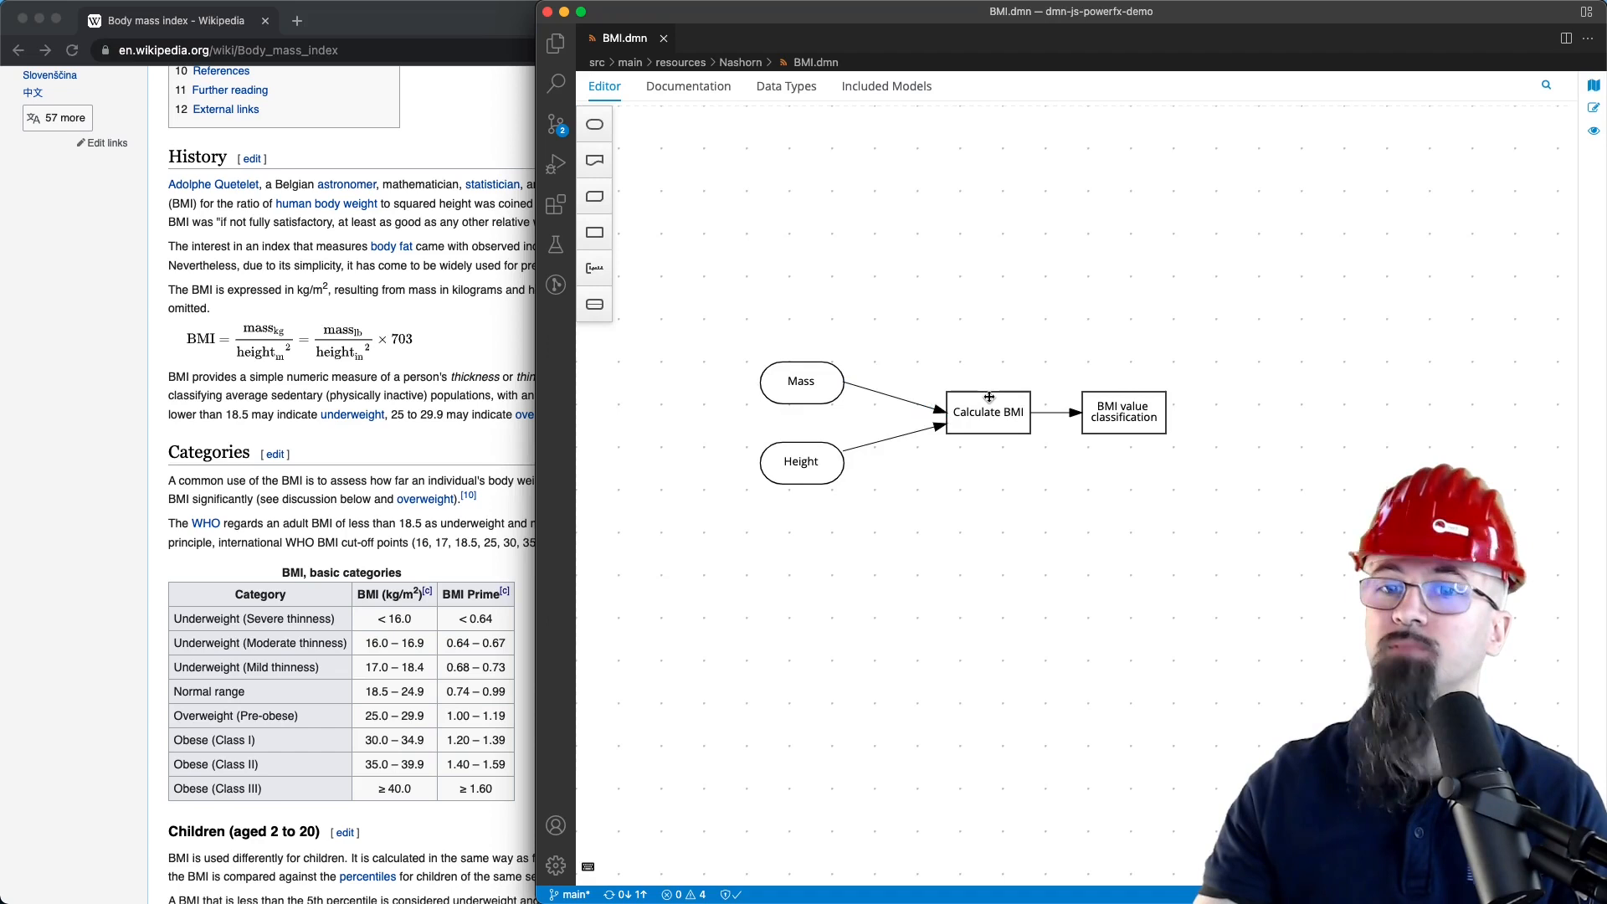
double_click(987, 412)
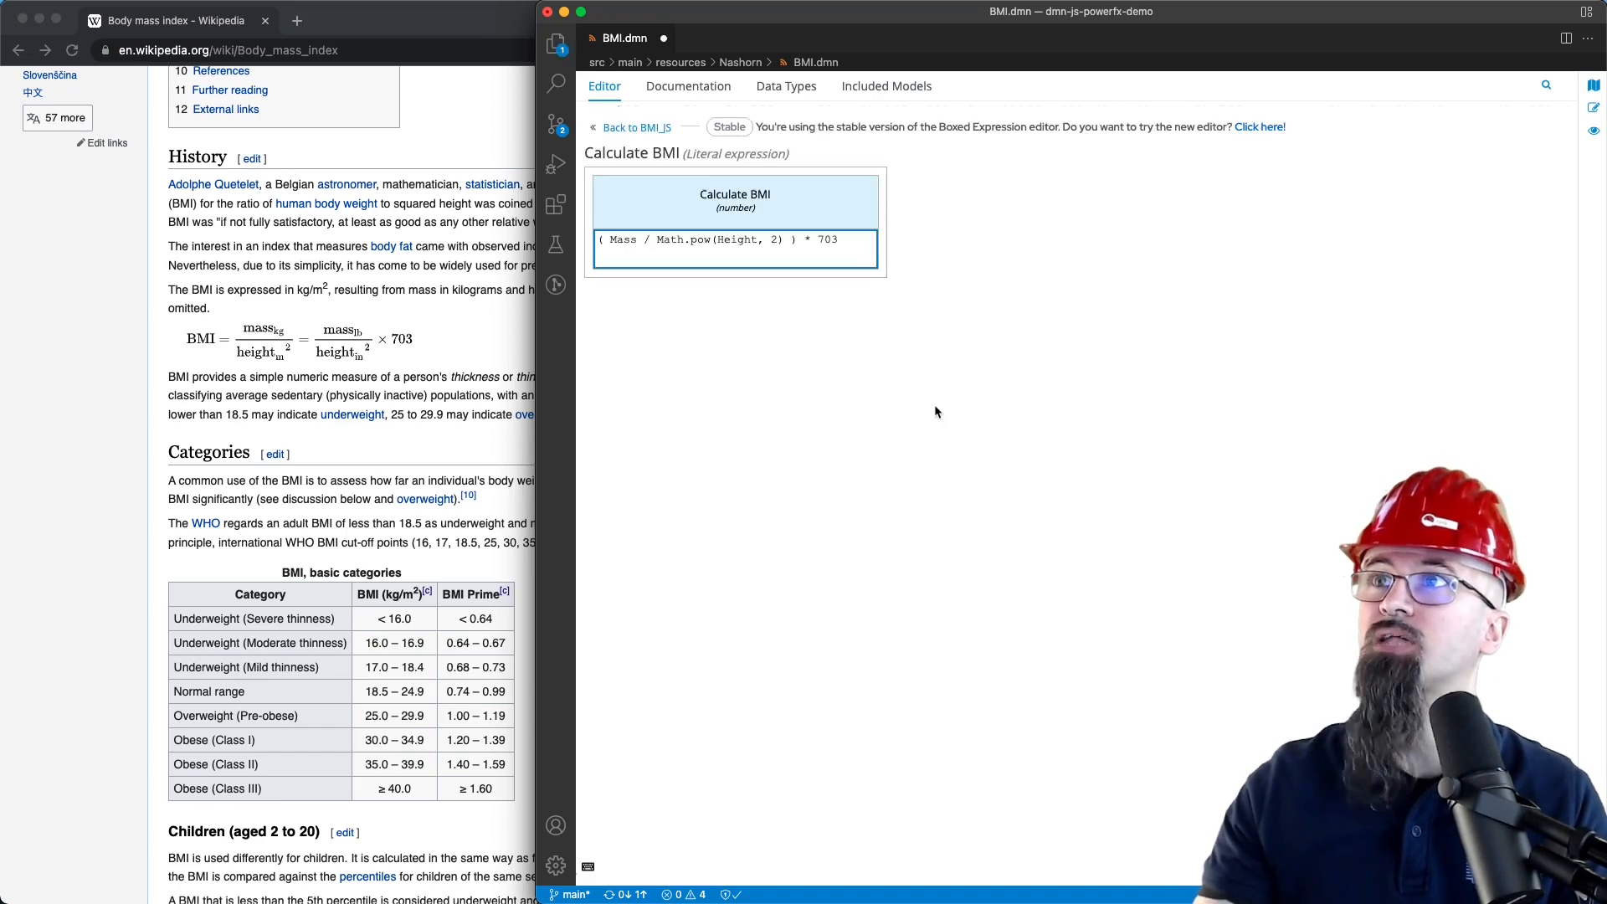
mouse_move(745, 257)
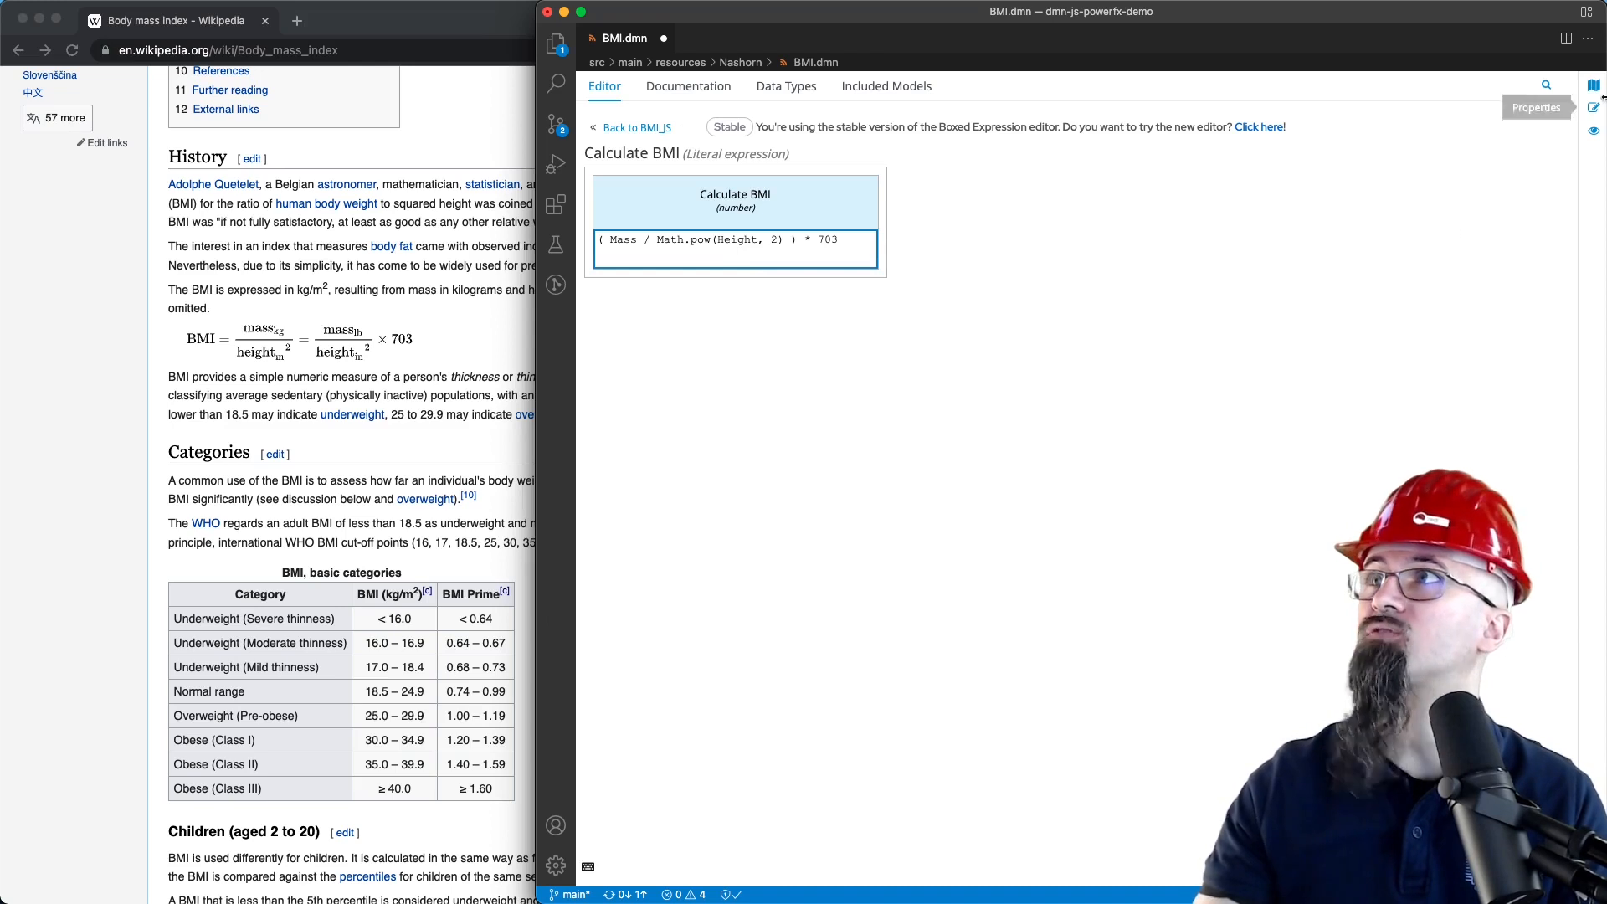
click(1594, 107)
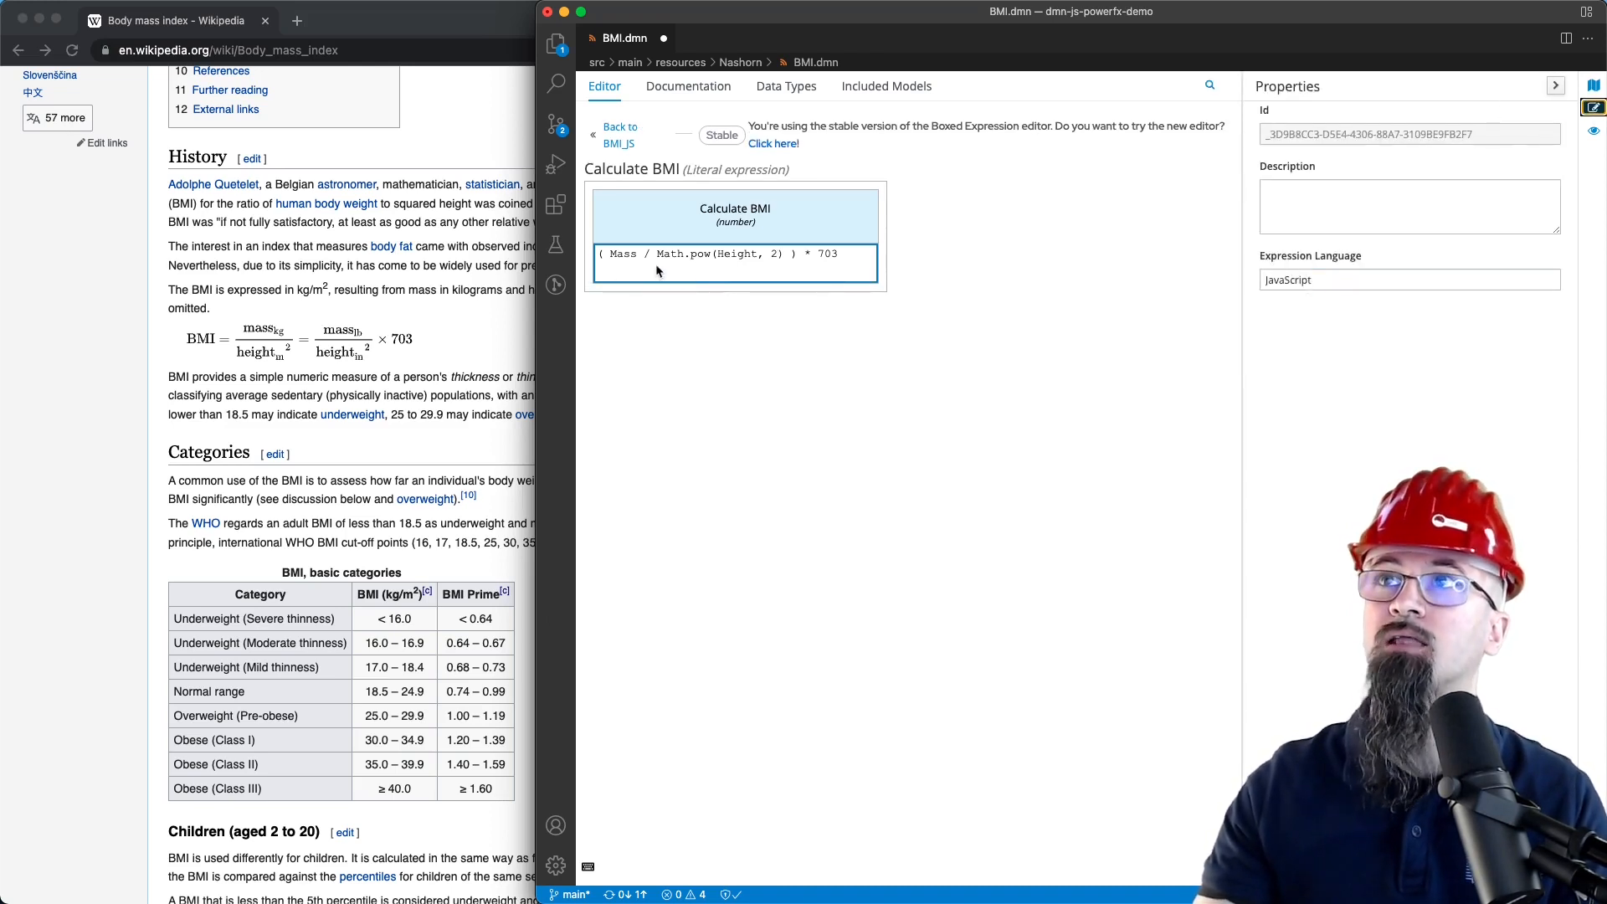
mouse_move(729, 284)
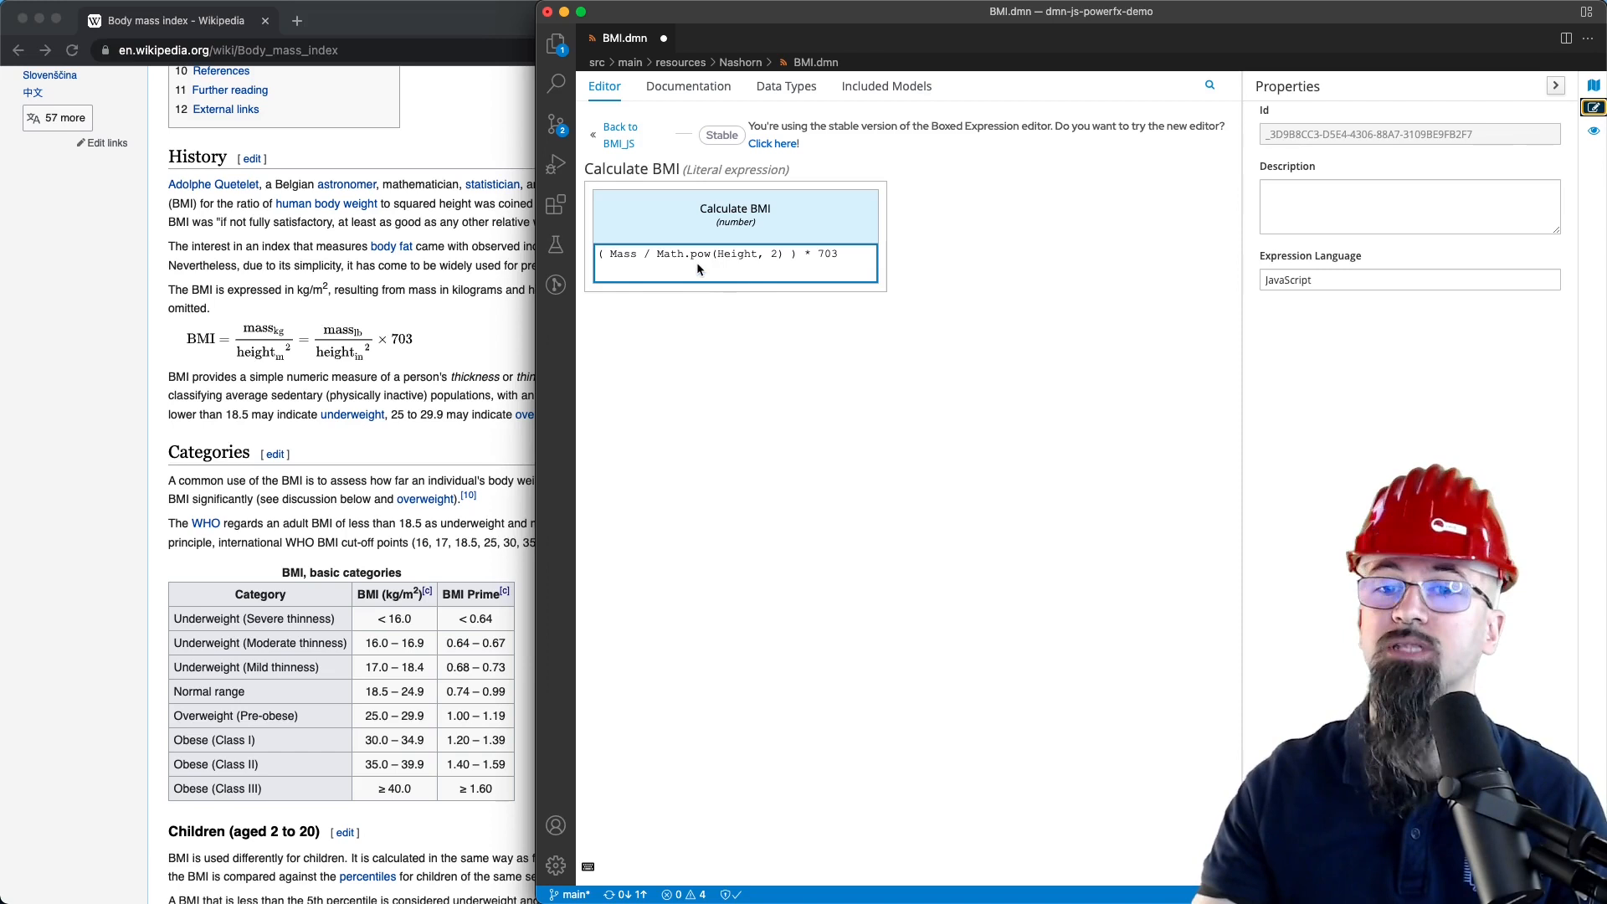
mouse_move(782, 349)
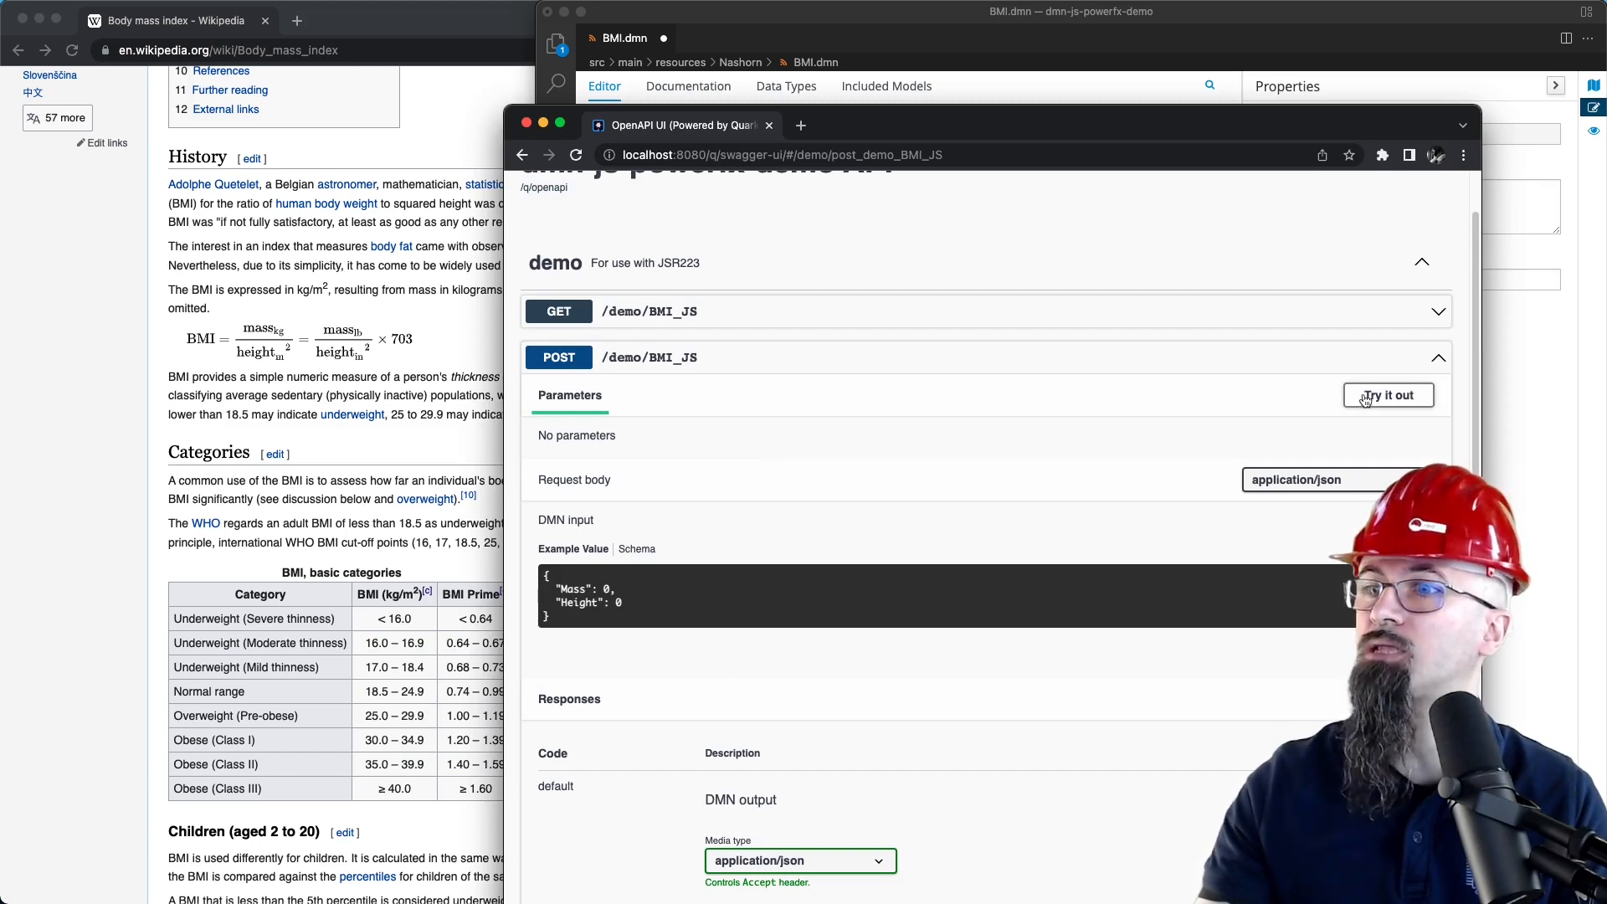
Execute POST /demo/BMI_JS with Height 72 and Mass 180, then return to VS Code
click(1386, 395)
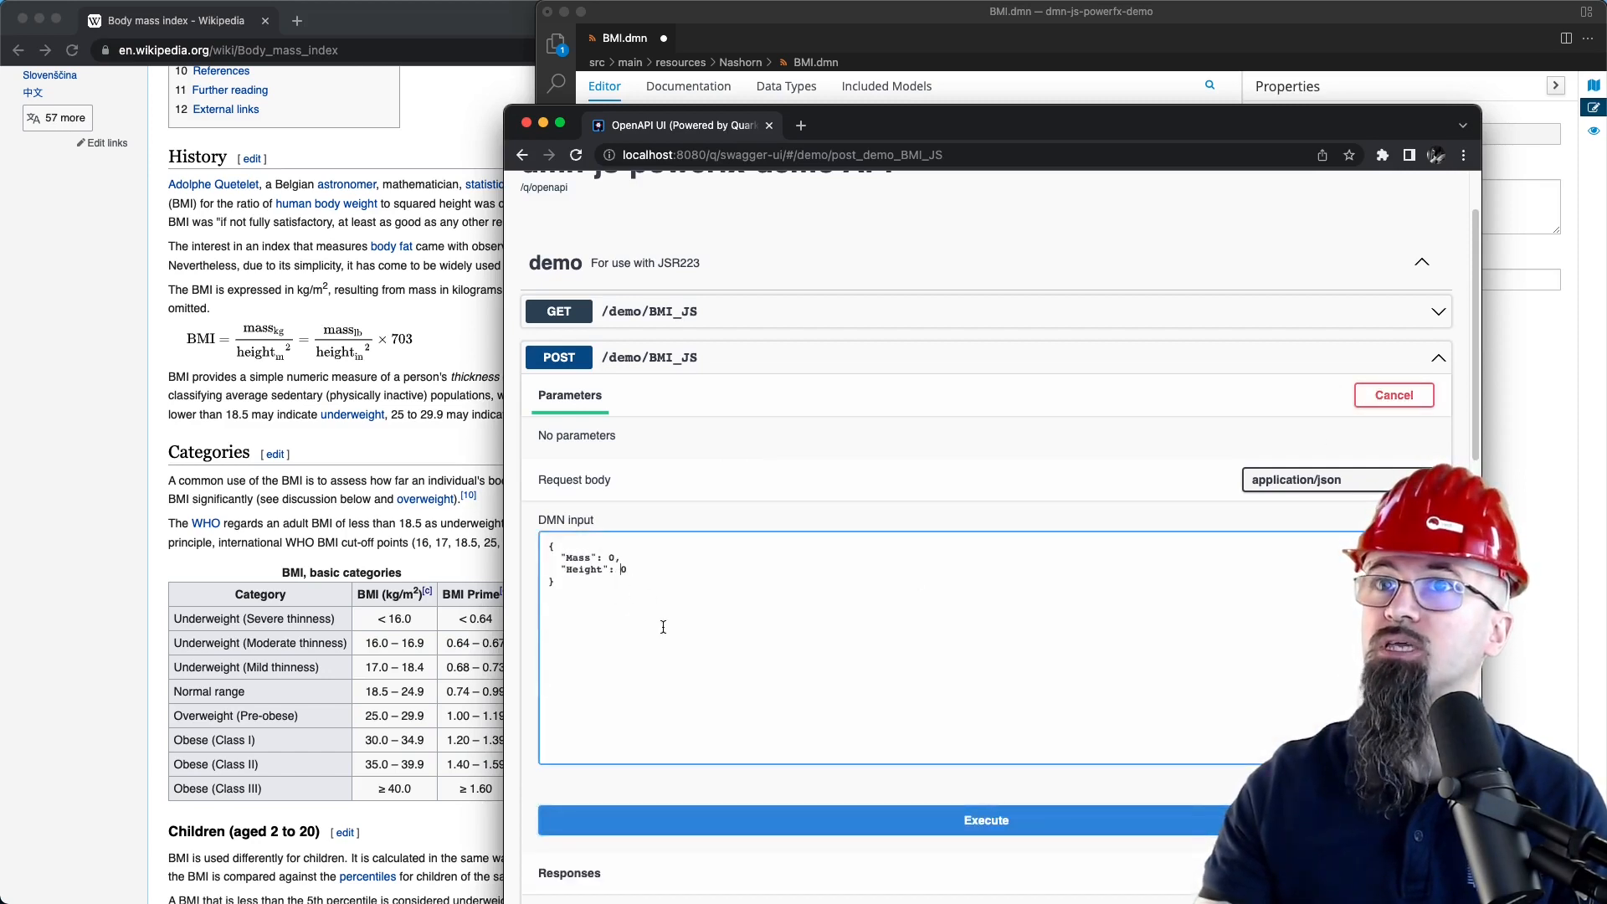
text(72)
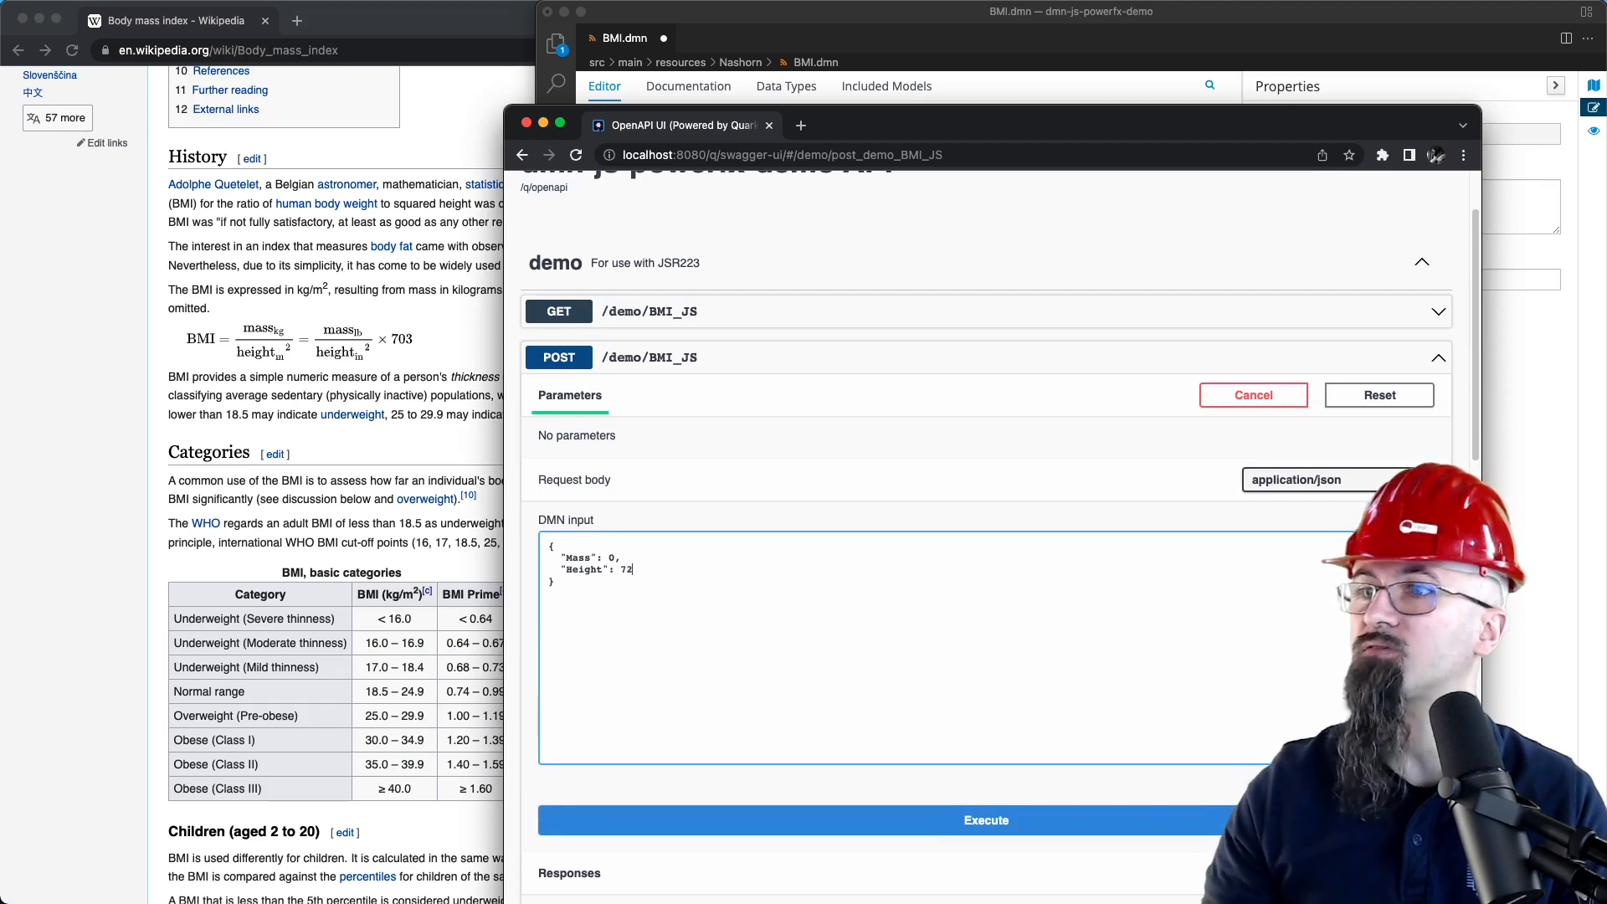
text(180)
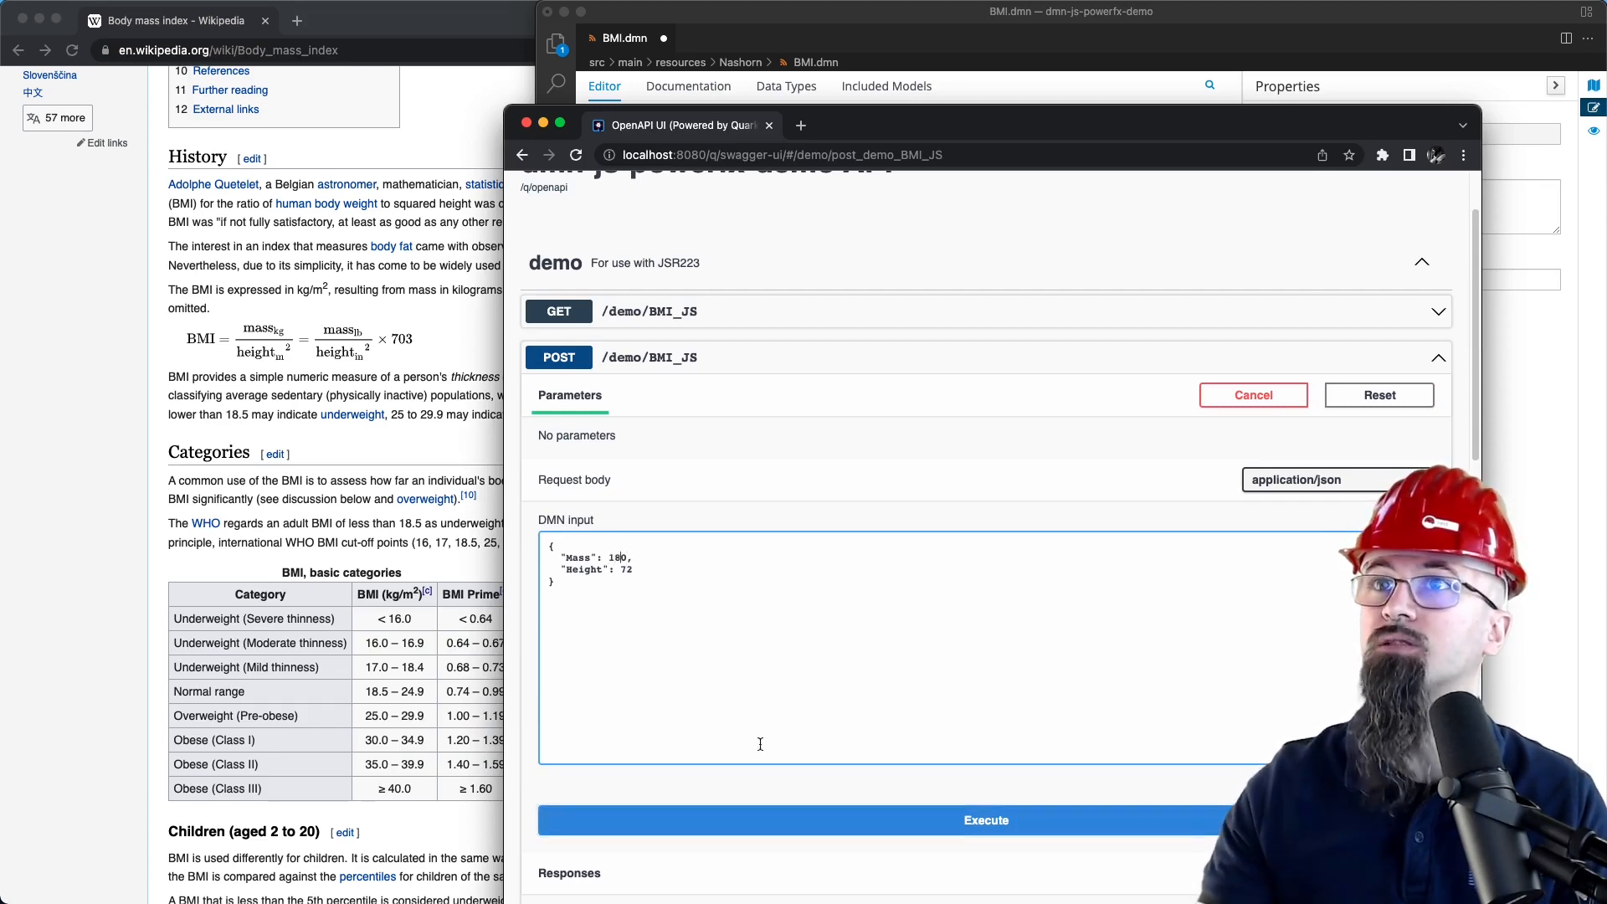
click(984, 820)
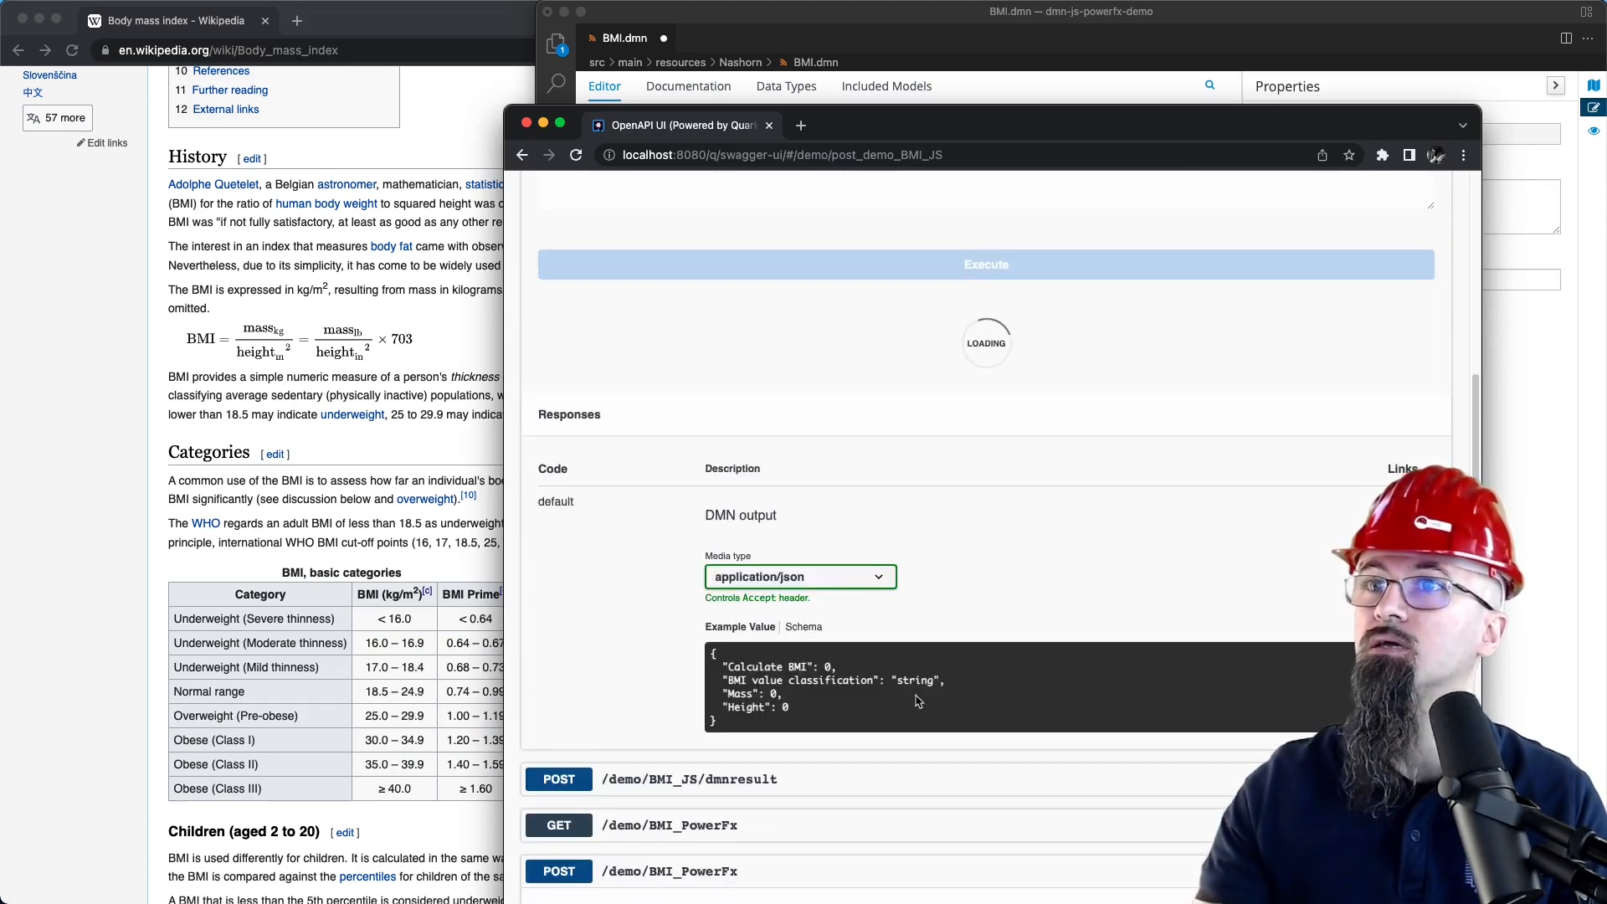
click(985, 265)
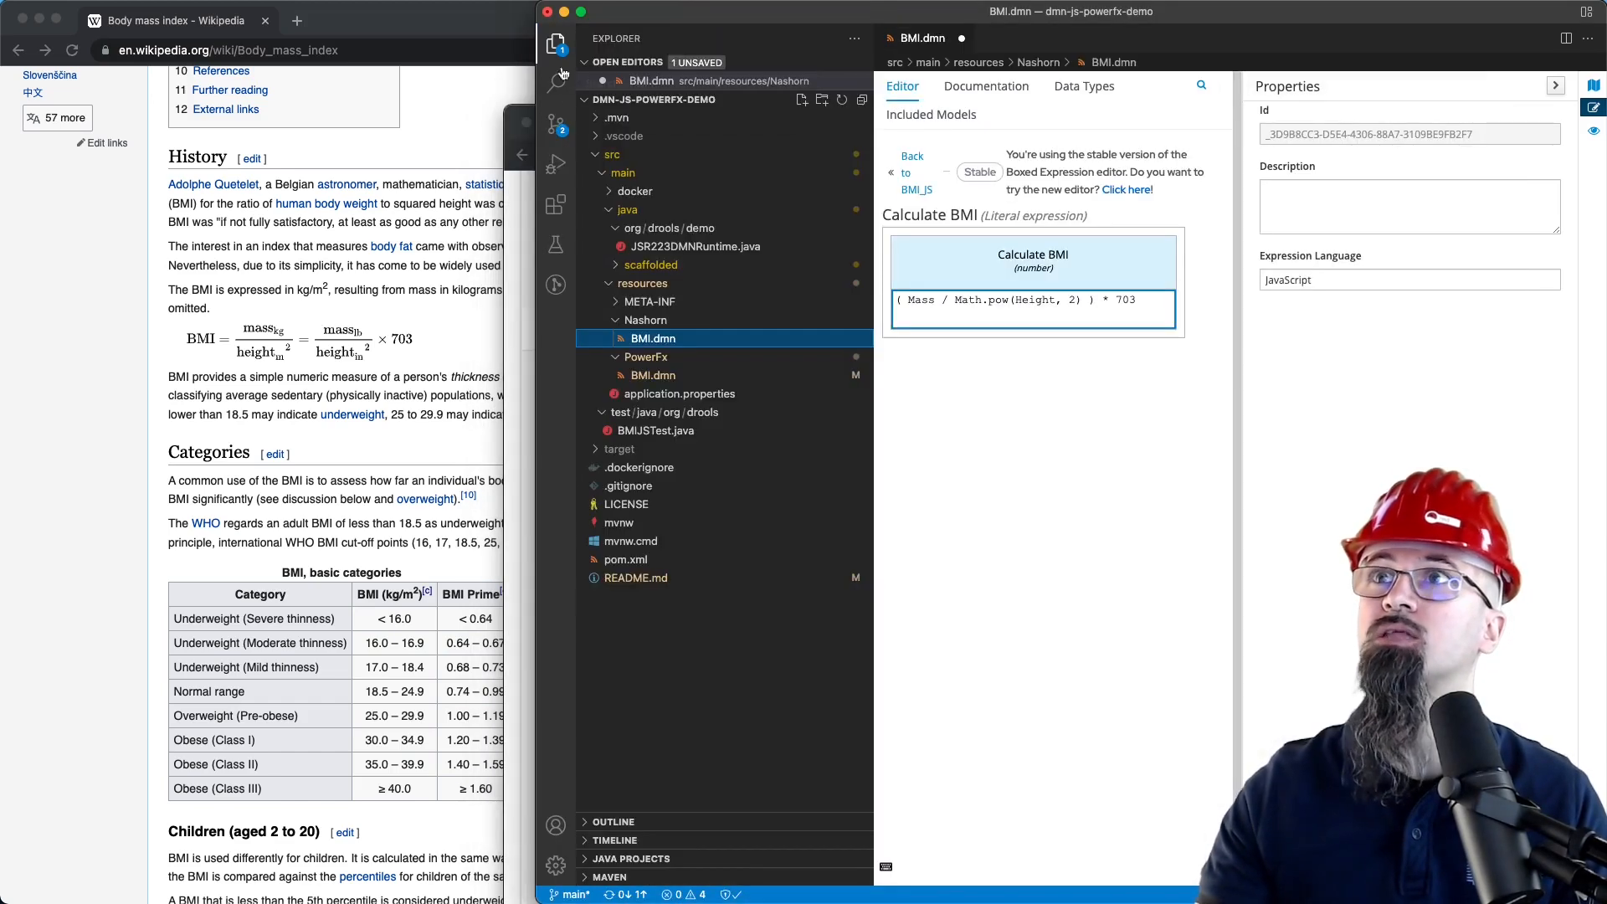
Open PowerFx/BMI.dmn and show the Calculate BMI Power() formula with its Power Fx language property
click(653, 374)
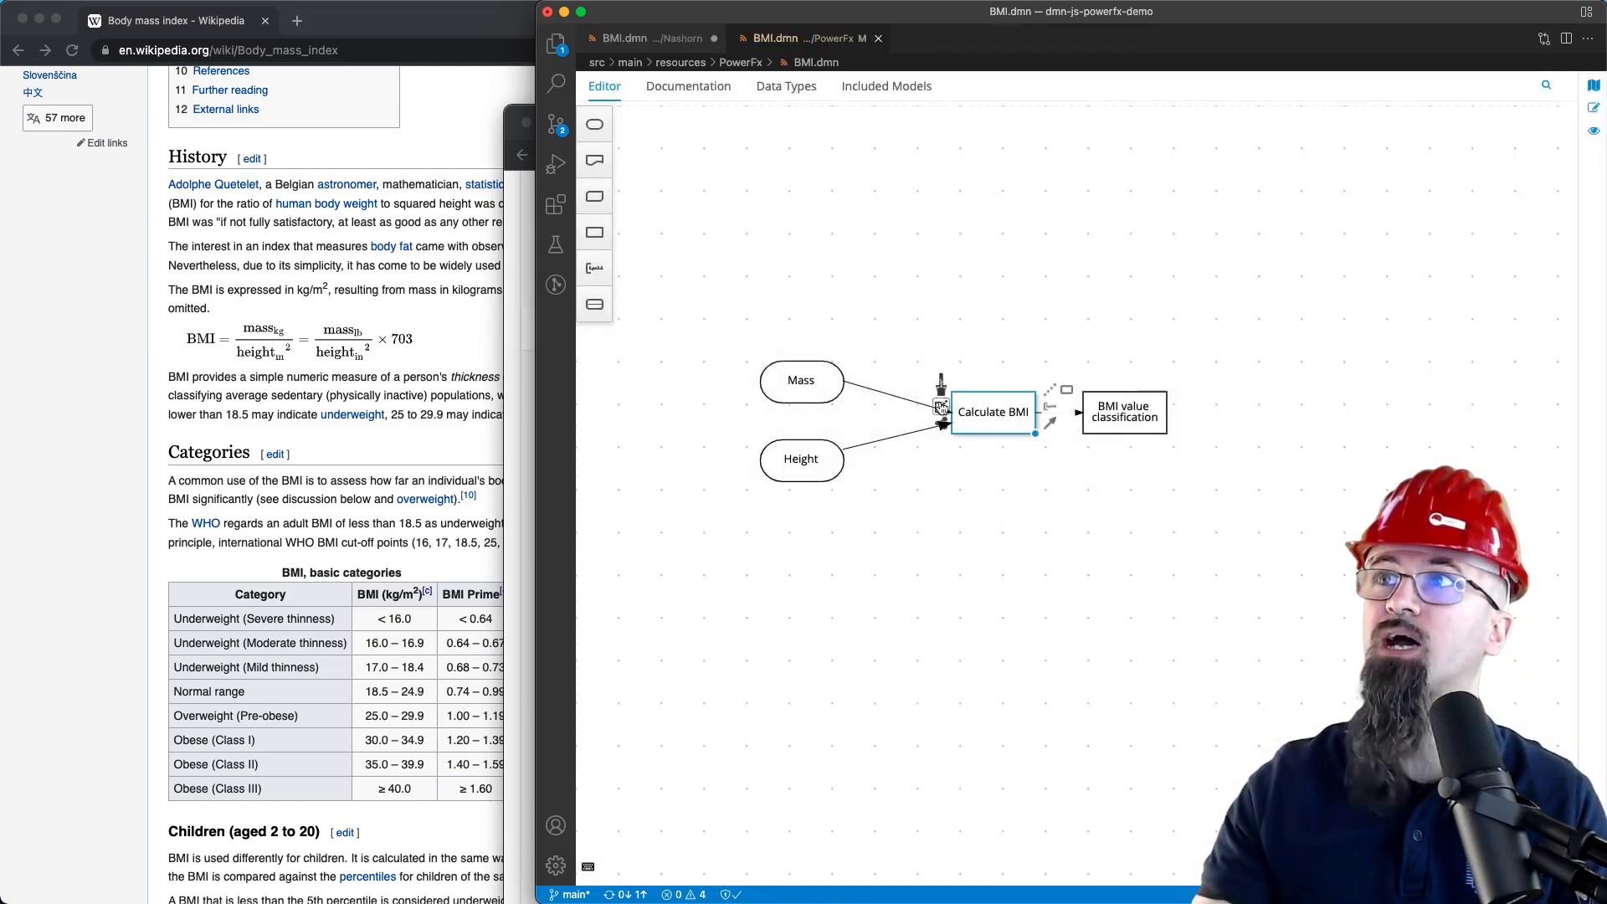
double_click(991, 411)
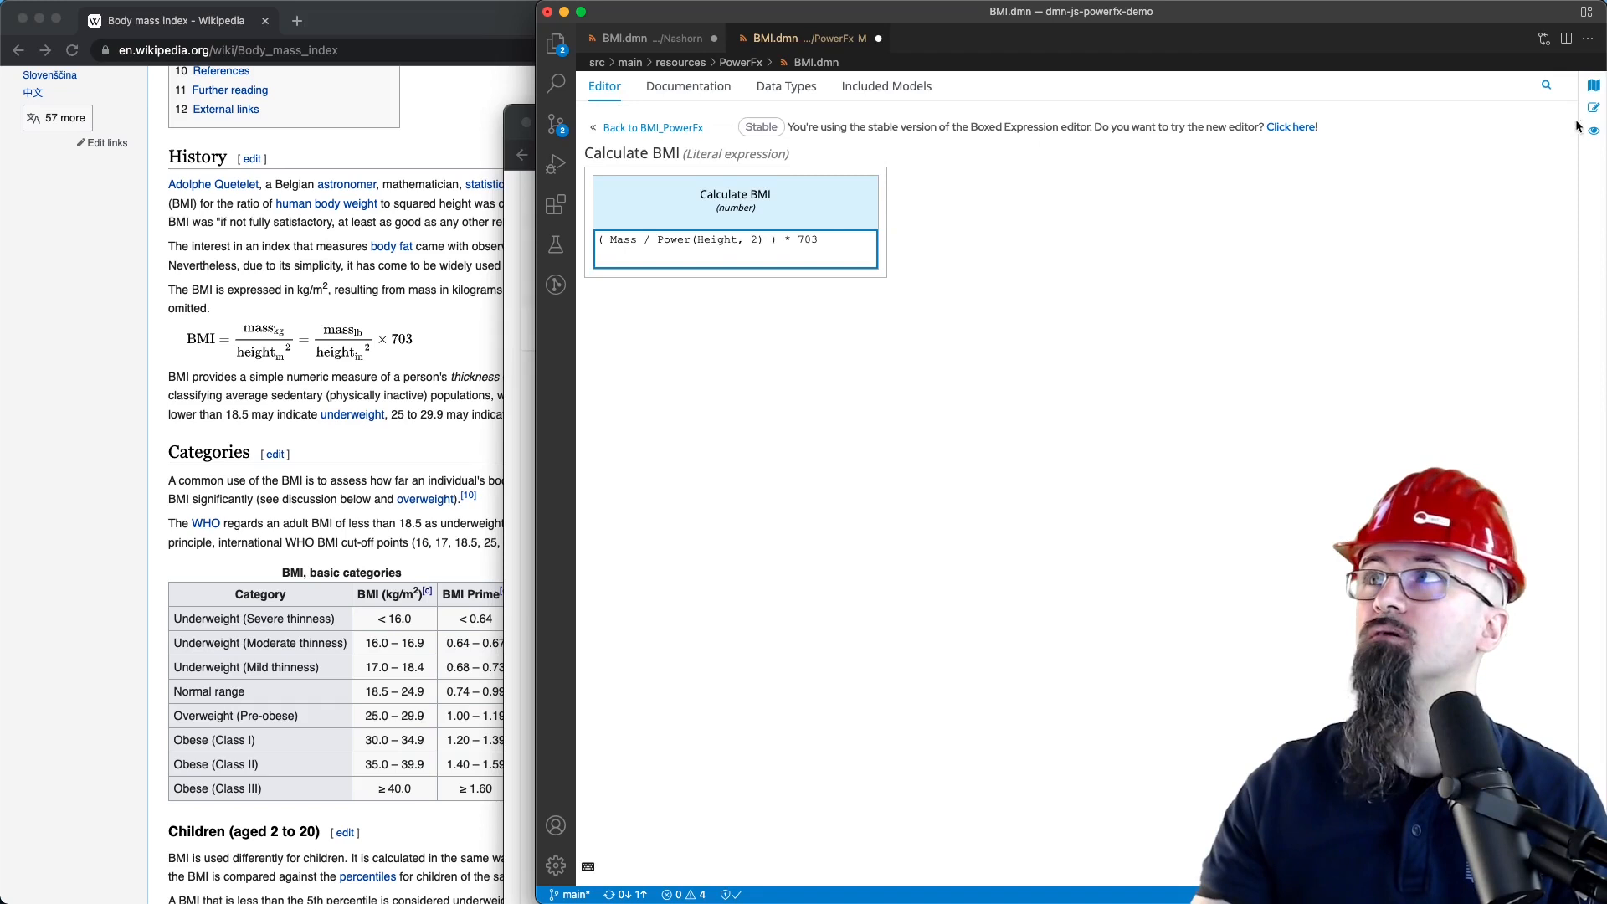
click(1593, 106)
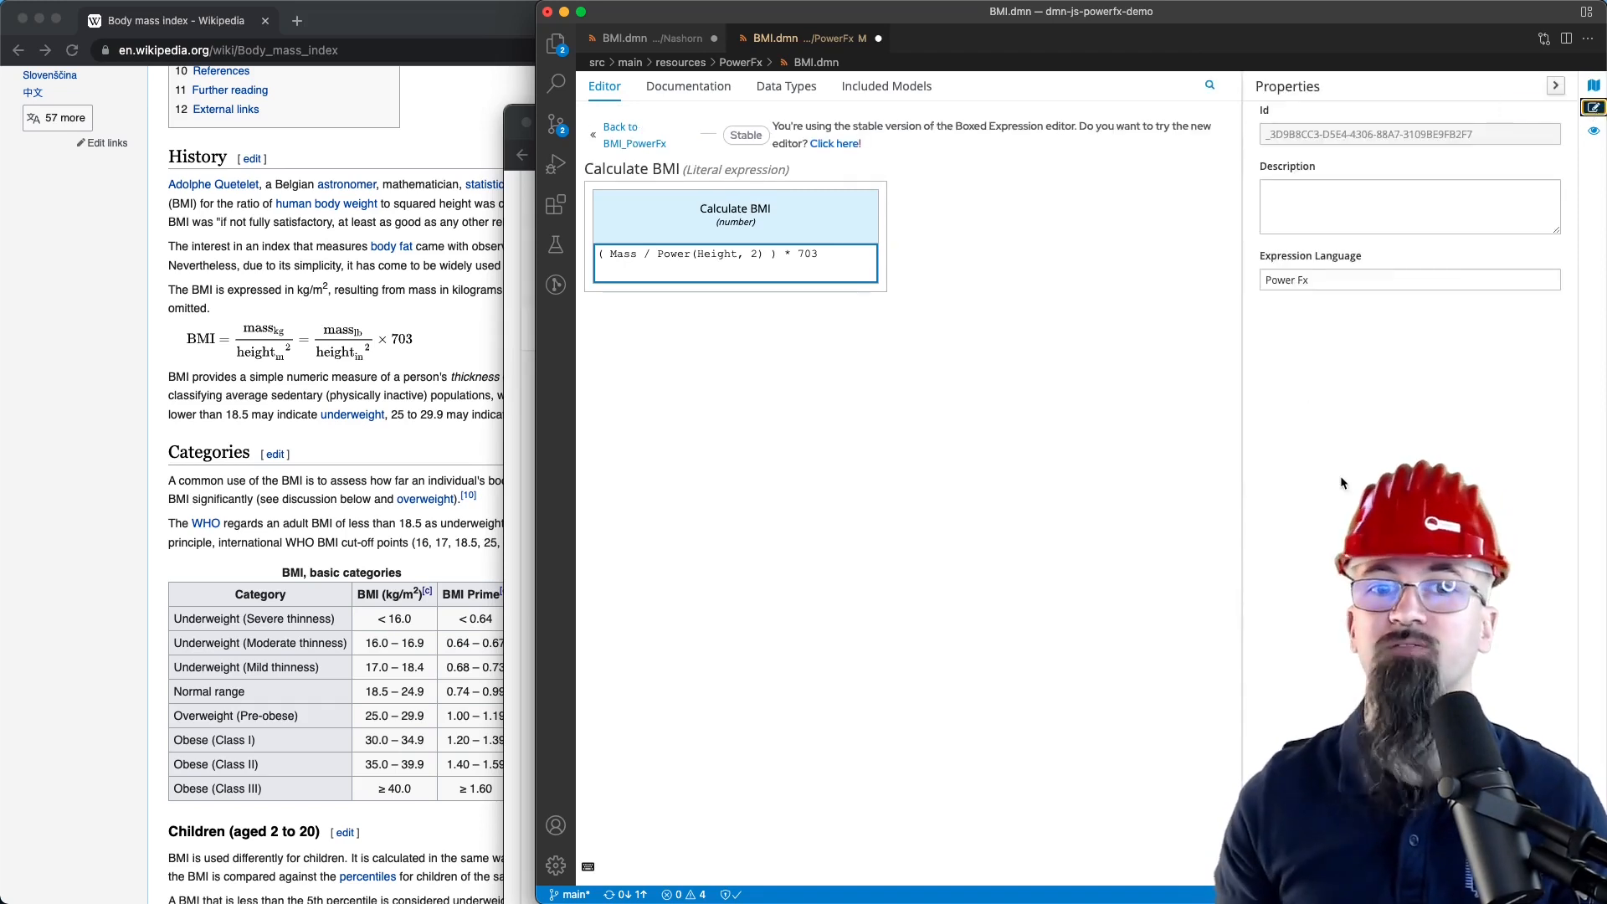